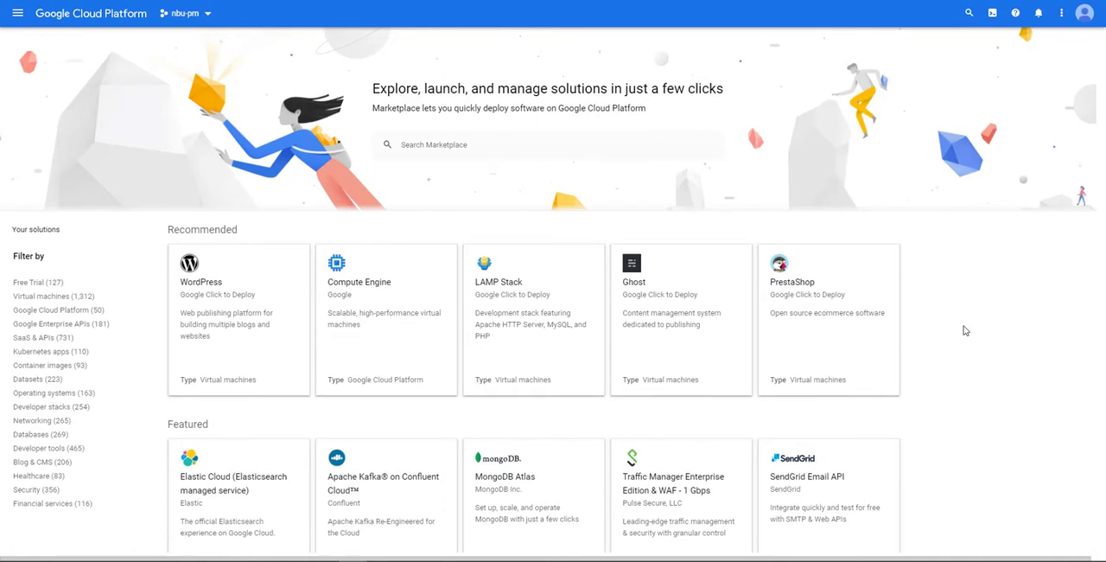
pyautogui.moveTo(955, 321)
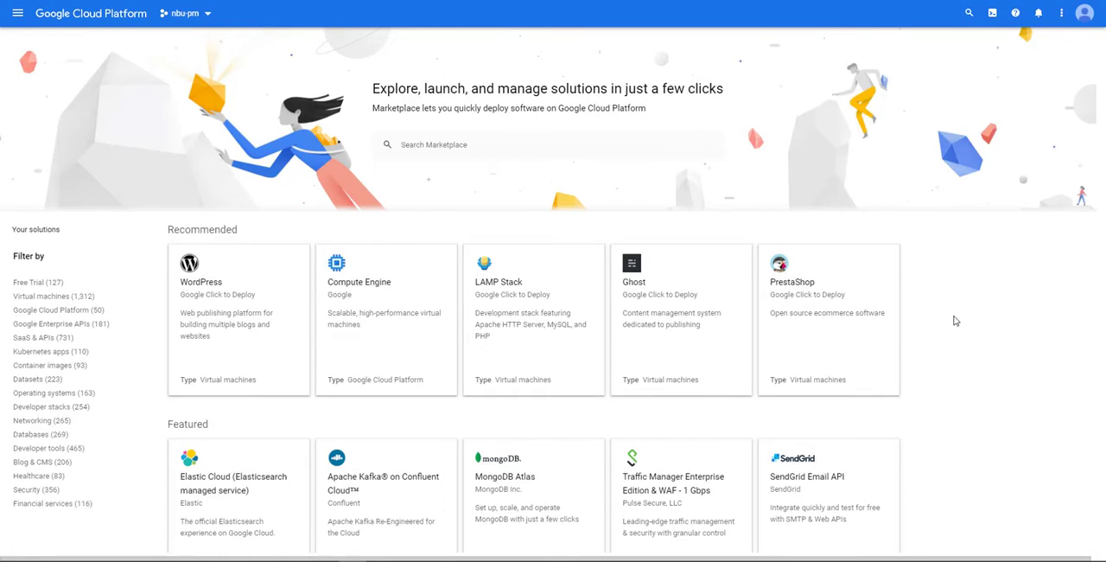
pyautogui.moveTo(937, 69)
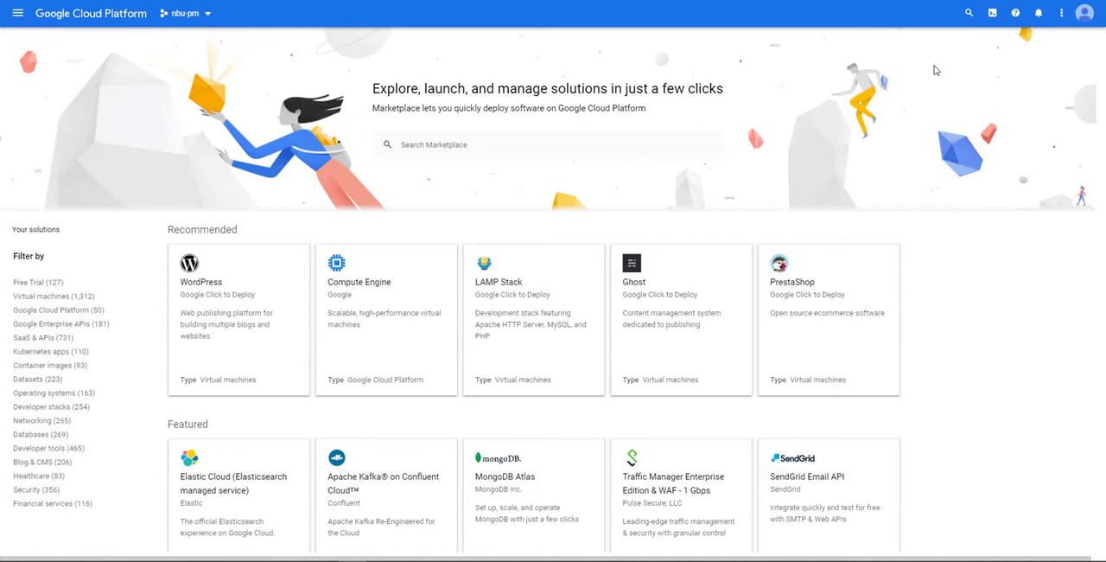
pyautogui.moveTo(968, 13)
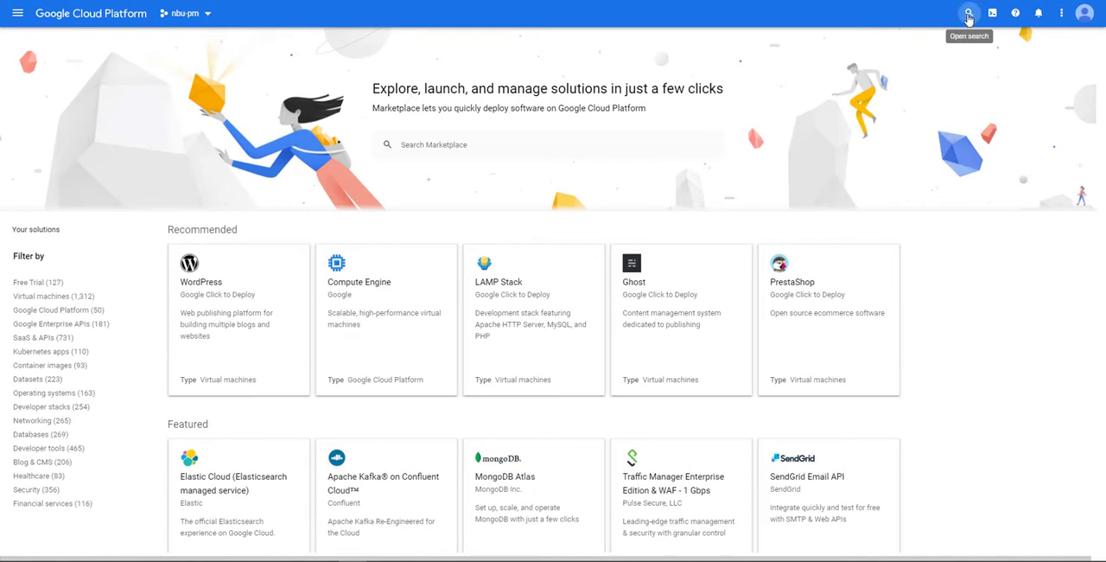
# Search 'veritas netbackup' and choose the Veritas NetBackup 9.1 Marketplace listing
pyautogui.rightClick(604, 12)
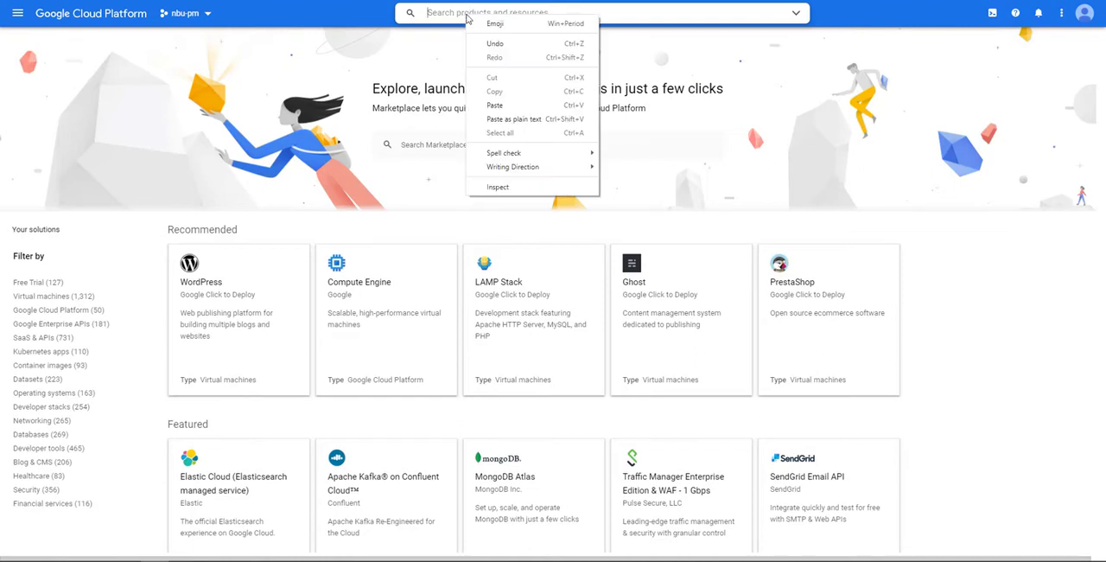
pyautogui.write('veritas netbackup')
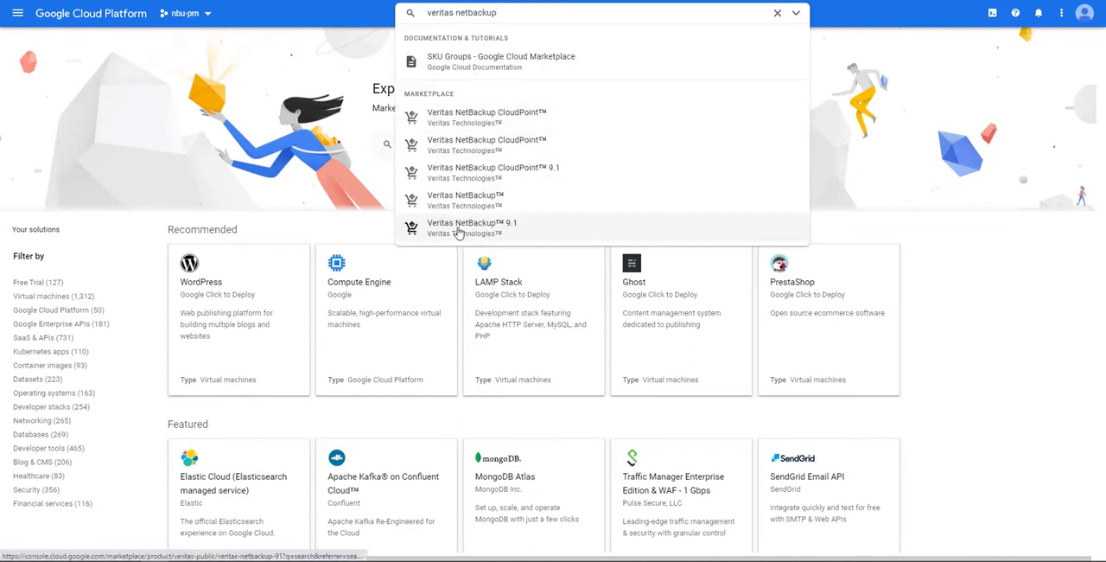
pyautogui.click(471, 228)
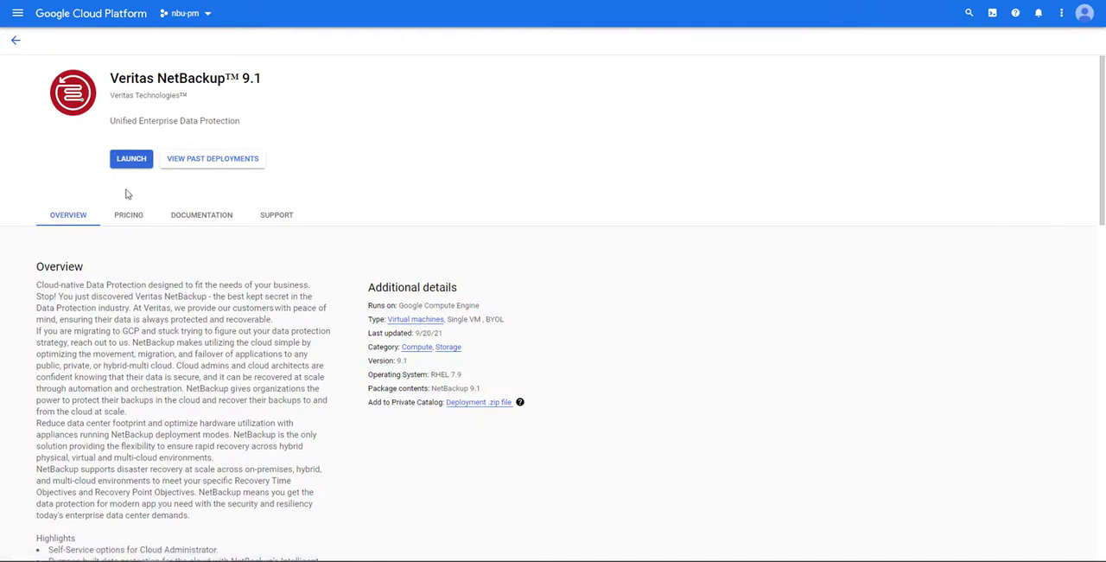
pyautogui.moveTo(132, 157)
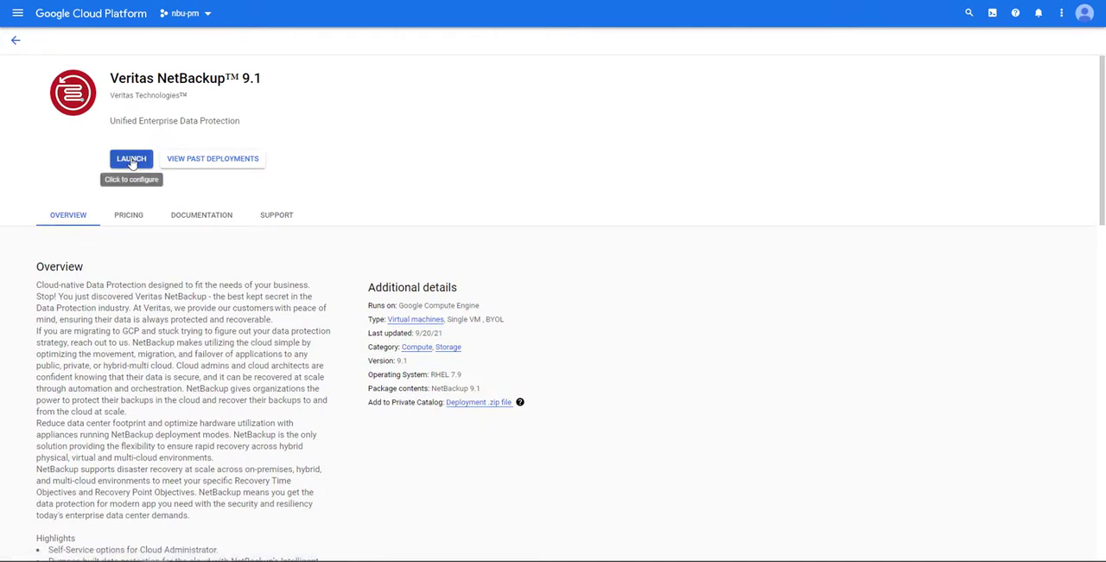
# Launch the NetBackup 9.1 deployment form, keeping c2-standard-4 and a standard persistent boot disk
pyautogui.click(131, 159)
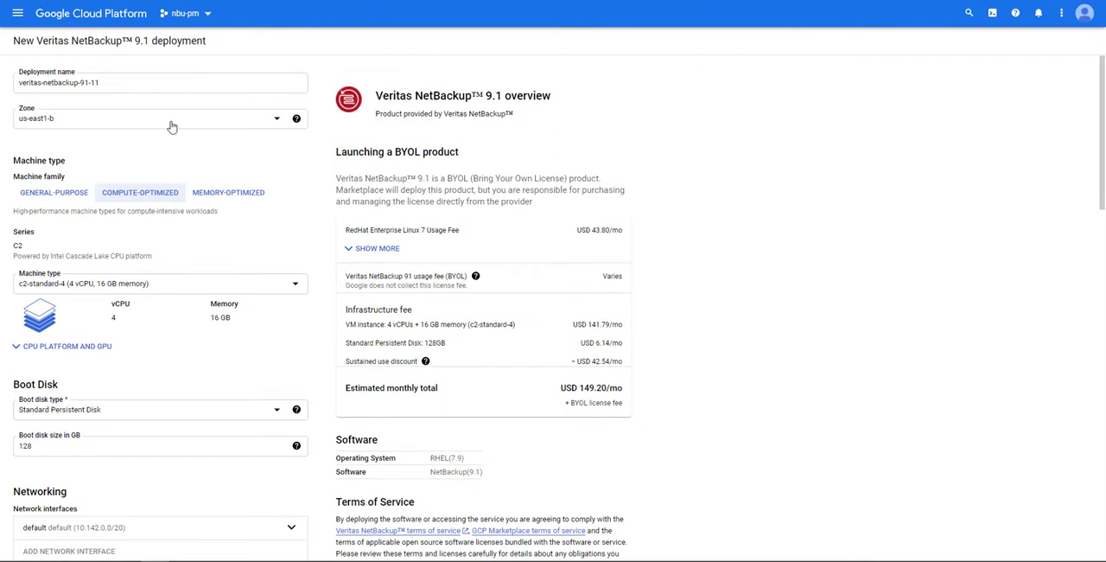
pyautogui.moveTo(316, 278)
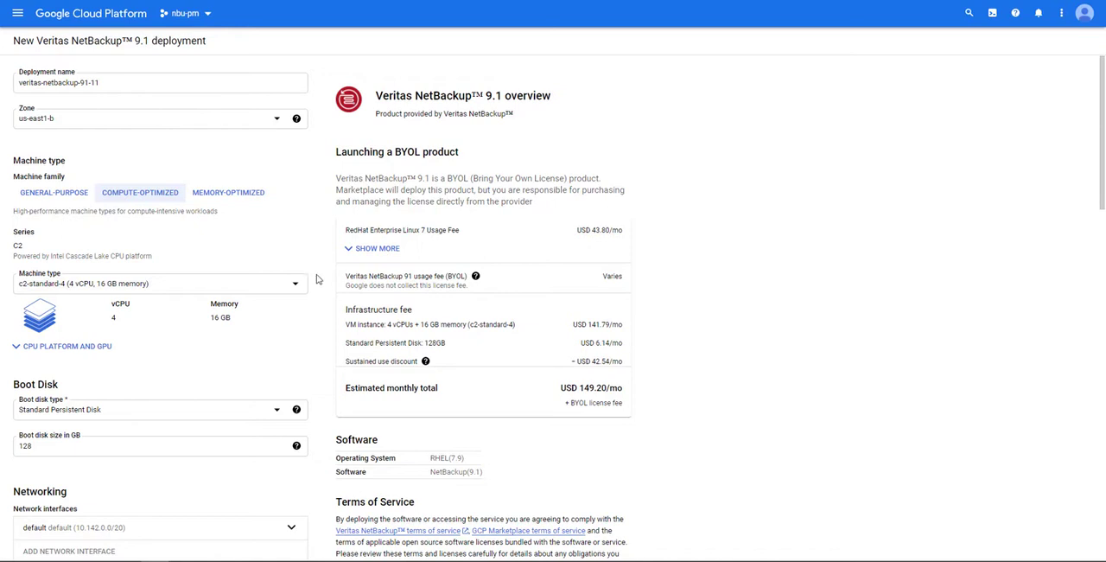
pyautogui.moveTo(294, 289)
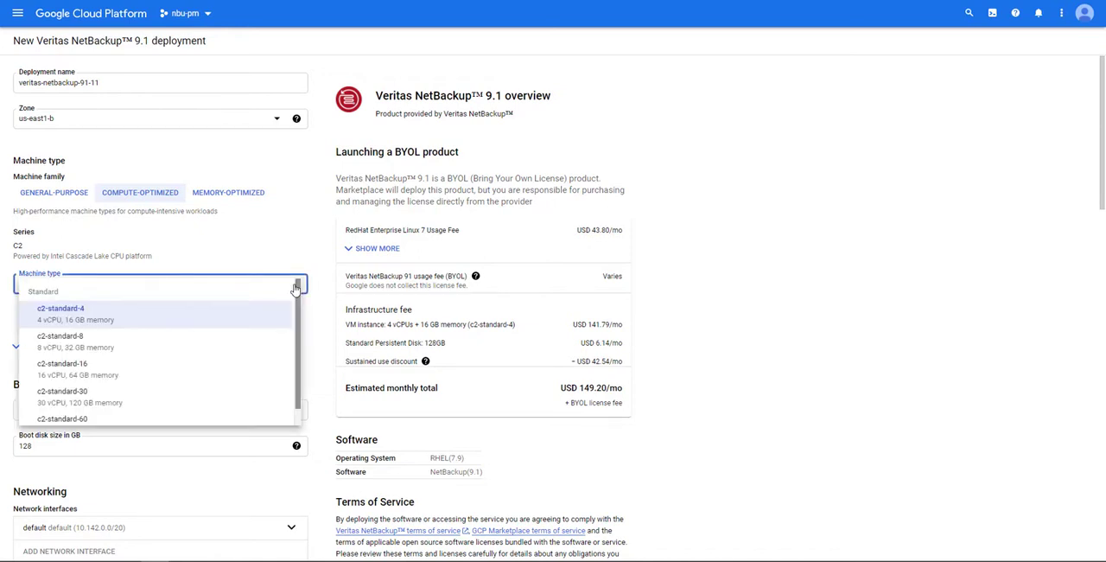
pyautogui.click(60, 307)
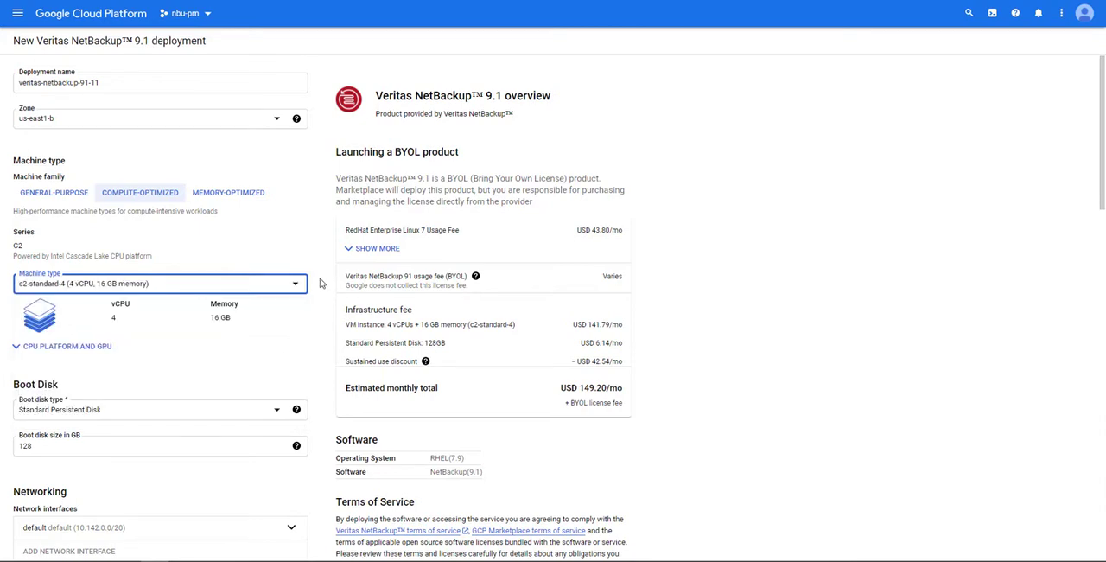
pyautogui.scroll(-3)
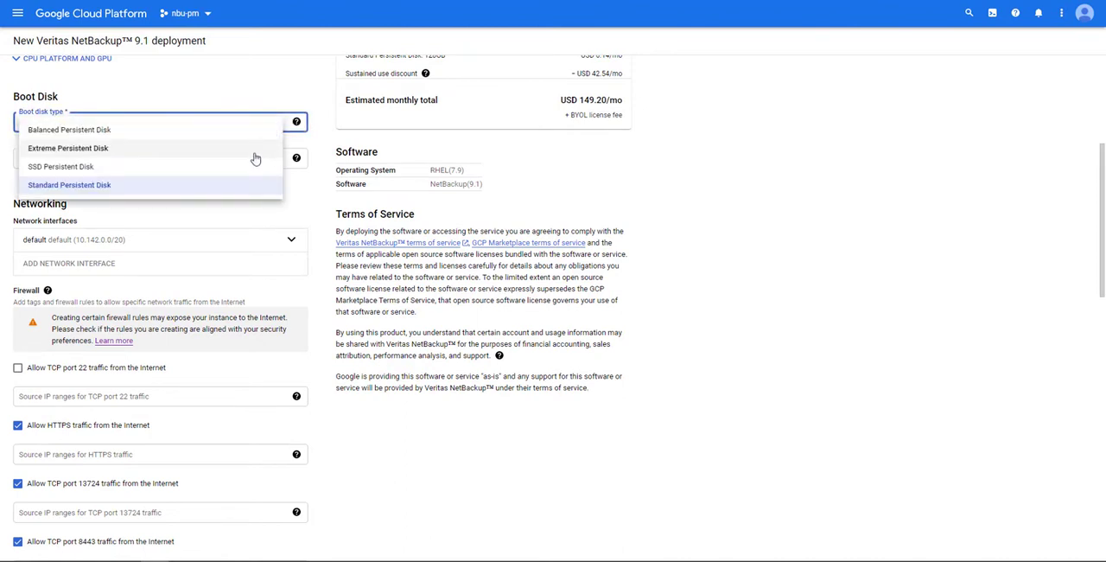
pyautogui.click(69, 183)
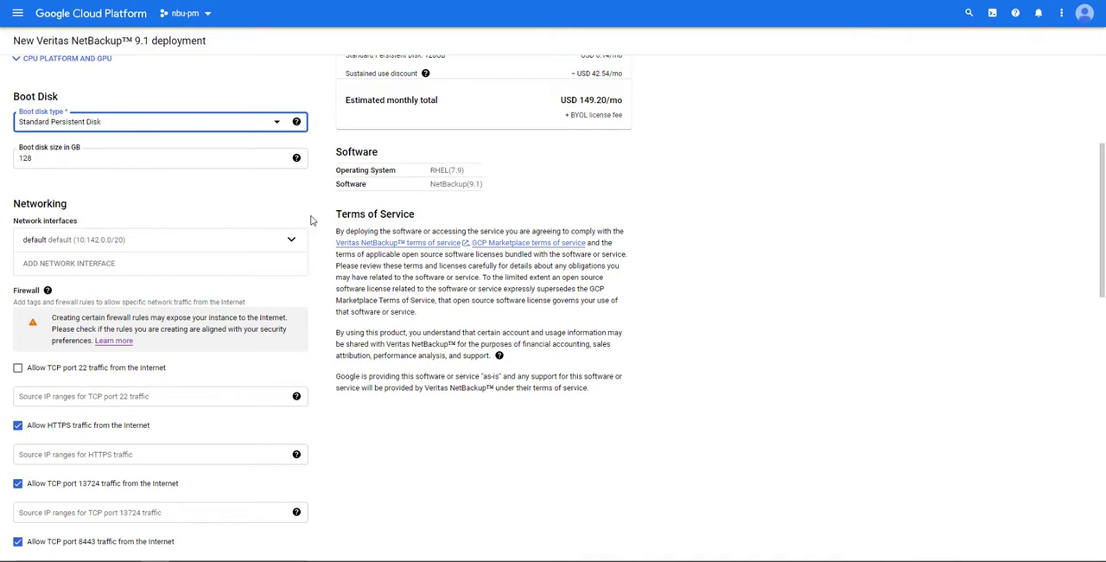
# Allow TCP port 22 and set every firewall rule's source range to 10.142.0.0/20
pyautogui.scroll(-3)
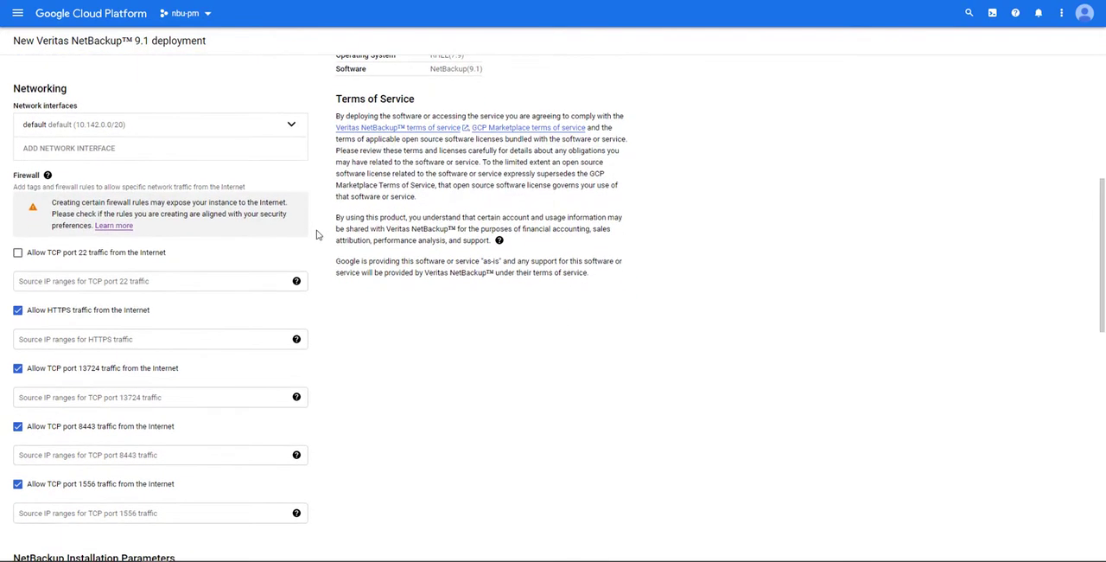
pyautogui.scroll(-3)
pyautogui.write('10.142.0.0/2')
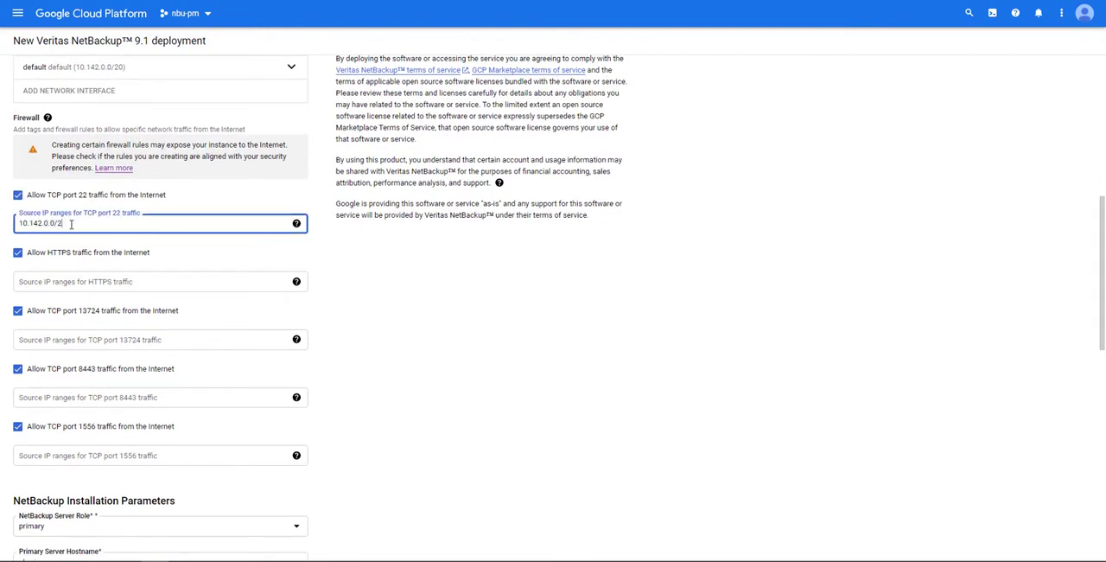
pyautogui.write('0')
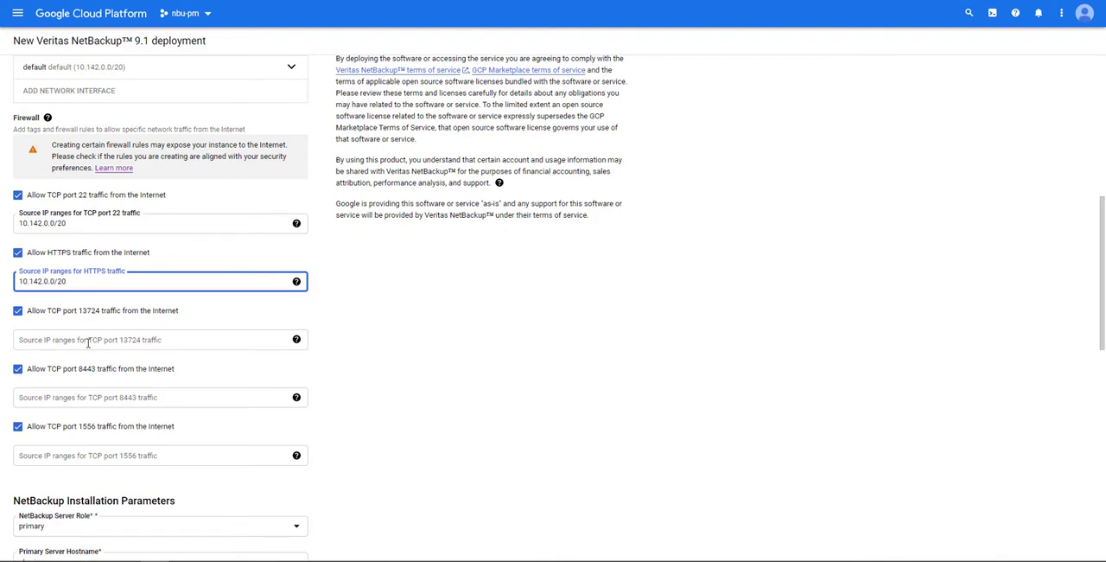
pyautogui.write('0.0.0.0/0, 192.169.0.2/24')
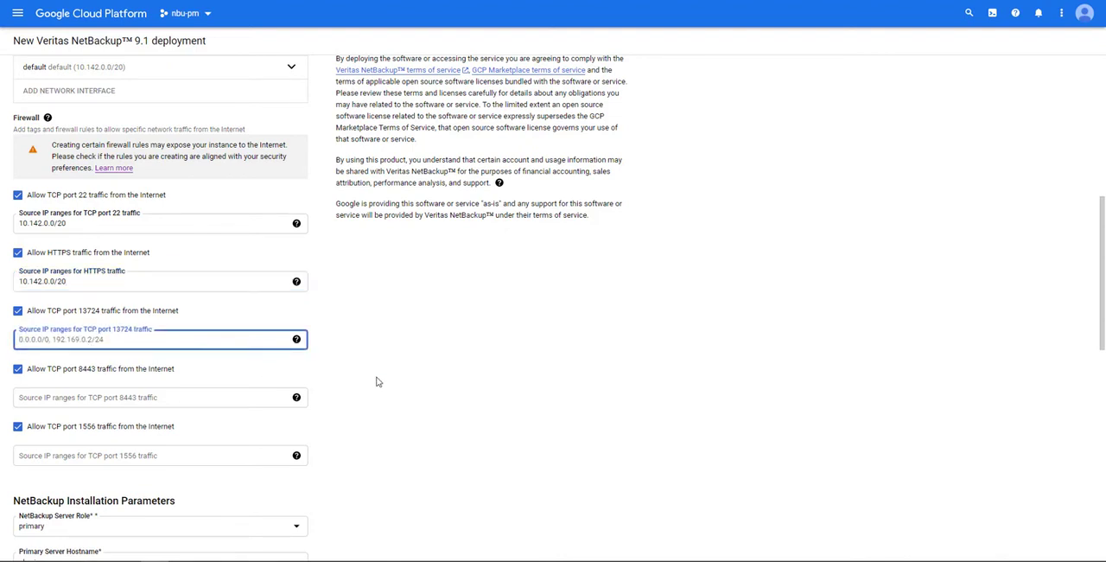
pyautogui.write('10.142.0.0/20')
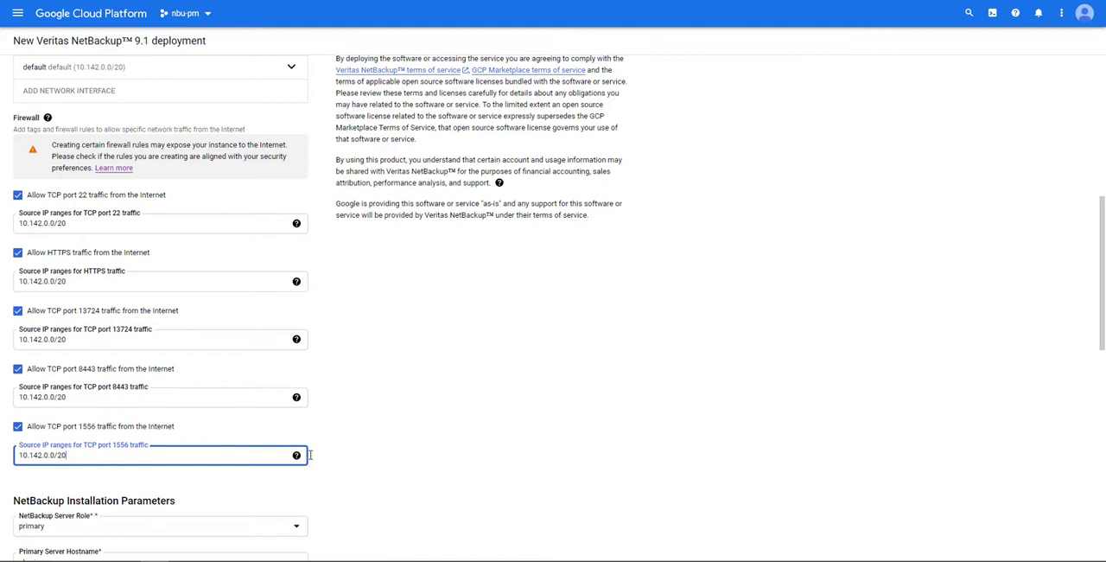
pyautogui.scroll(-3)
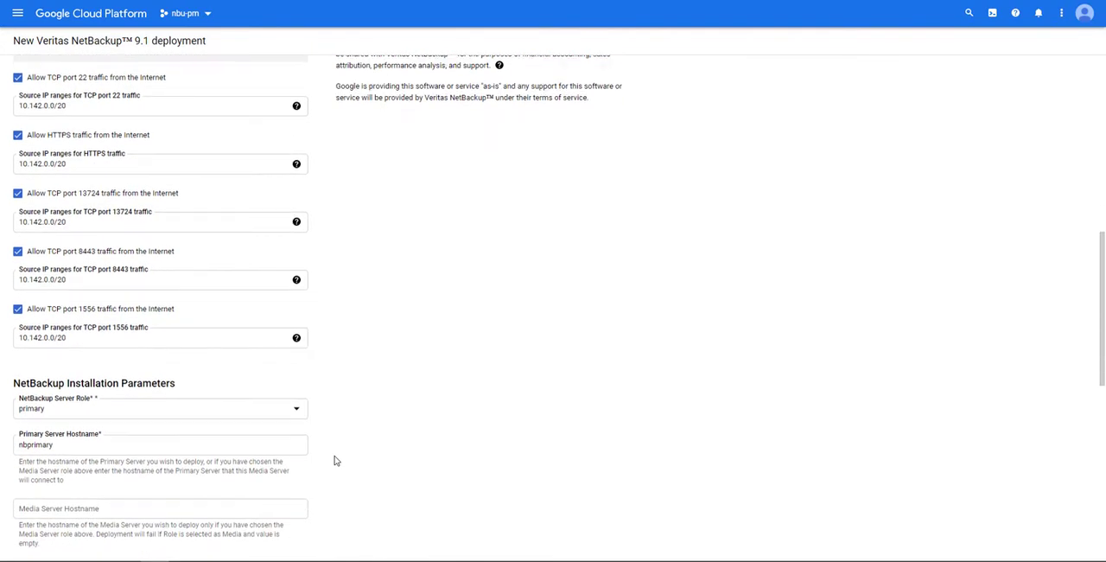
# Enter service username bkadmin and domain name vrts.tme.io in the NetBackup installation parameters
pyautogui.scroll(-3)
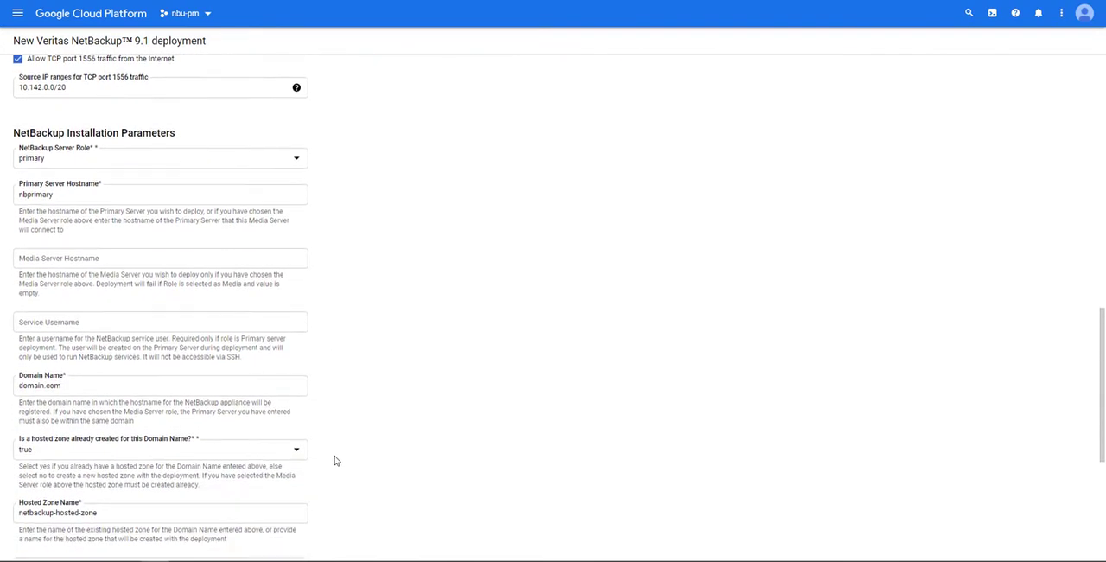
pyautogui.scroll(-3)
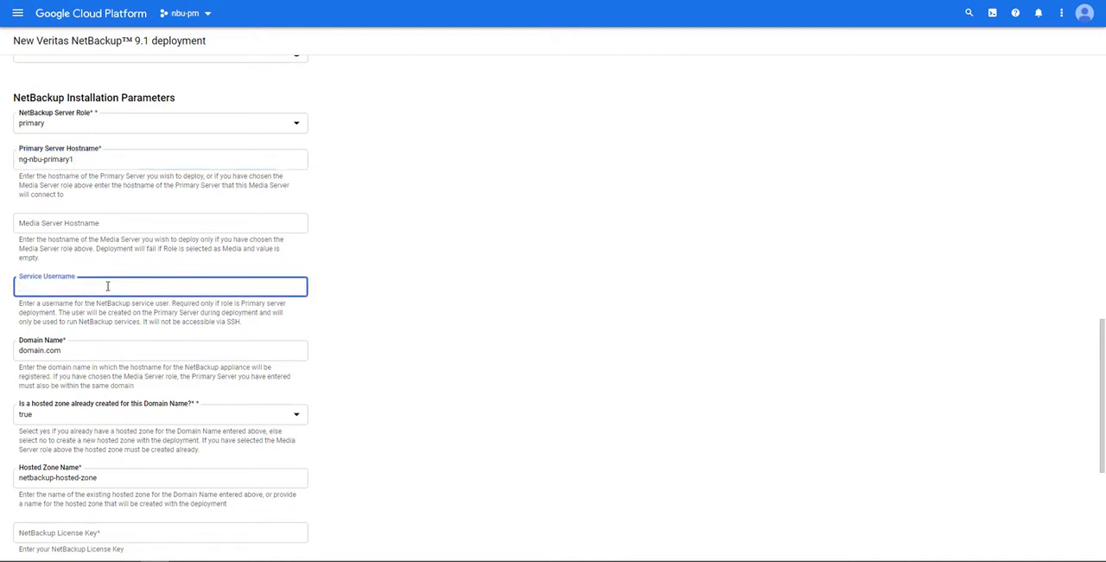
pyautogui.write('bkadmi')
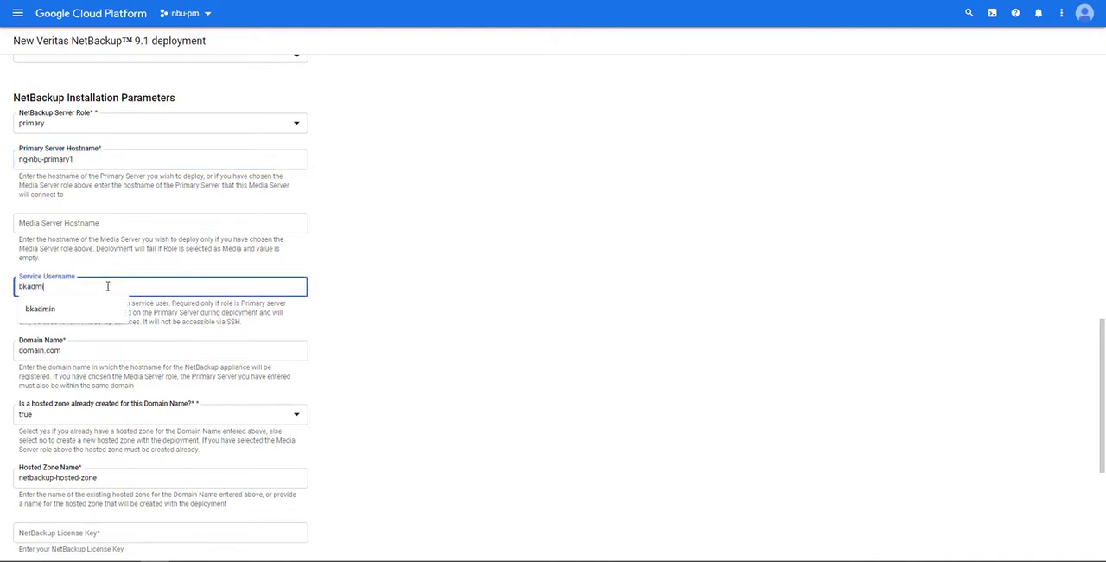
pyautogui.click(39, 307)
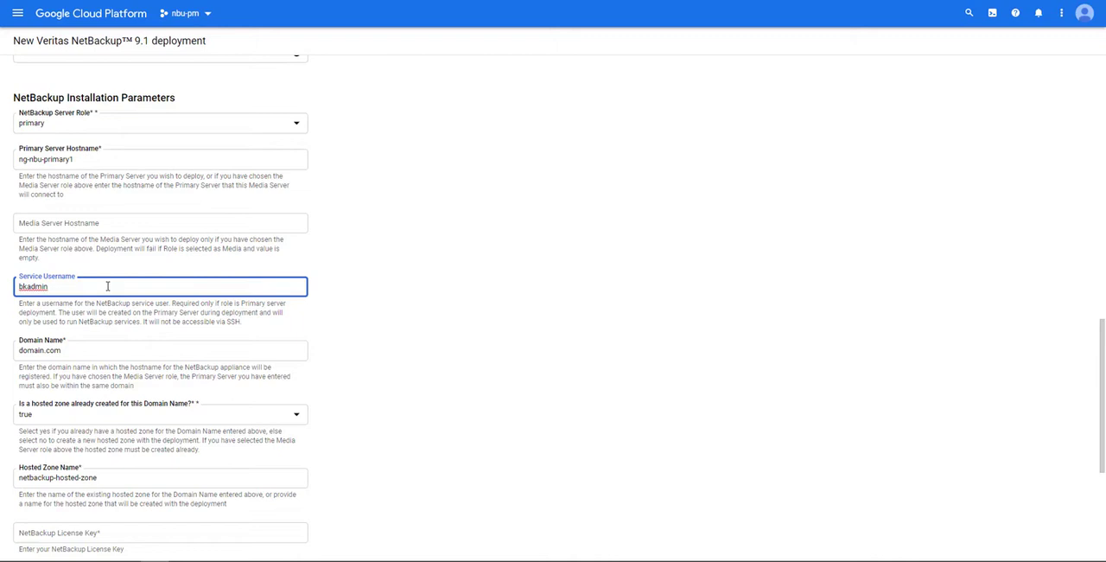
pyautogui.moveTo(328, 320)
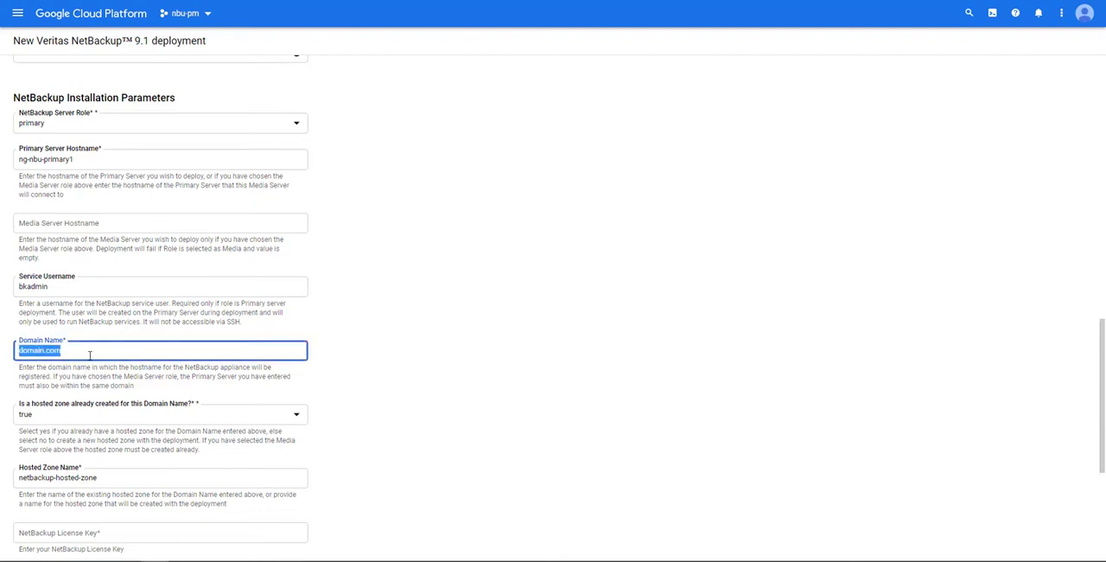
pyautogui.write('vrts.tme.io')
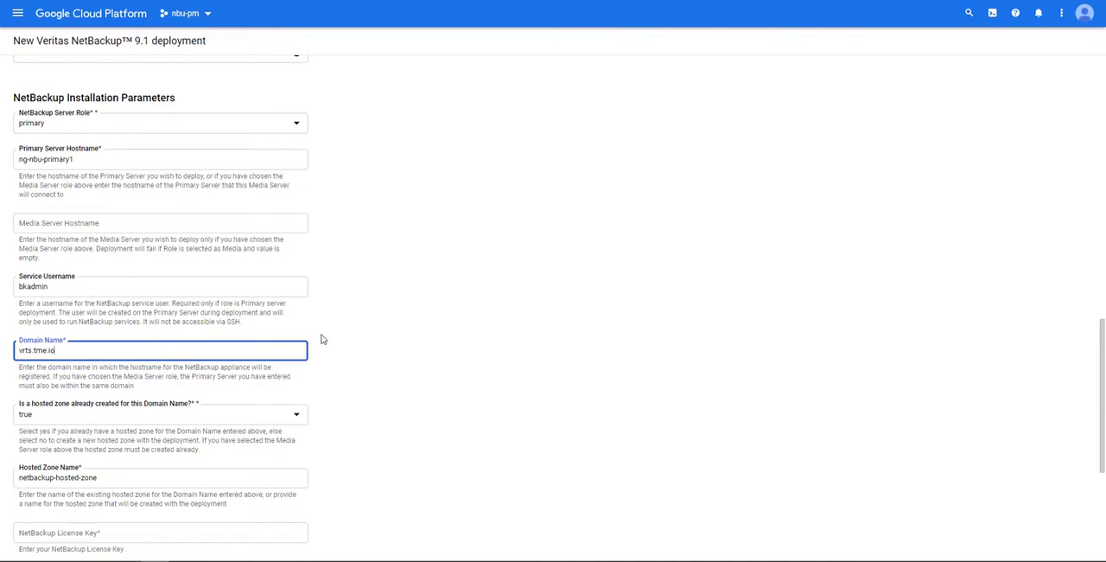
# Set the hosted zone name to netbackup-hosted-zone1, keeping hosted zone existence false
pyautogui.scroll(-3)
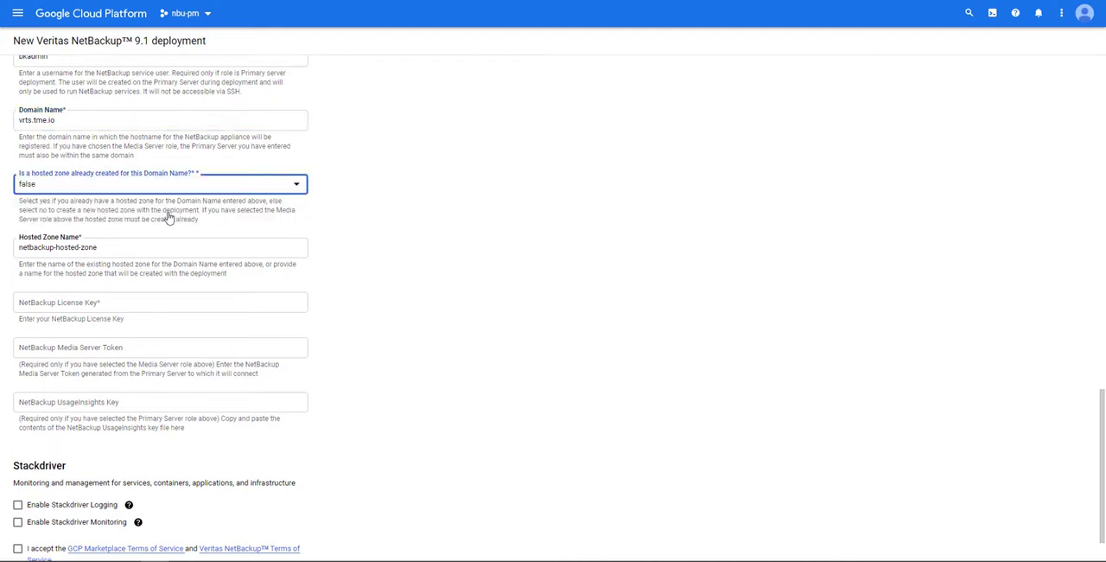
pyautogui.moveTo(365, 280)
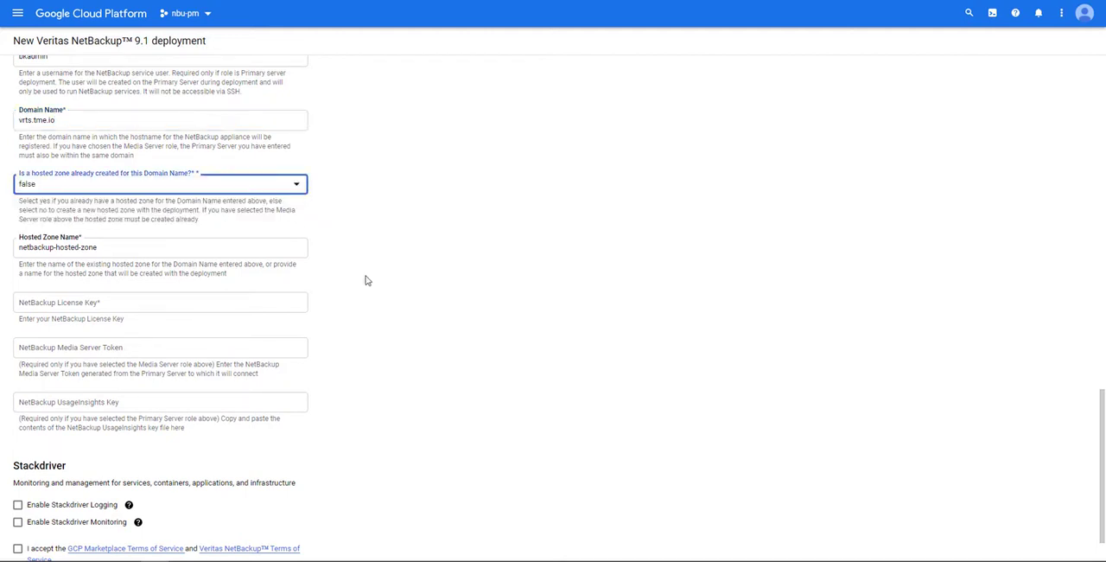
pyautogui.click(161, 248)
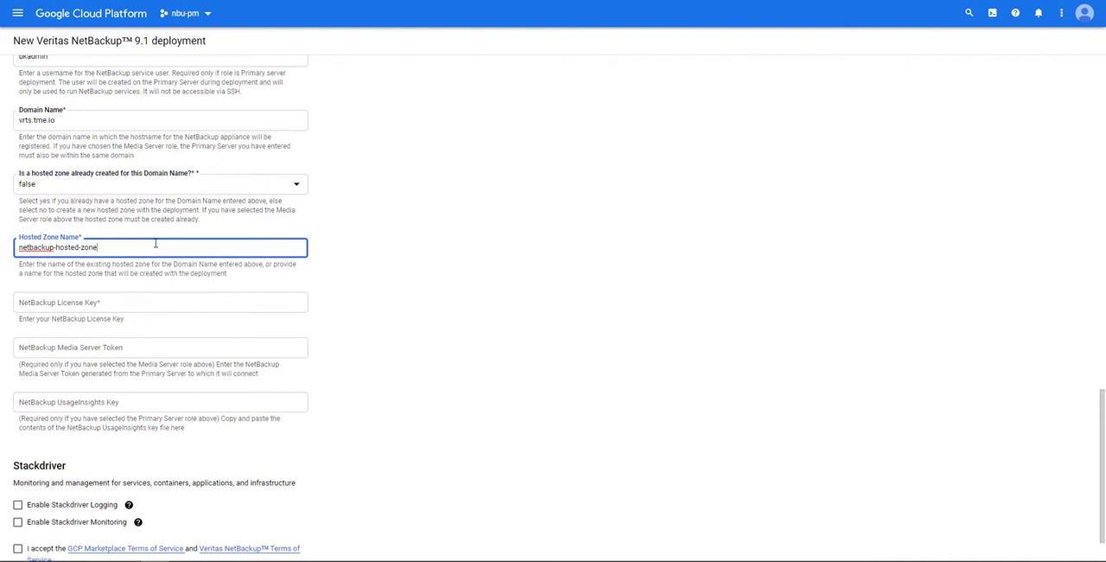
pyautogui.write('1')
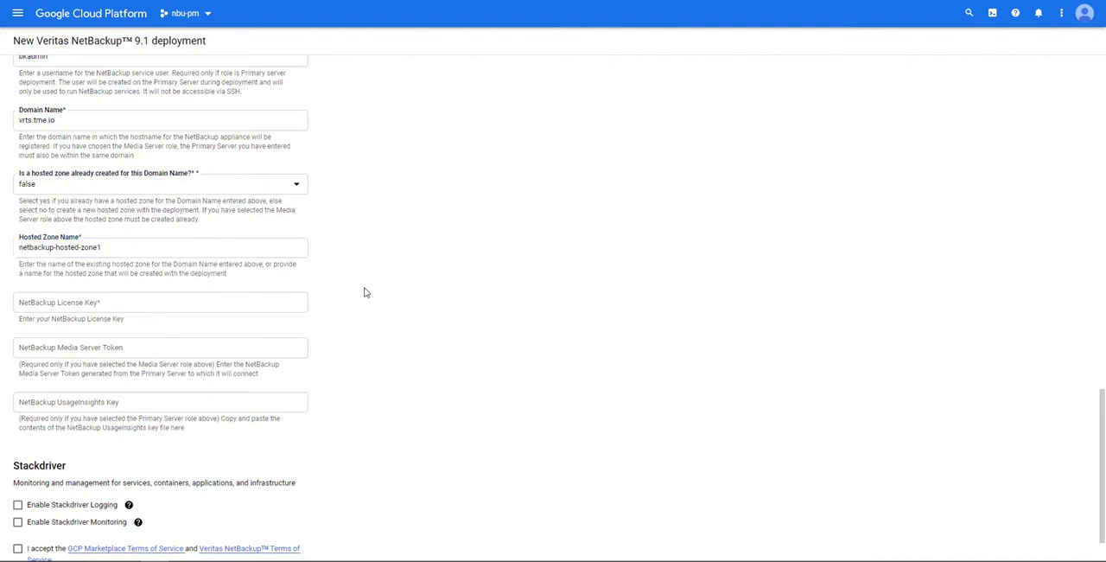
pyautogui.scroll(-3)
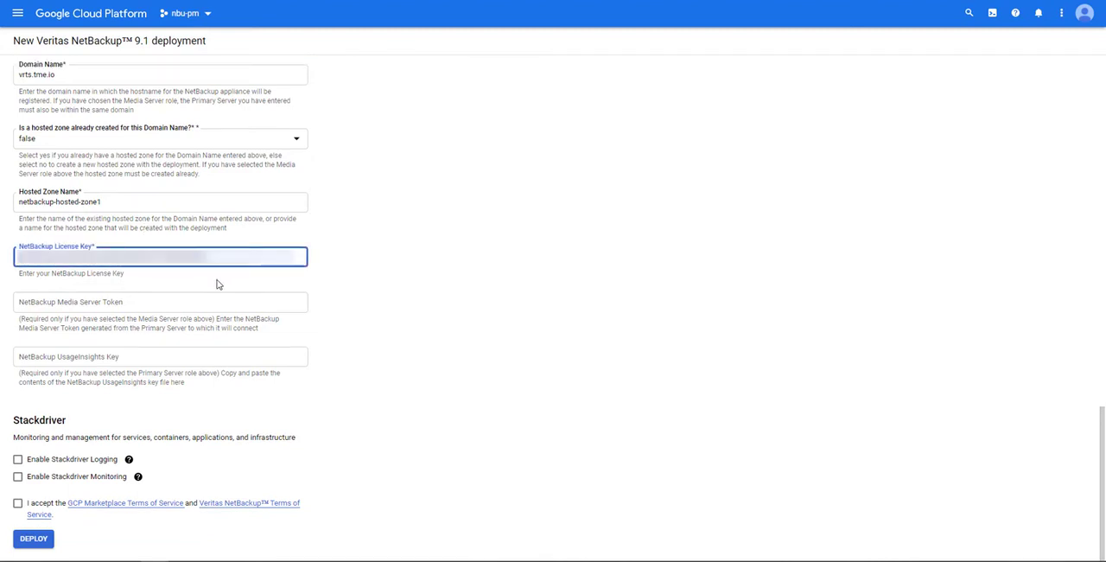
pyautogui.moveTo(201, 323)
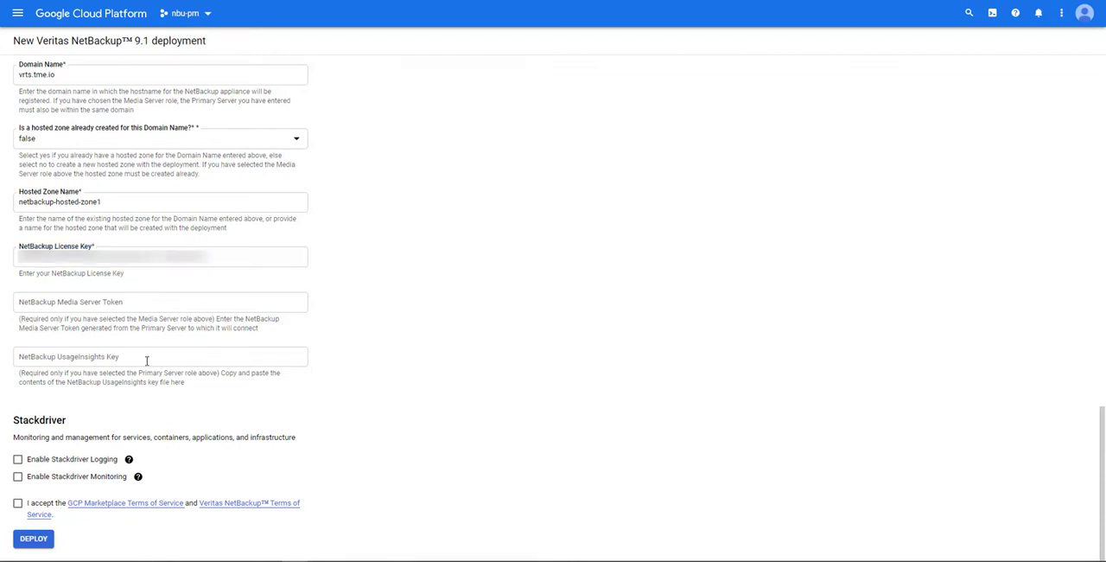
# Add the UsageInsights key, enable Stackdriver logging and monitoring, accept the terms and deploy
pyautogui.click(159, 356)
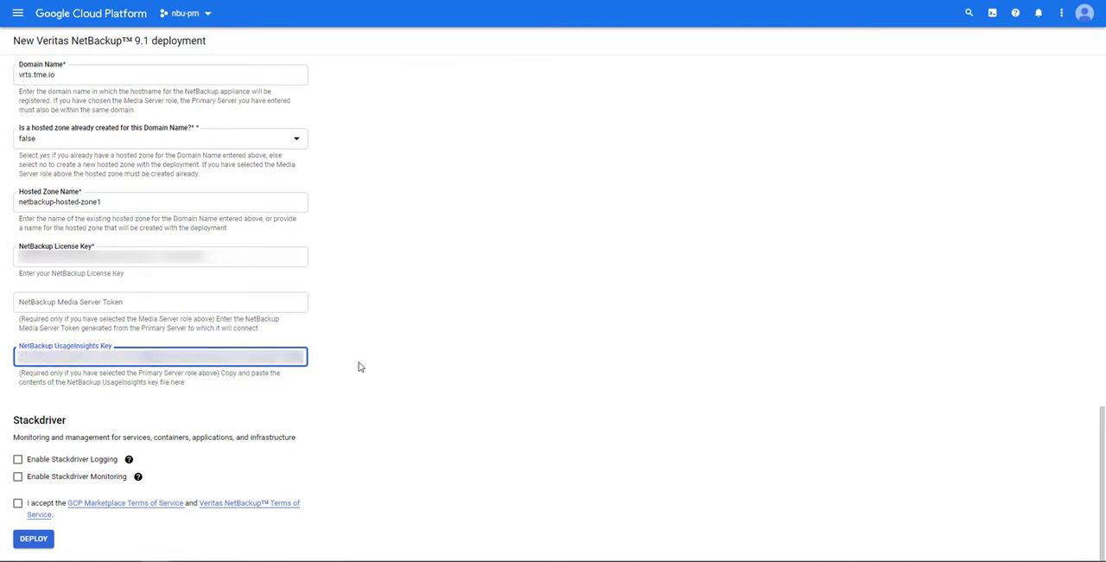
pyautogui.click(342, 526)
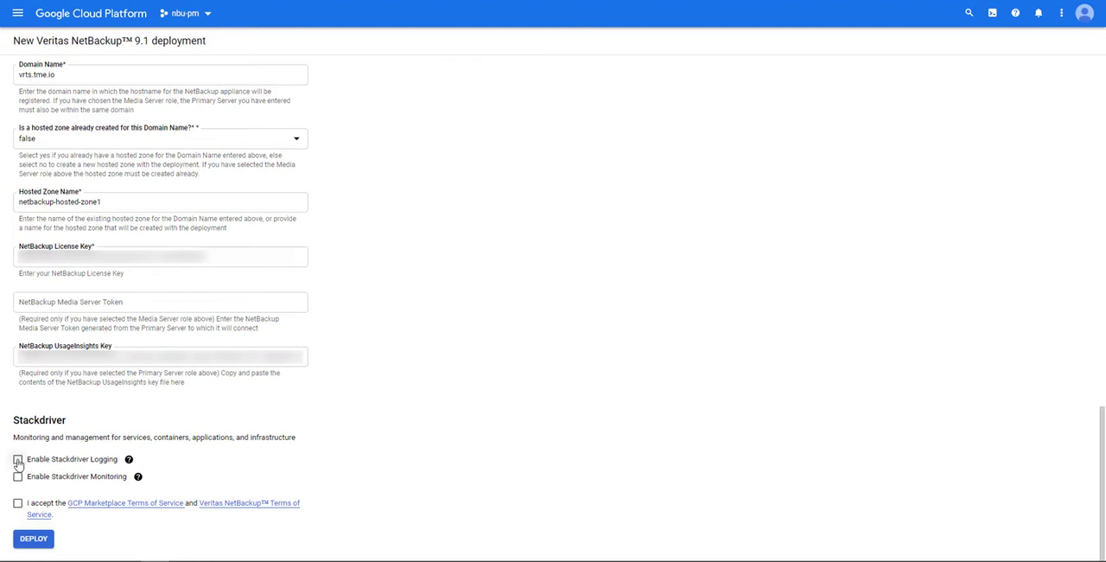
pyautogui.click(17, 459)
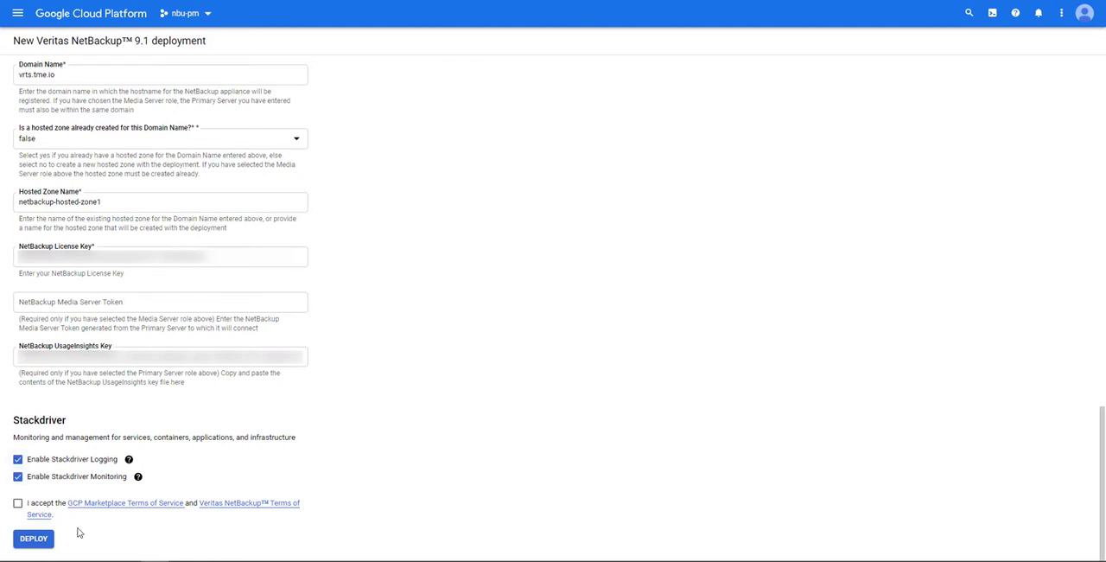
pyautogui.click(17, 501)
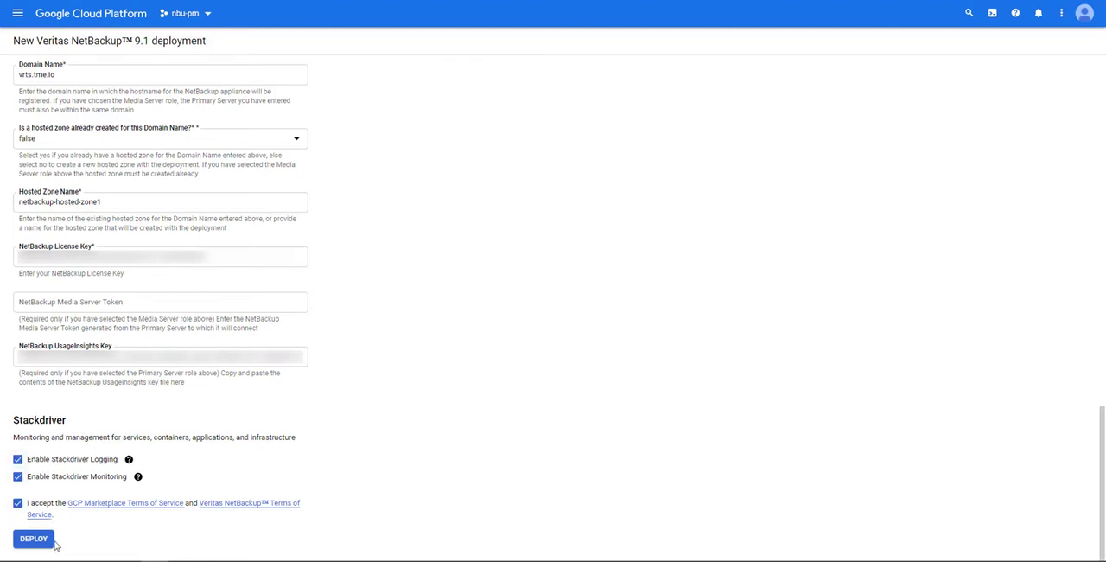
pyautogui.click(32, 539)
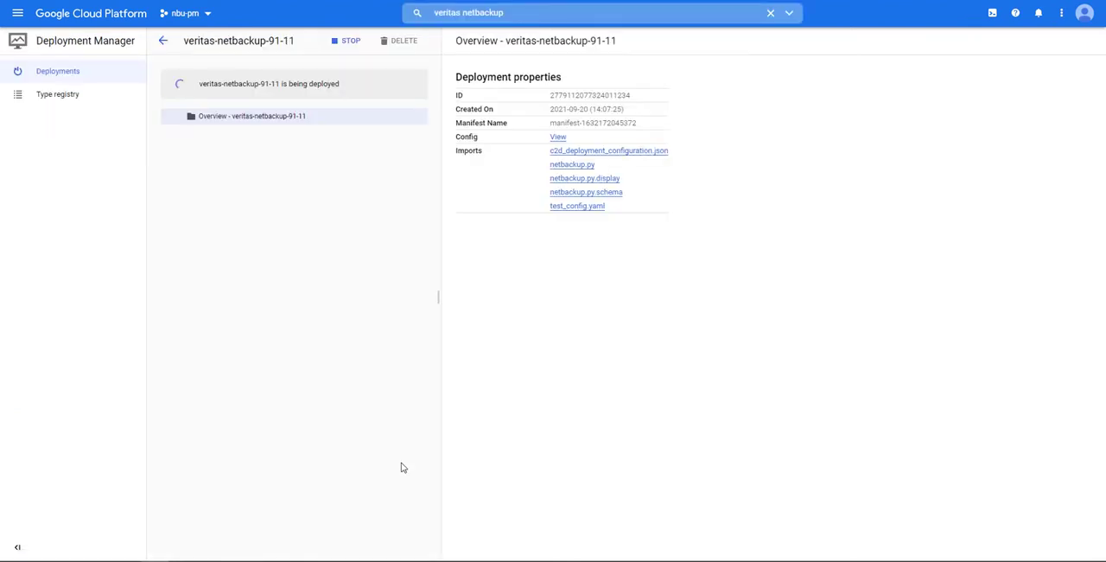
# View the deployed veritas-netbackup-91-11 resources: VM, firewall rules and hosted zone
pyautogui.click(237, 131)
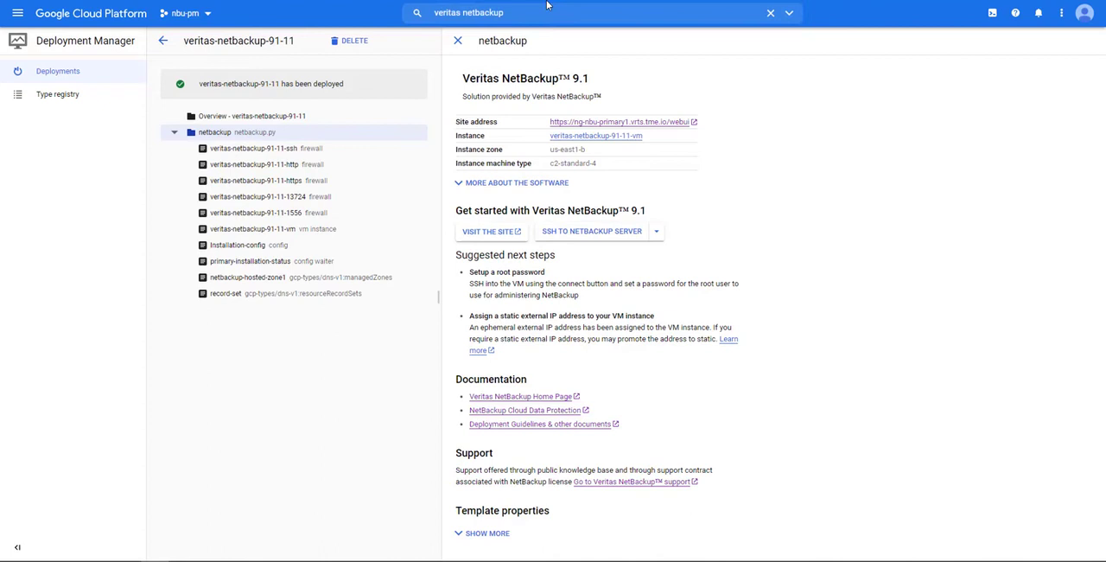
# From the 'veritas netbackup' search, choose the Veritas NetBackup CloudPoint 9.1 listing
pyautogui.click(562, 12)
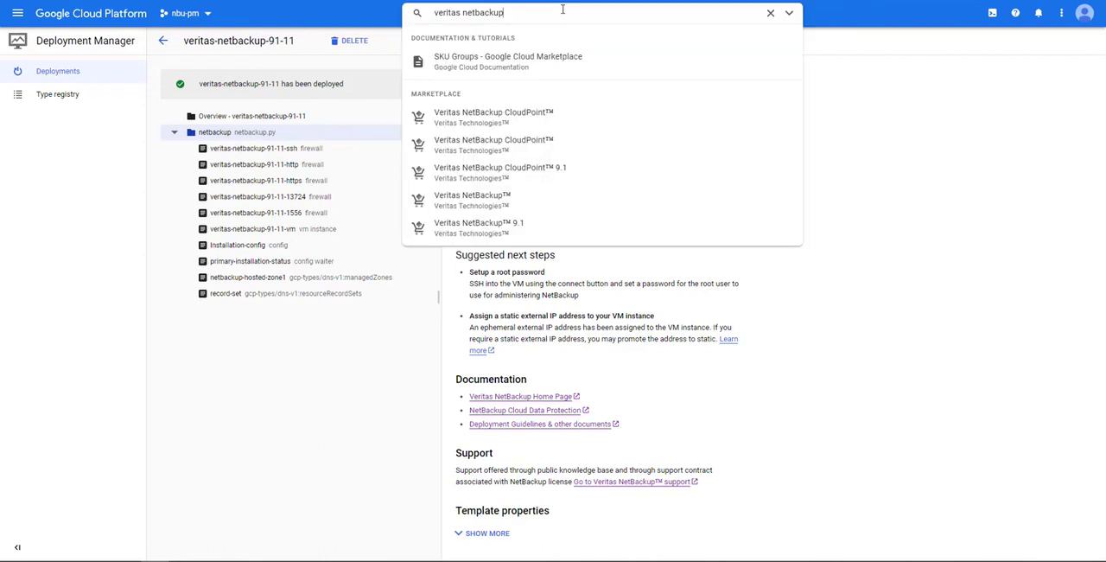
pyautogui.moveTo(515, 173)
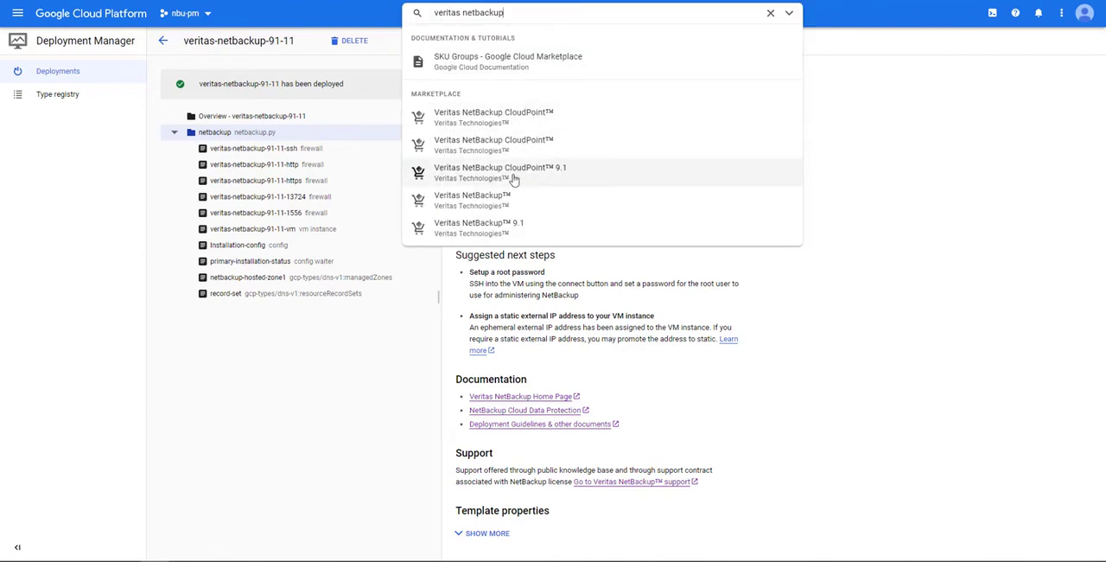
pyautogui.moveTo(483, 177)
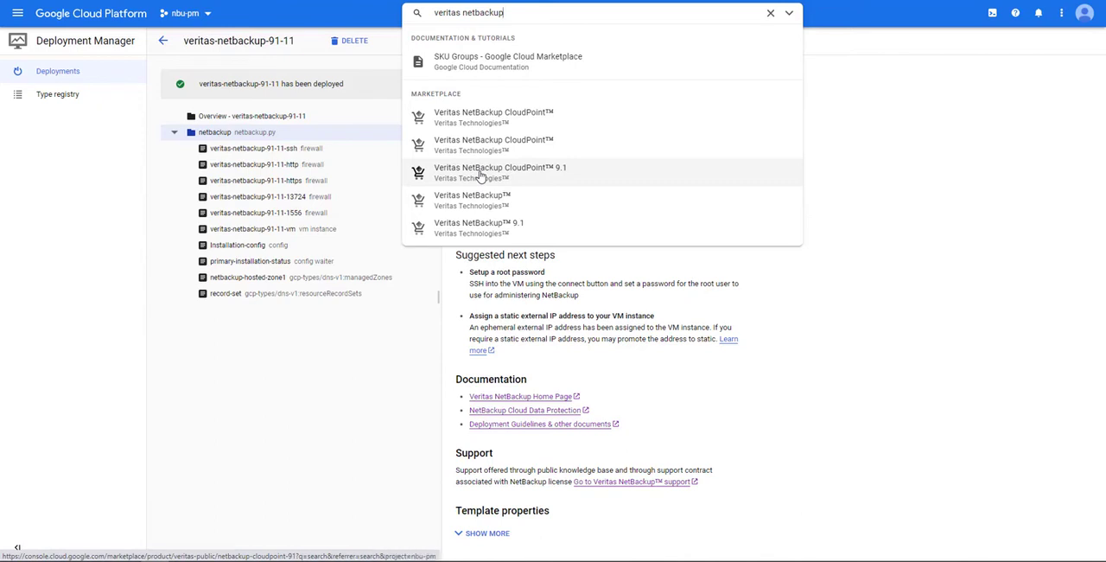
pyautogui.moveTo(543, 180)
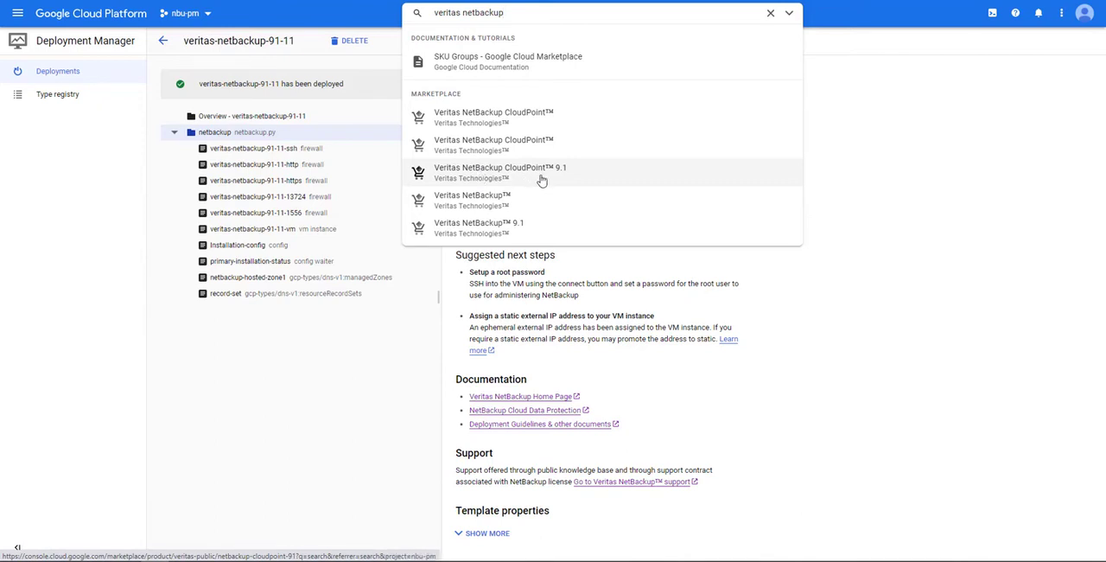
pyautogui.click(499, 173)
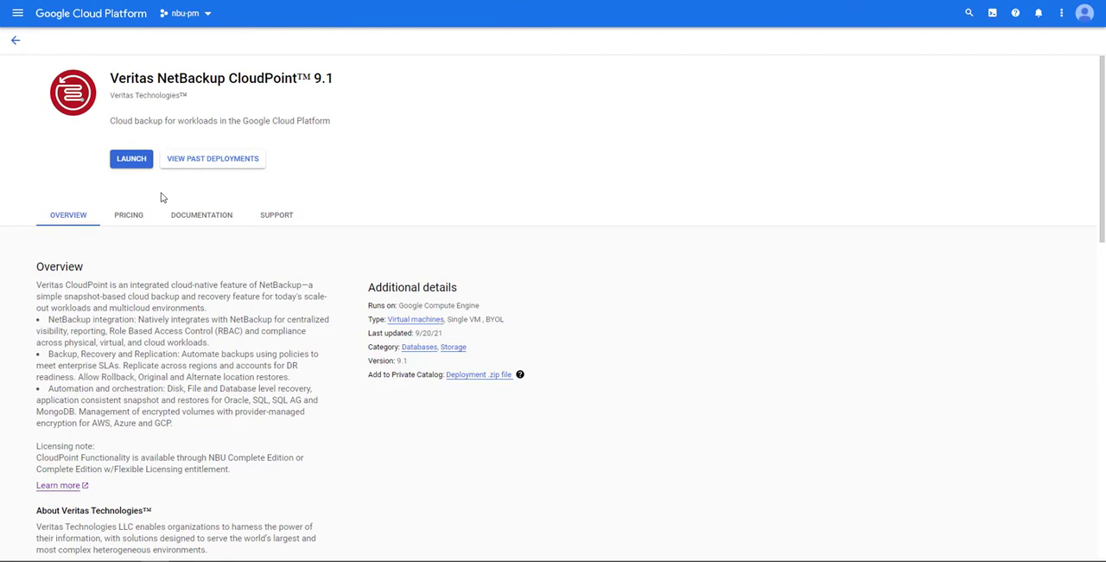
# Launch CloudPoint 9.1 with Red Hat Enterprise Linux 7, N1 n1-standard-2 and a standard persistent boot disk
pyautogui.click(131, 157)
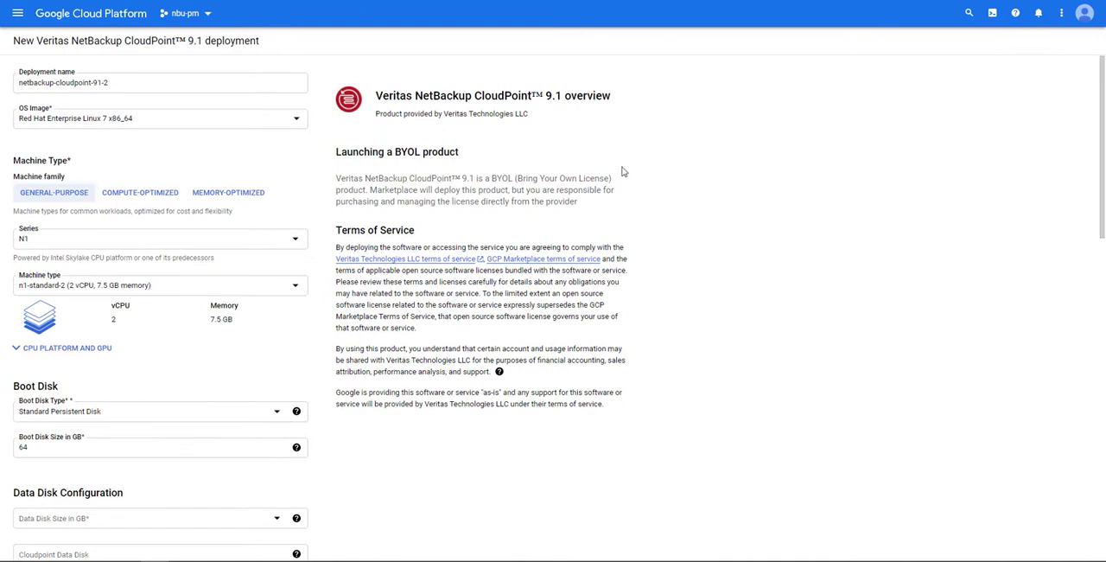
pyautogui.moveTo(313, 159)
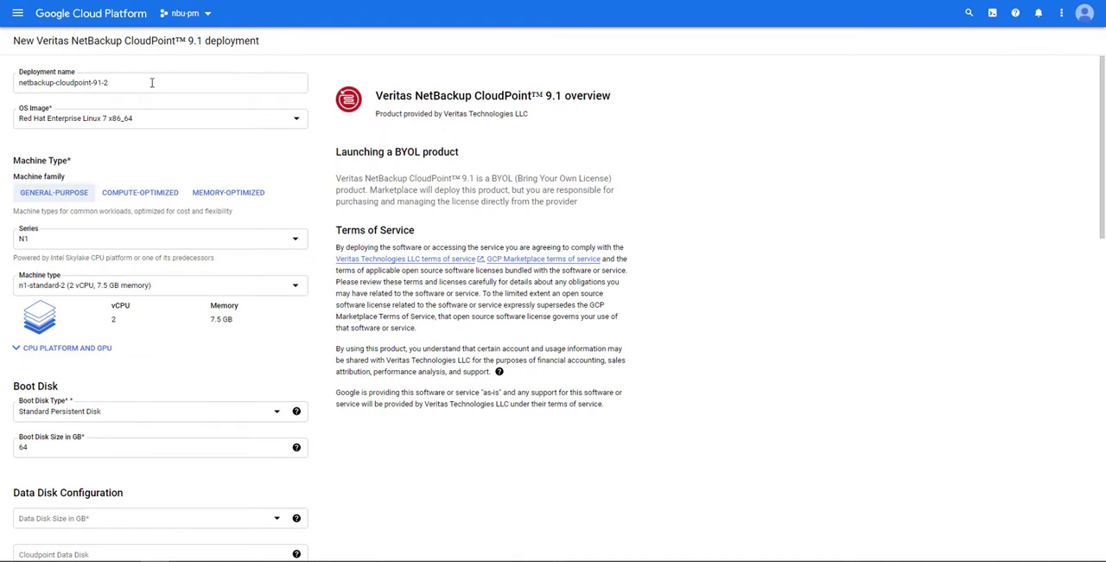
pyautogui.click(295, 117)
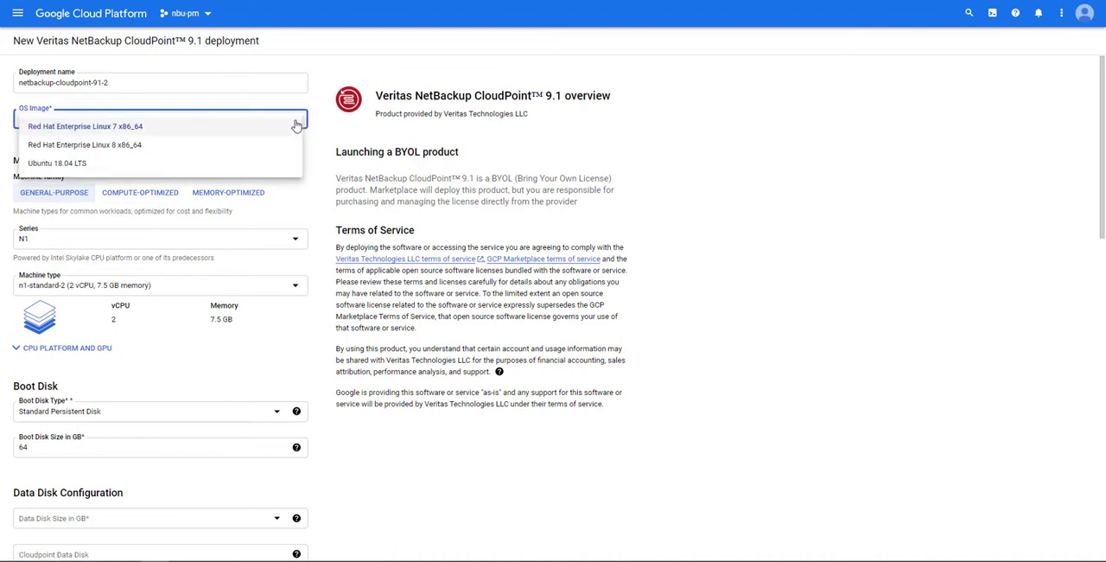
pyautogui.click(85, 126)
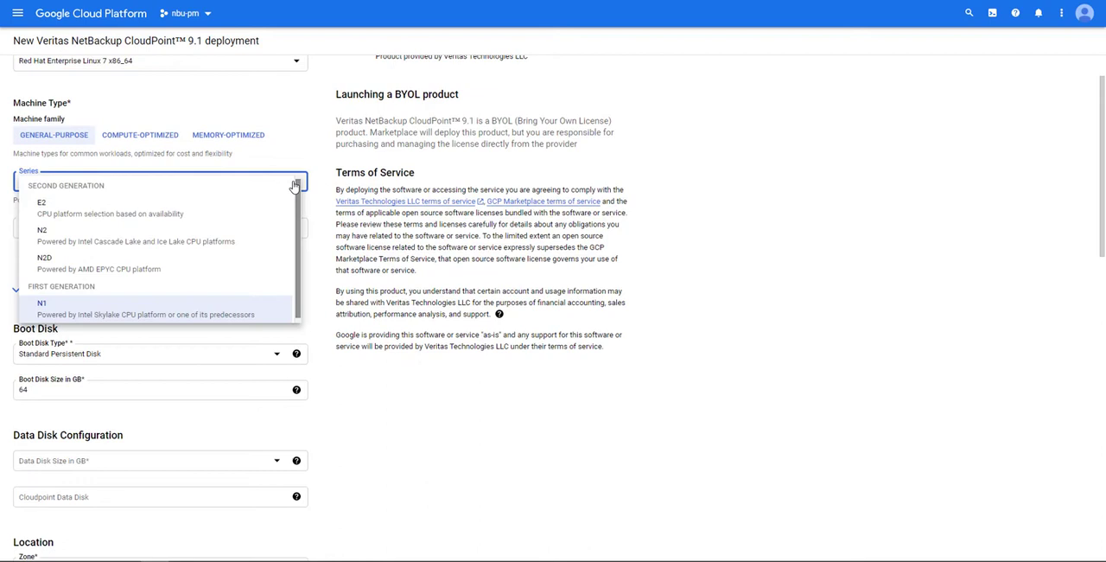
pyautogui.click(41, 305)
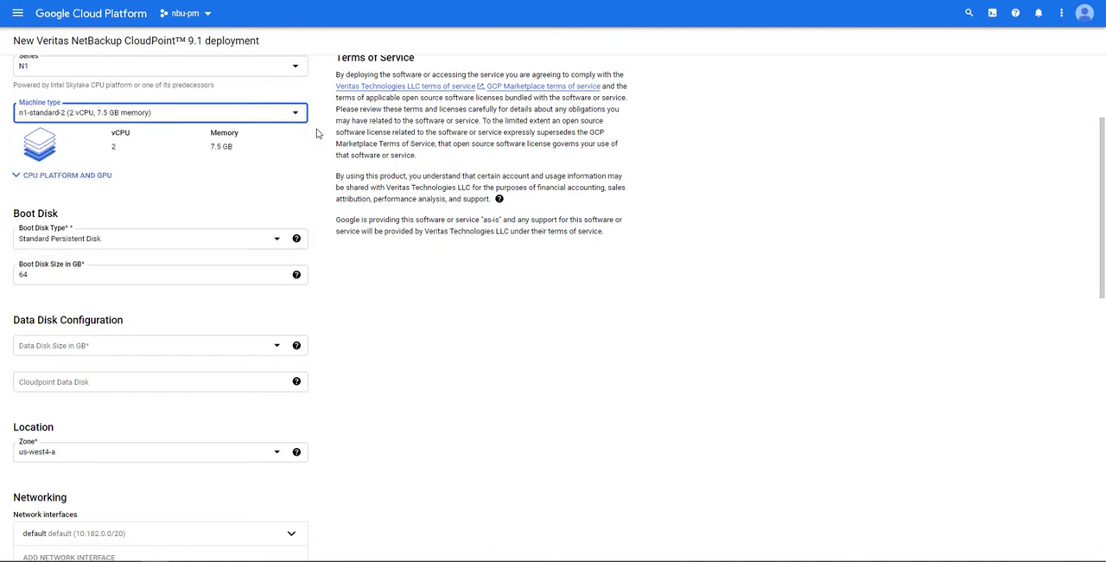
pyautogui.scroll(-3)
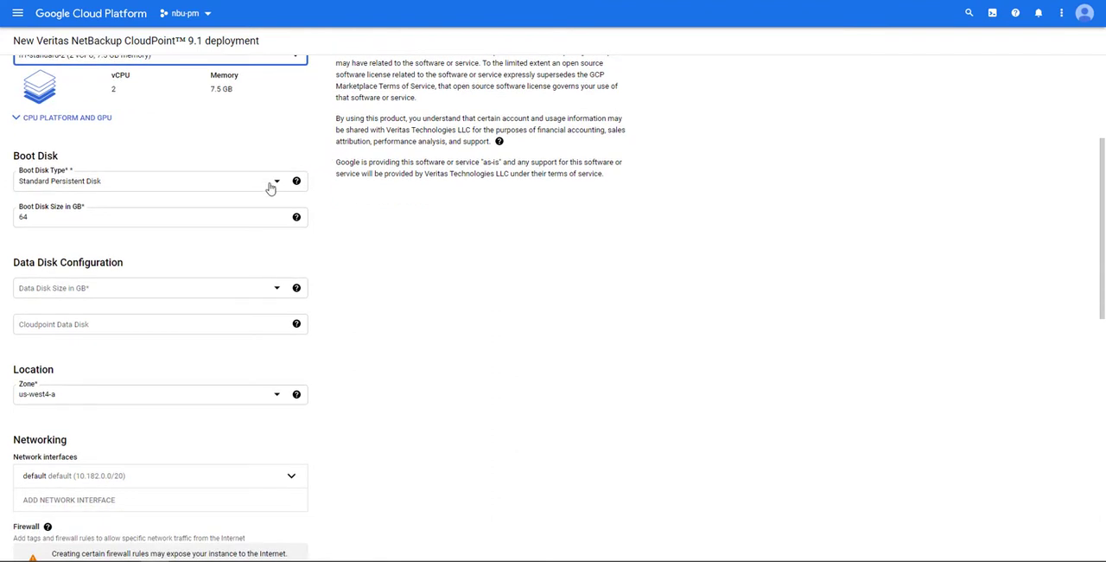
pyautogui.click(275, 179)
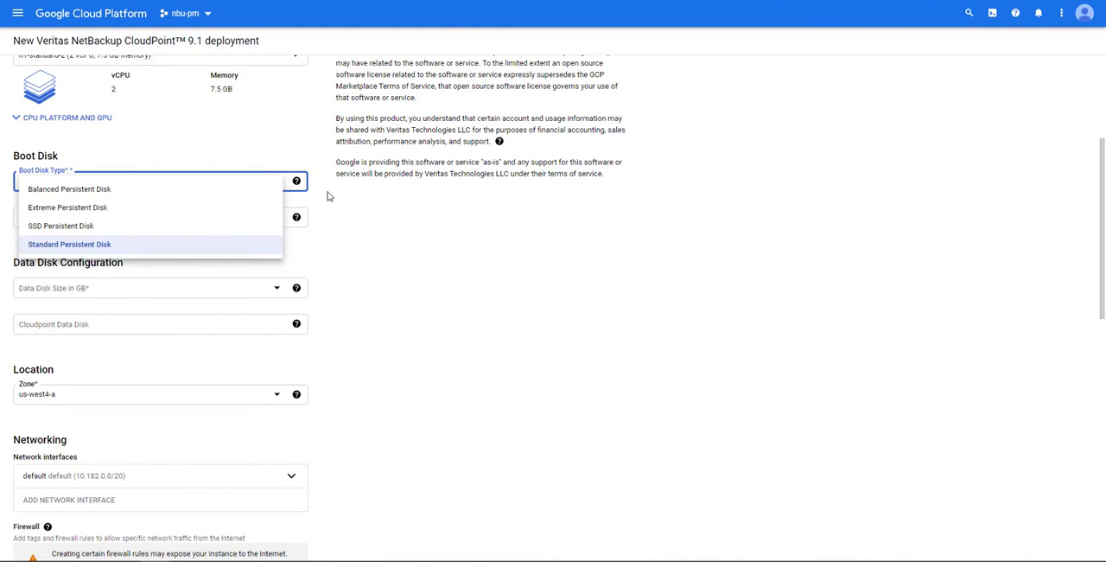
pyautogui.click(69, 244)
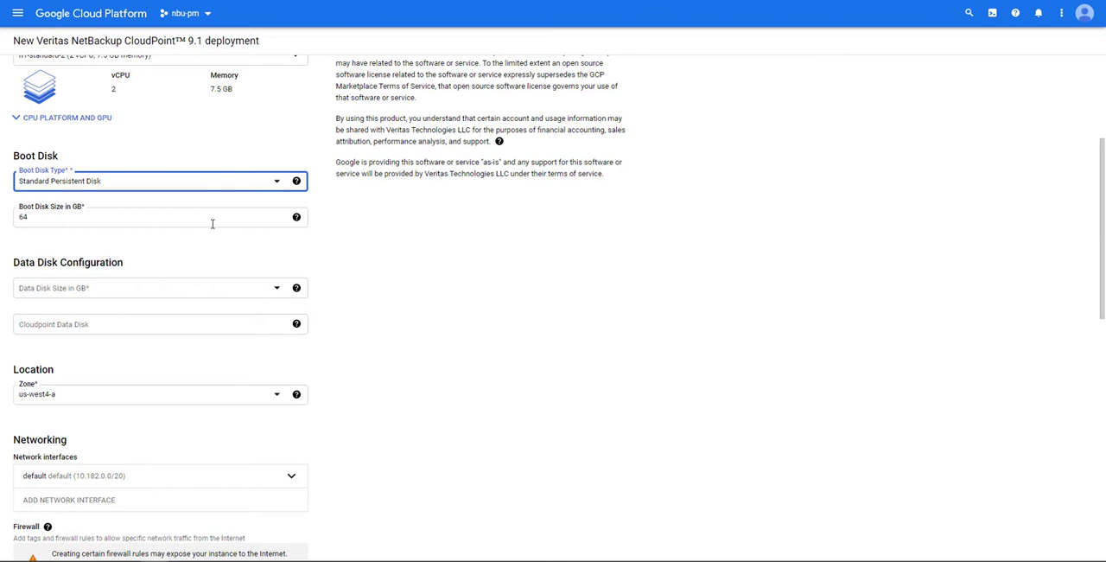
pyautogui.moveTo(370, 270)
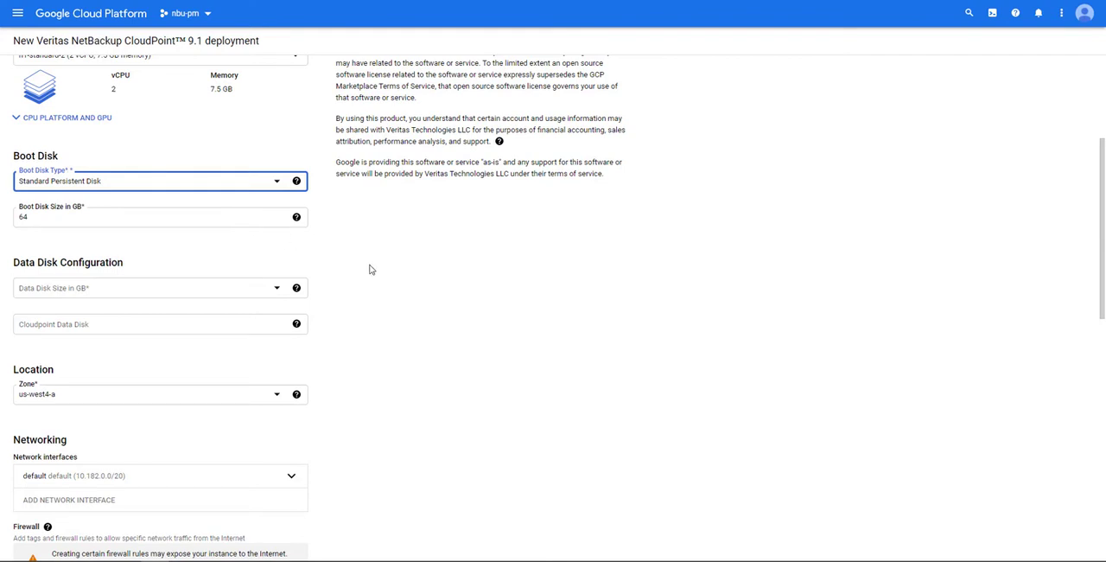
# Set the CloudPoint data disk size to 50 GB, leaving the existing data disk name blank
pyautogui.scroll(-3)
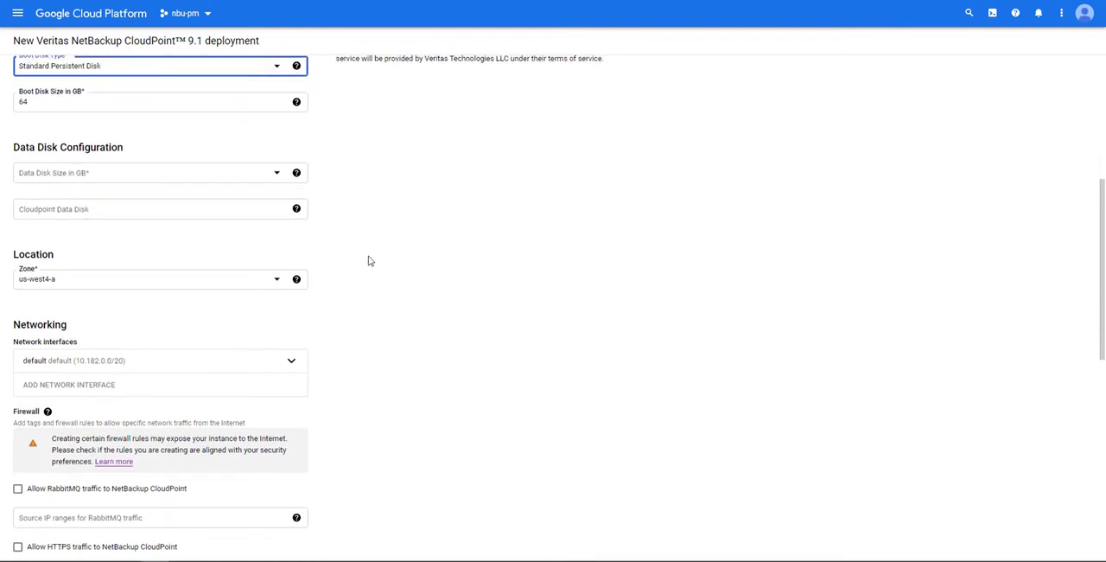
pyautogui.click(159, 173)
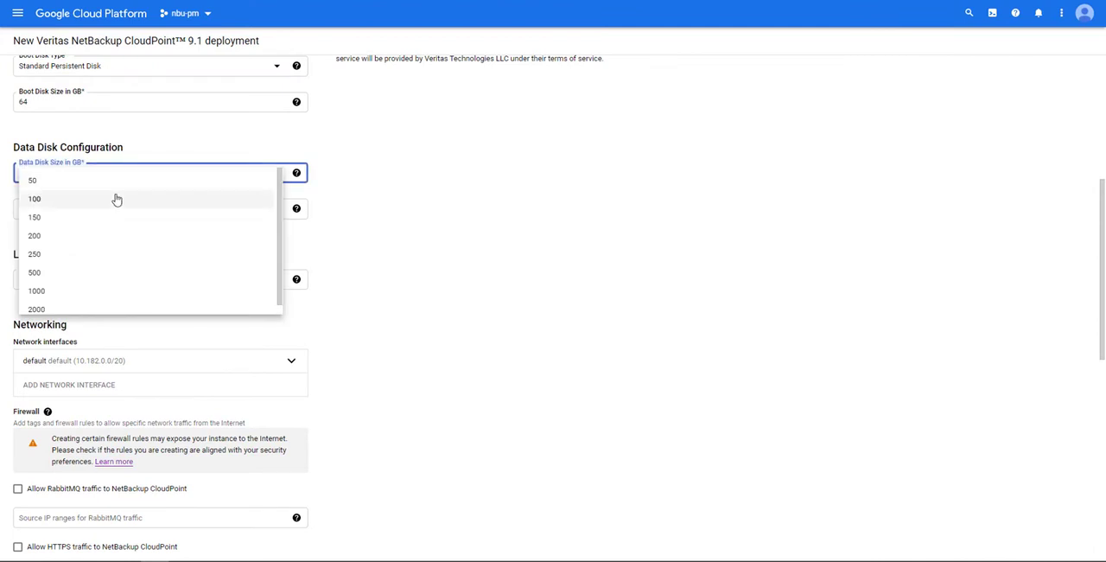
pyautogui.click(31, 180)
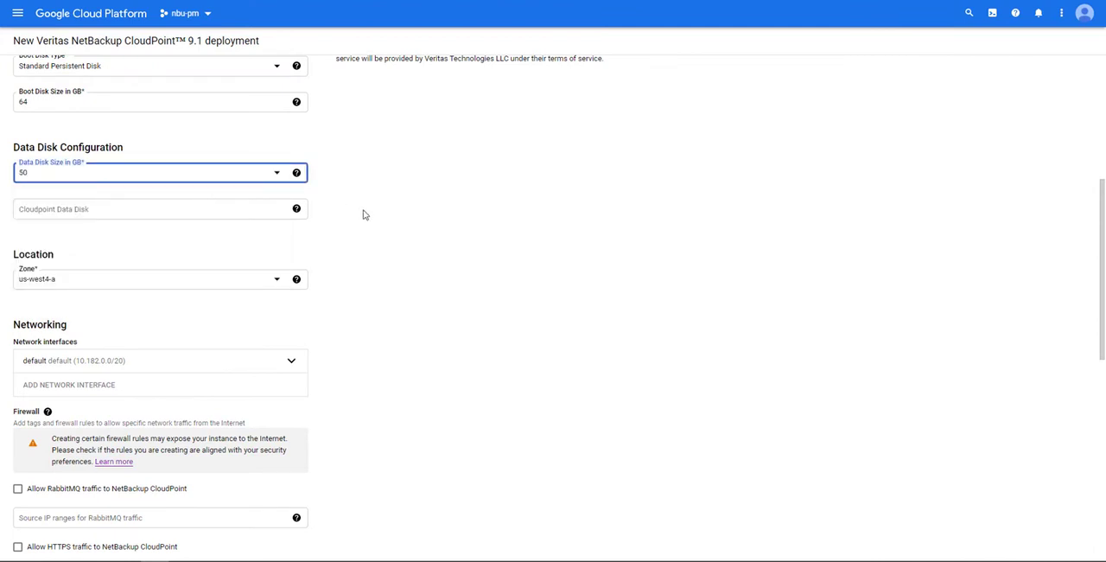
pyautogui.moveTo(299, 238)
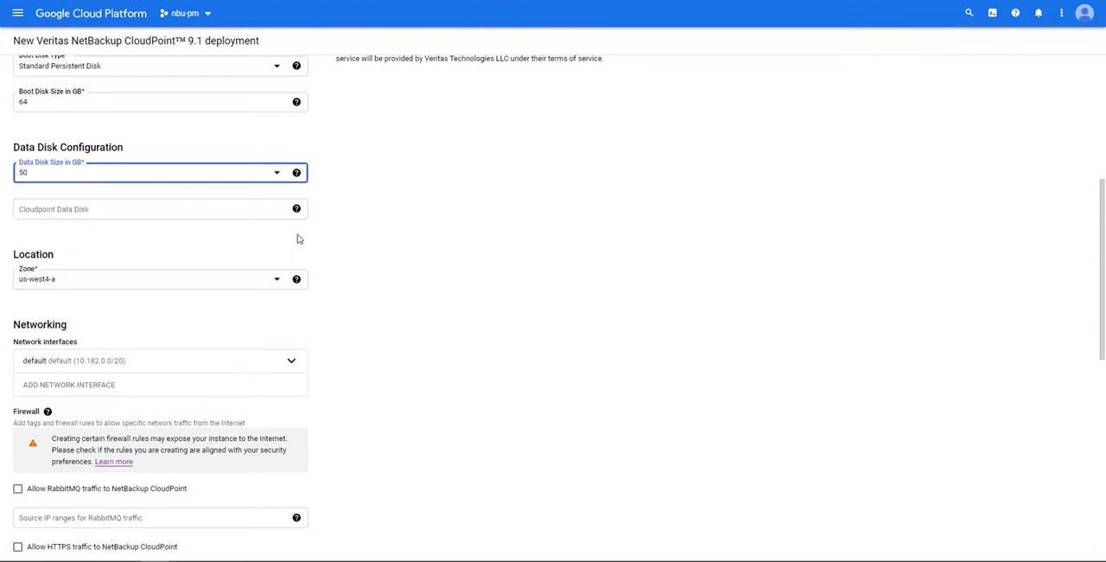
pyautogui.click(297, 209)
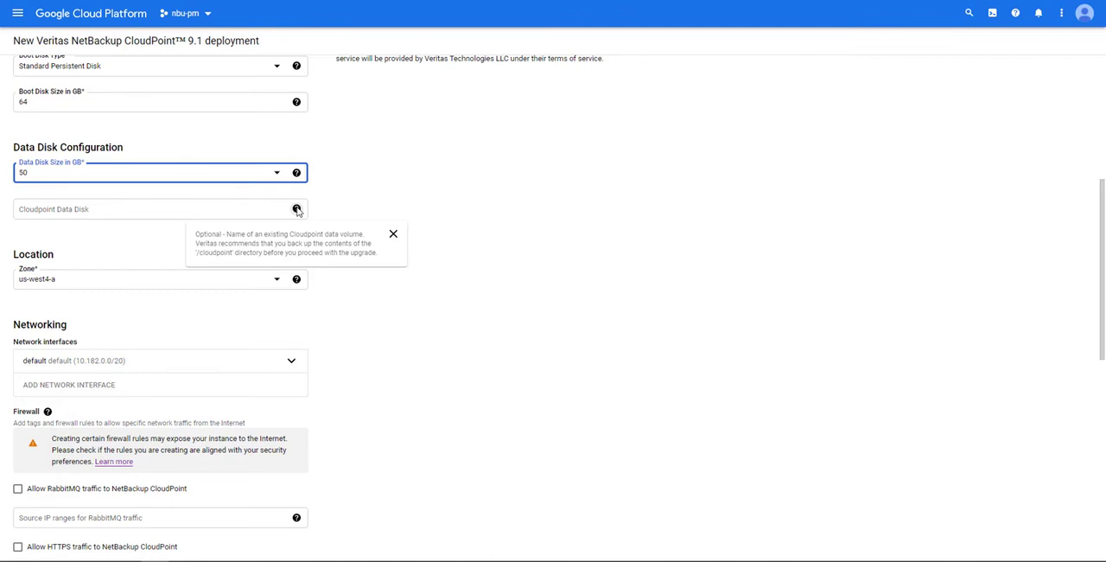
pyautogui.scroll(-3)
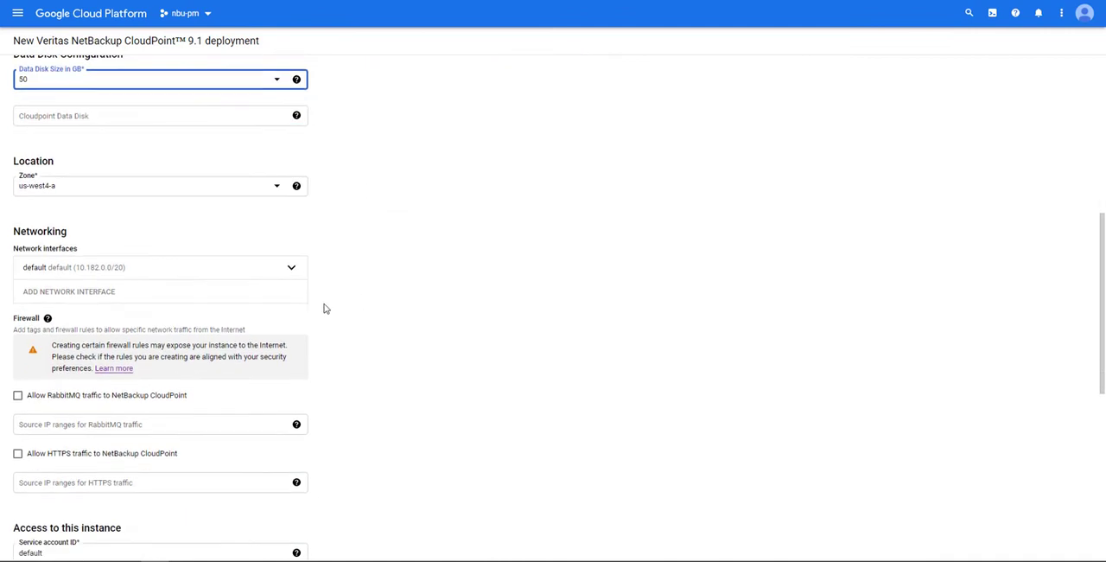
# Enable RabbitMQ and HTTPS traffic to CloudPoint, each restricted to source IP range 10.142.0.0/20
pyautogui.click(147, 185)
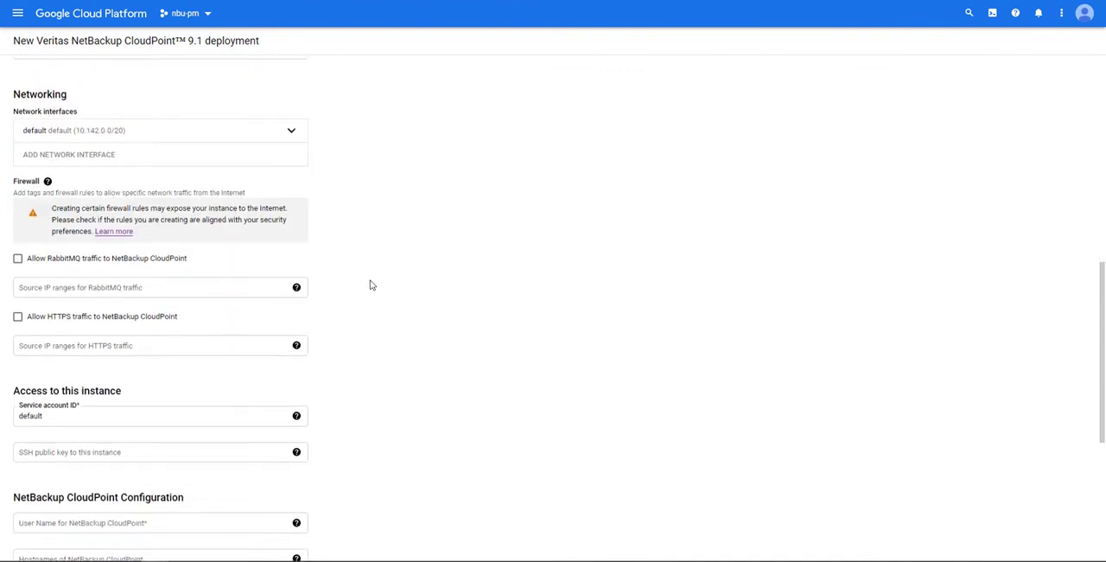
pyautogui.moveTo(335, 163)
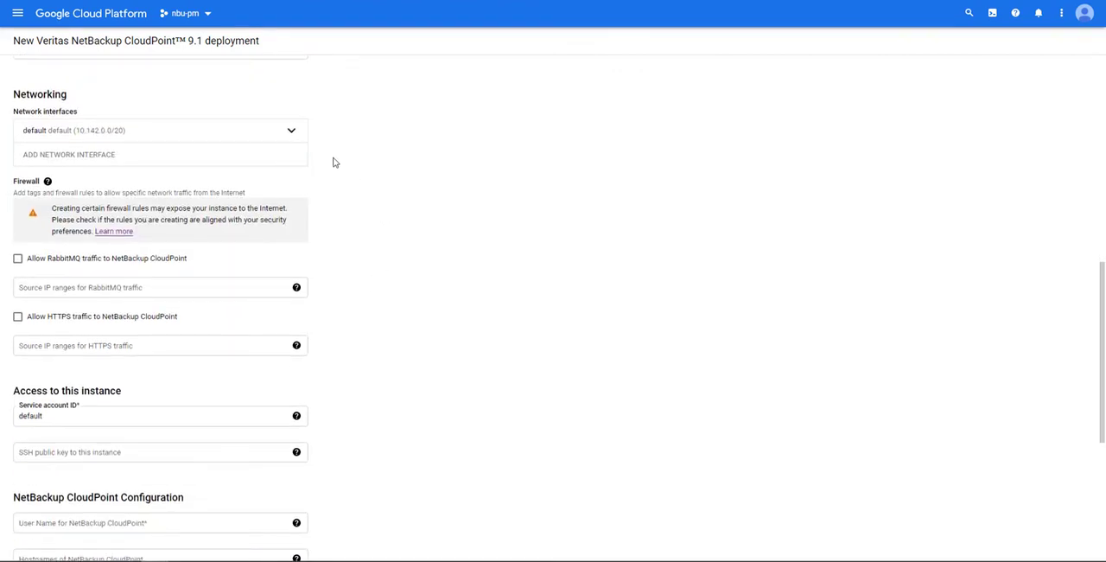
pyautogui.click(18, 258)
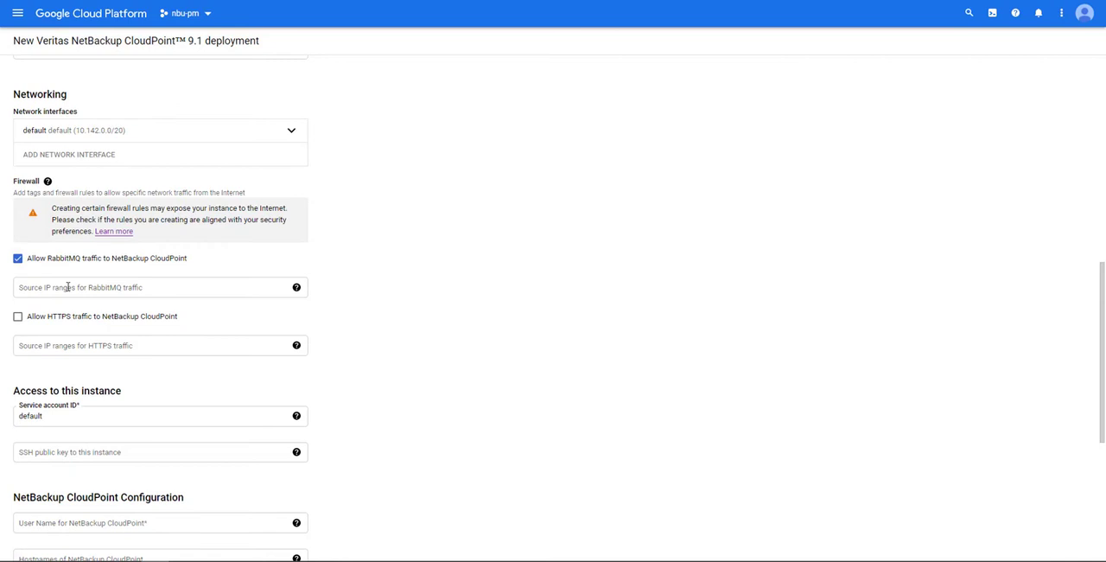
pyautogui.write('10.142.0.0/20')
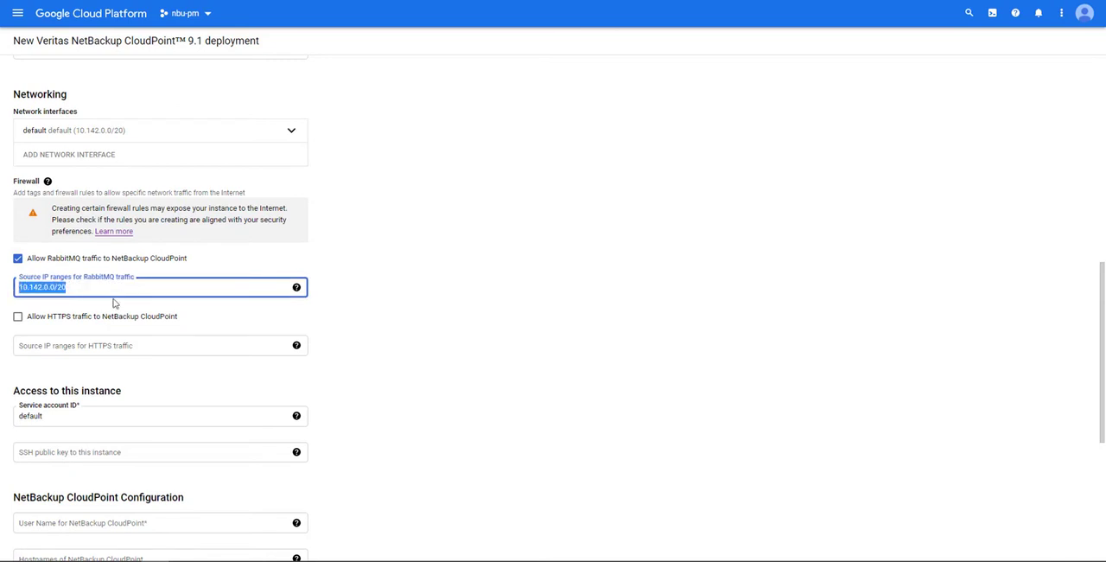
pyautogui.click(17, 316)
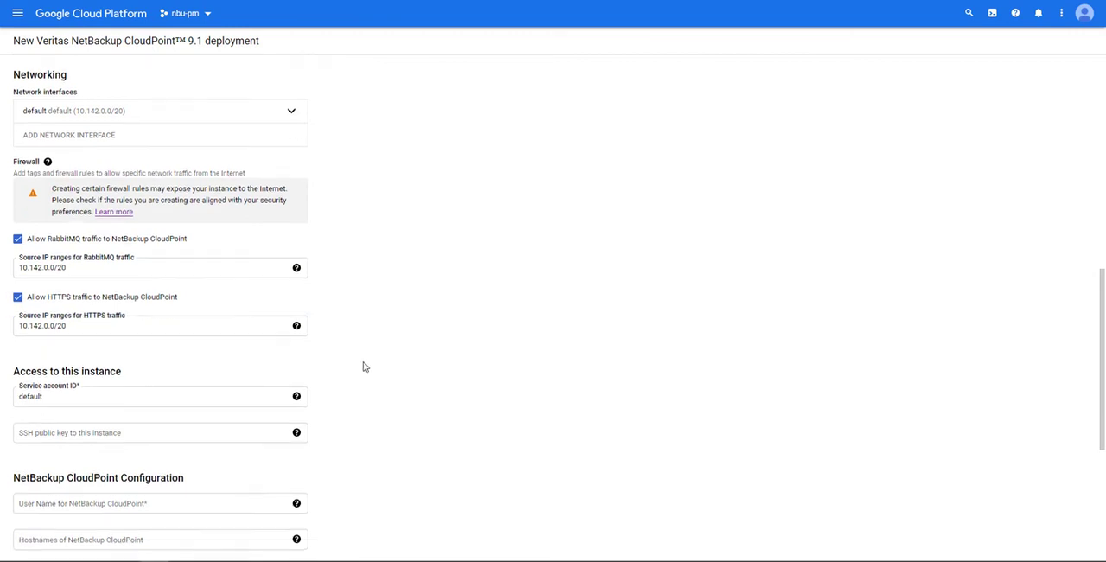
pyautogui.scroll(-3)
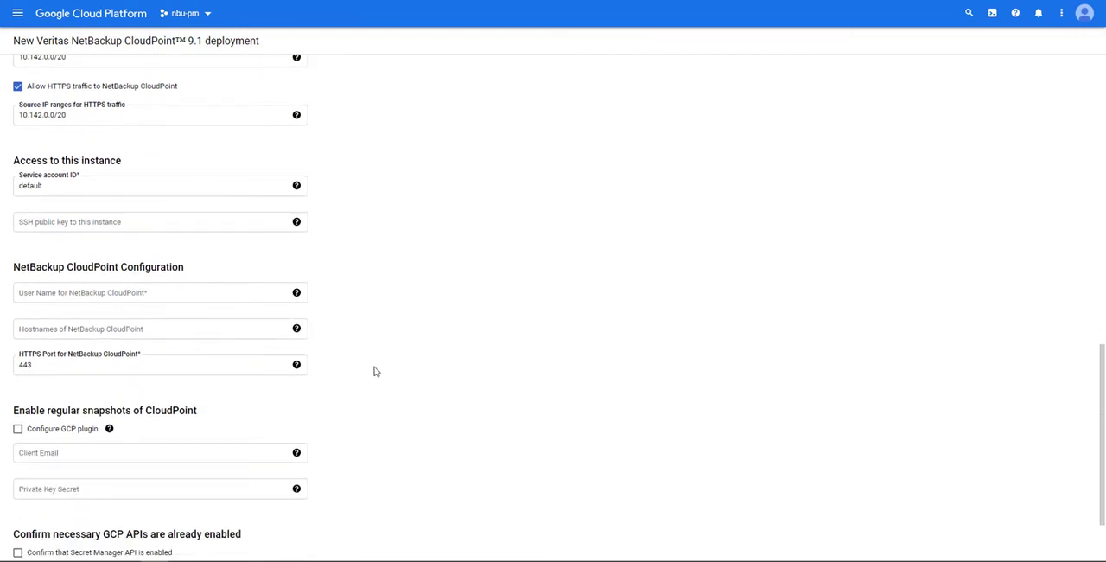
pyautogui.click(297, 186)
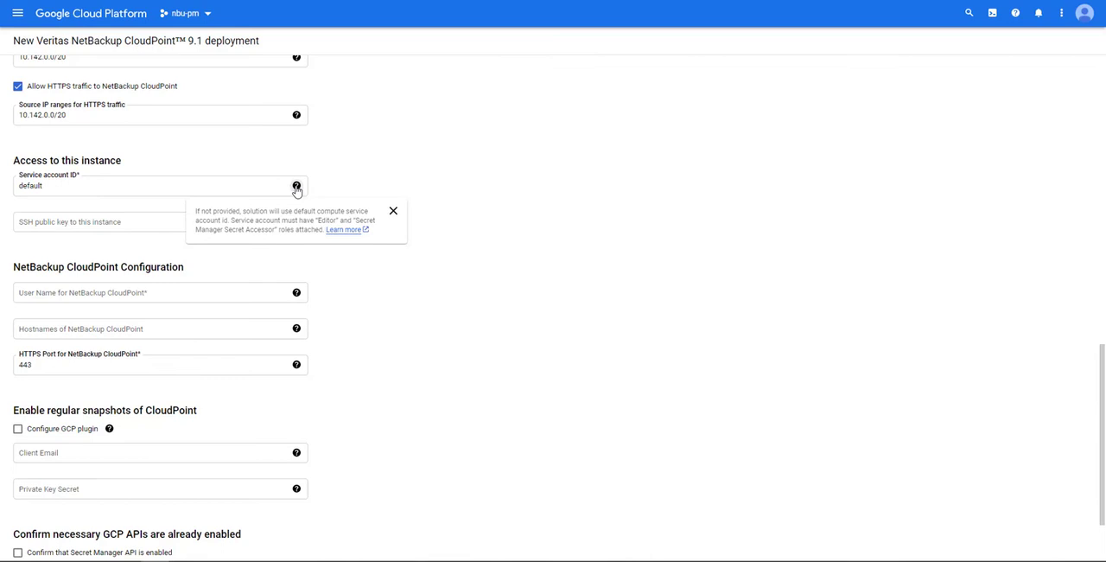
pyautogui.moveTo(297, 192)
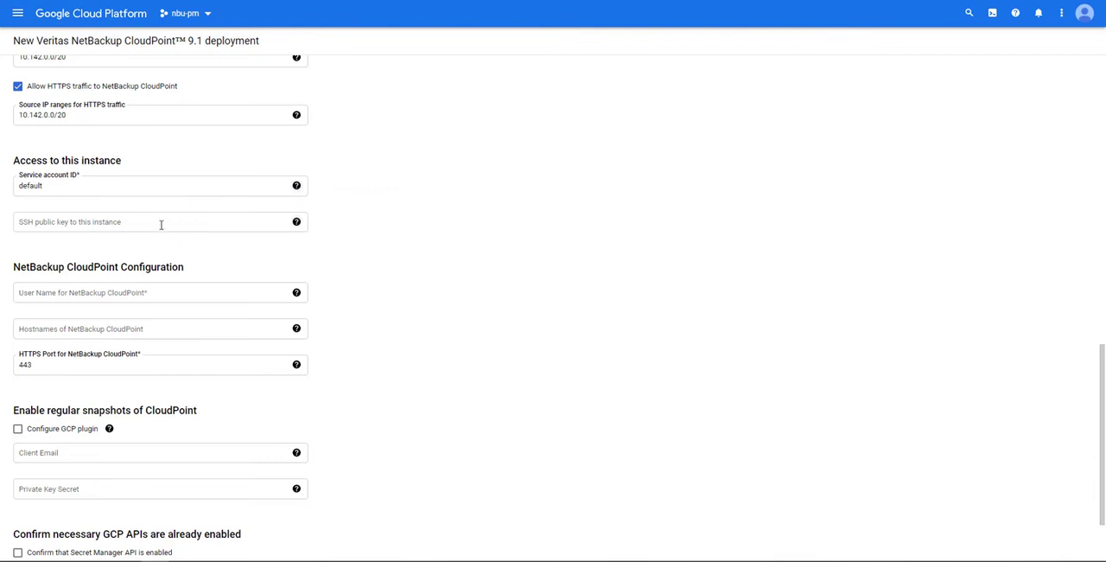
pyautogui.scroll(-3)
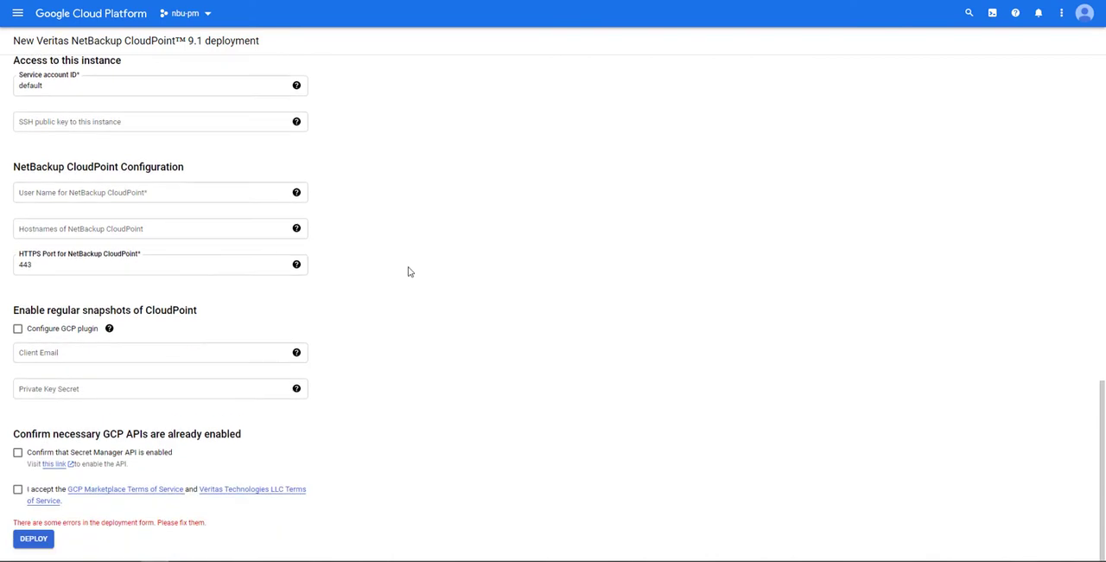
# Enter cpadmin as the user name for NetBackup CloudPoint
pyautogui.click(159, 192)
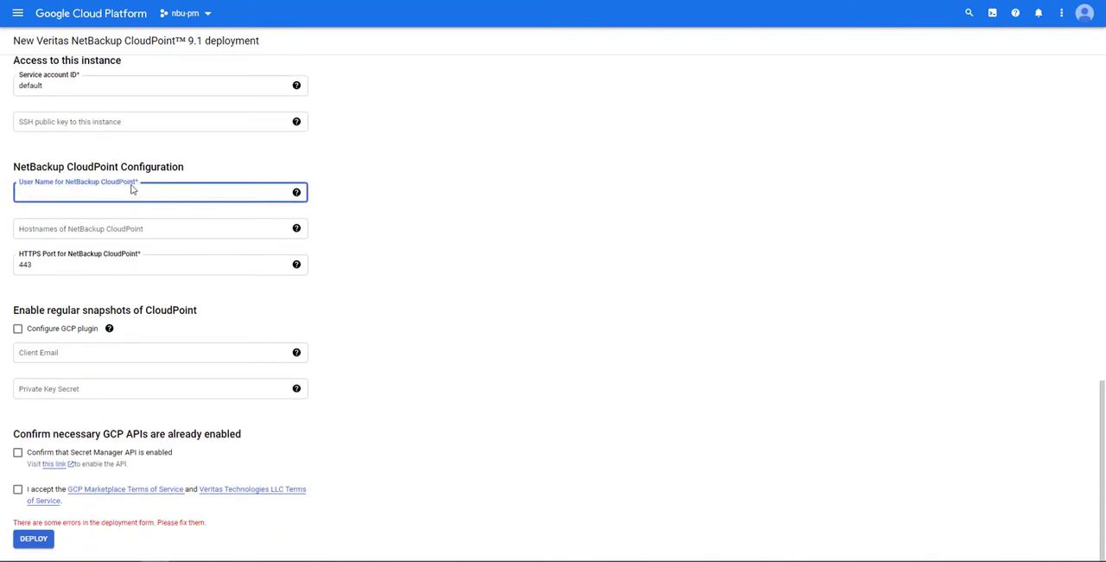
pyautogui.write('cpadmin')
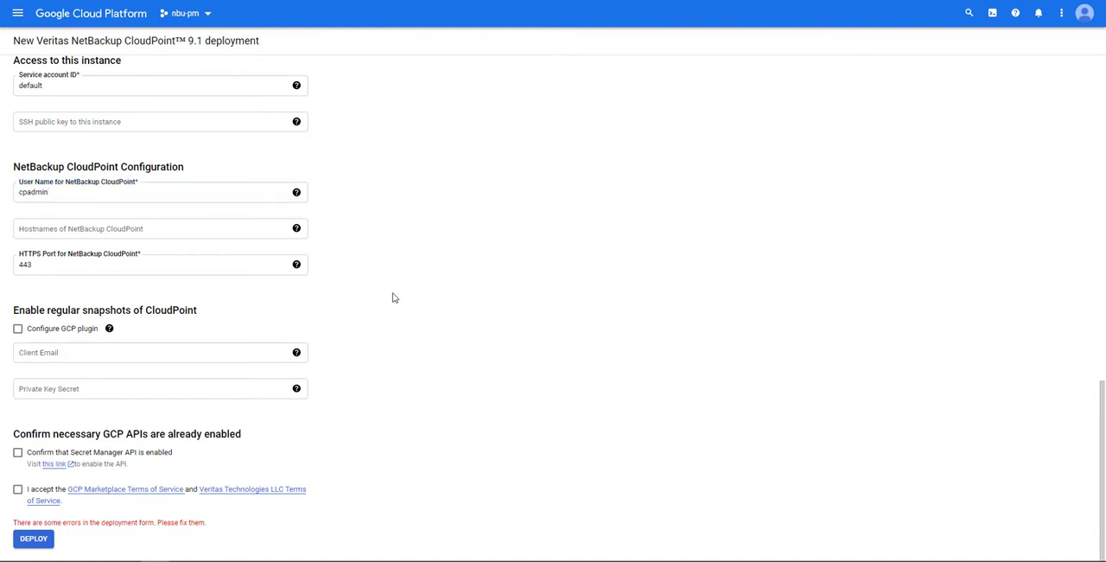
pyautogui.moveTo(114, 244)
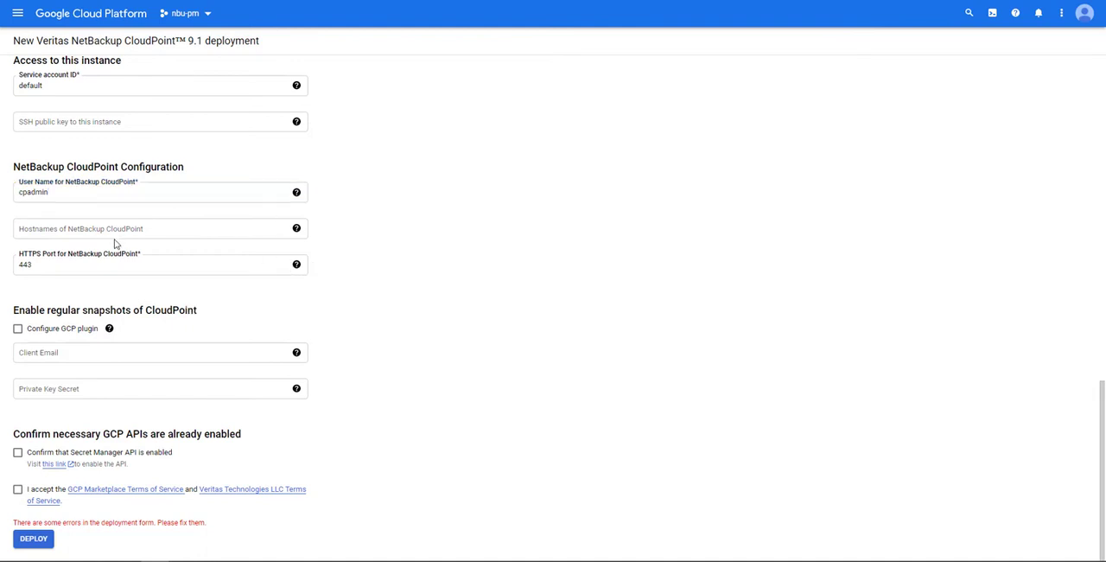
pyautogui.moveTo(345, 280)
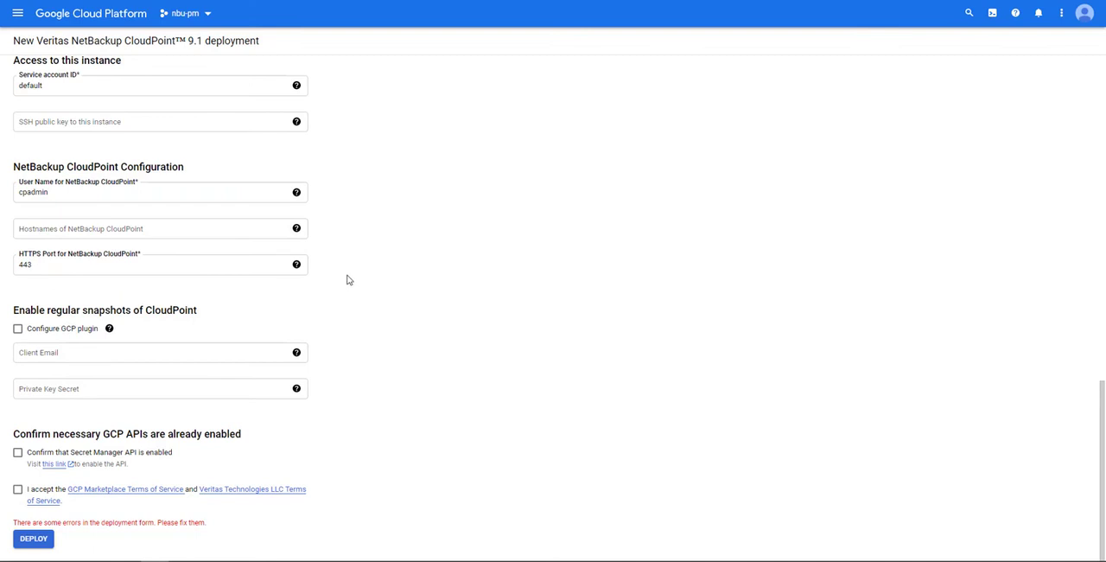
pyautogui.moveTo(311, 277)
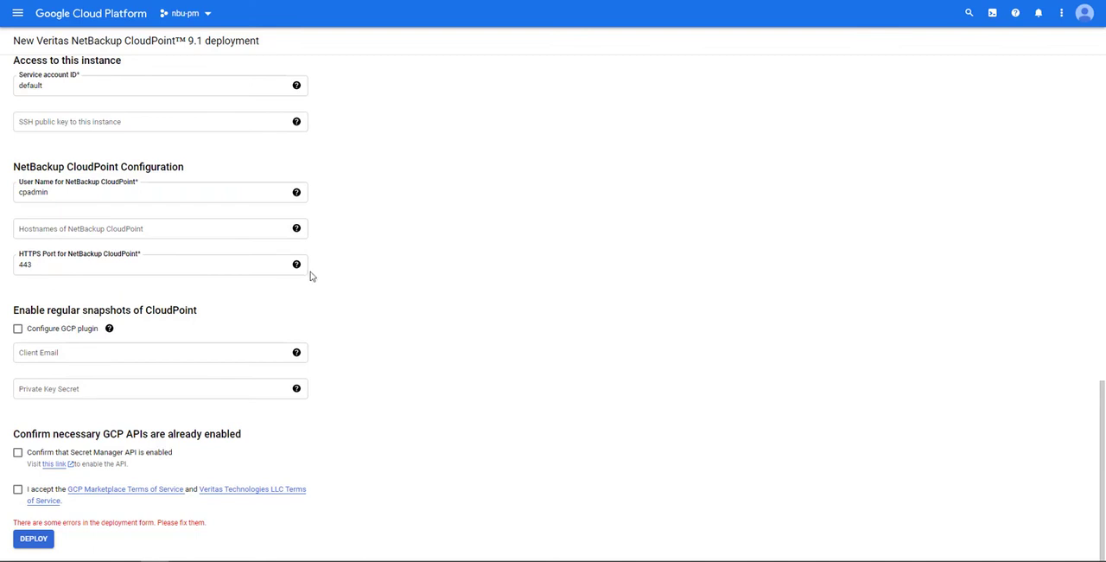
pyautogui.moveTo(216, 294)
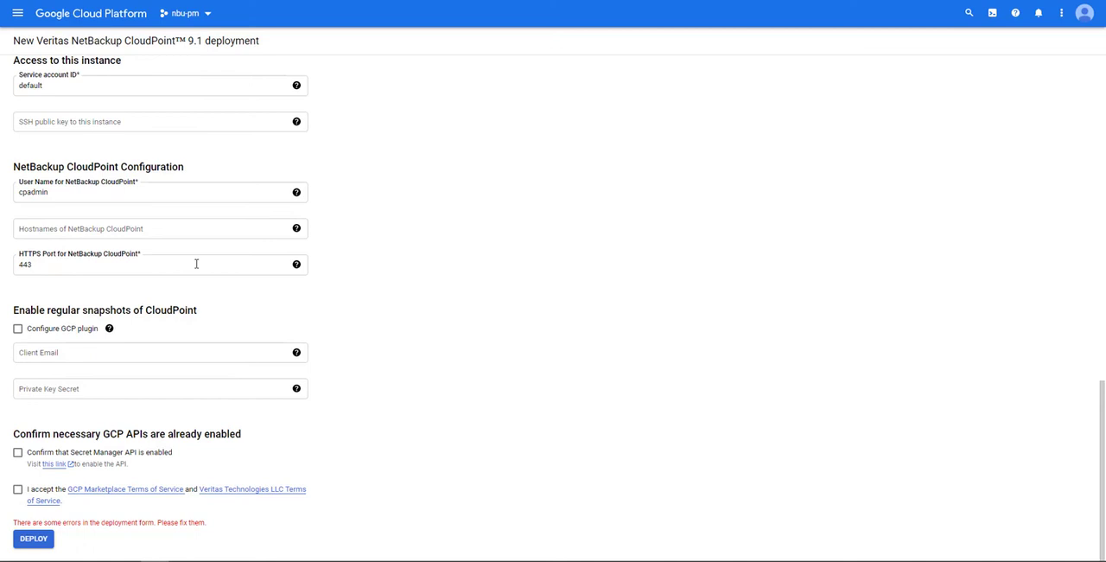
pyautogui.moveTo(415, 332)
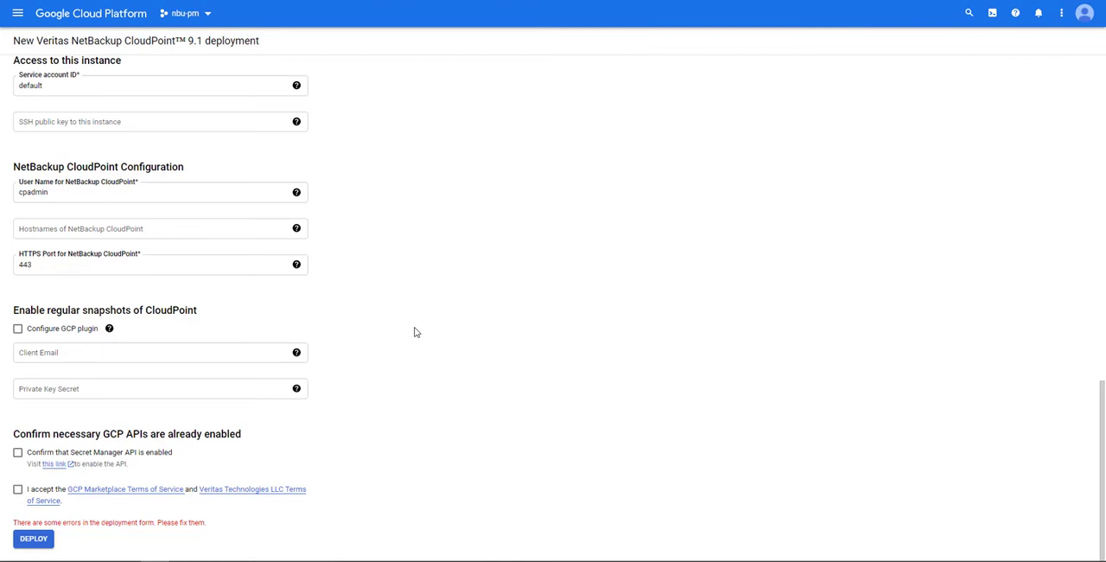
pyautogui.moveTo(398, 376)
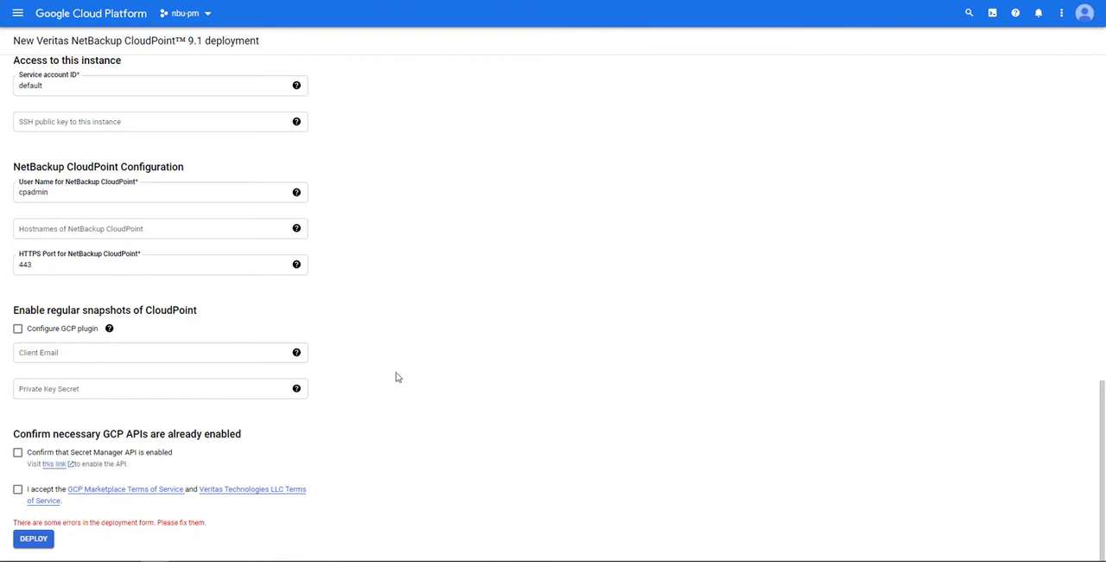
pyautogui.moveTo(208, 342)
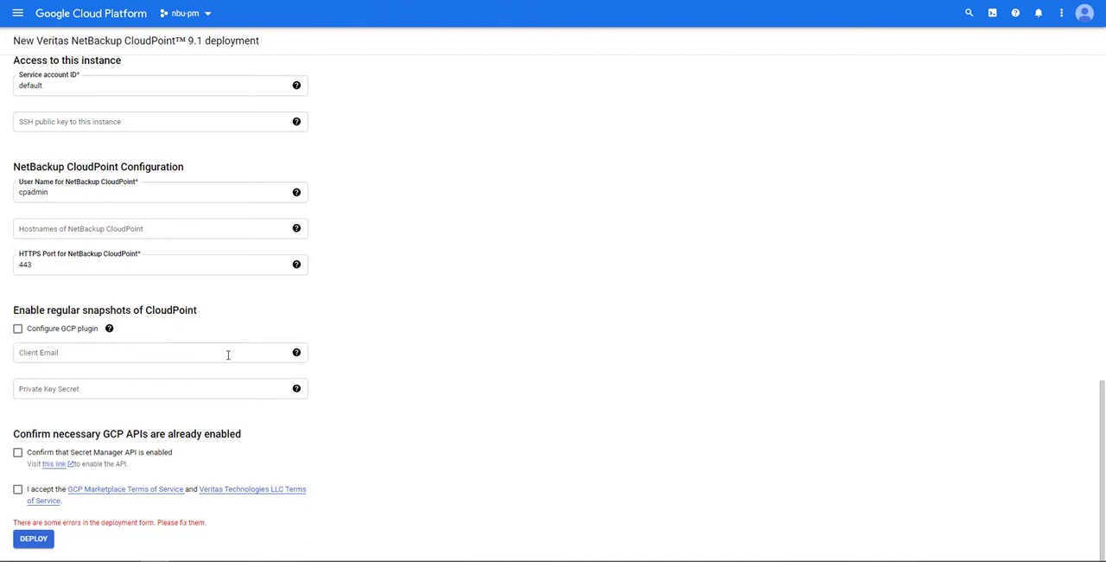
pyautogui.moveTo(235, 393)
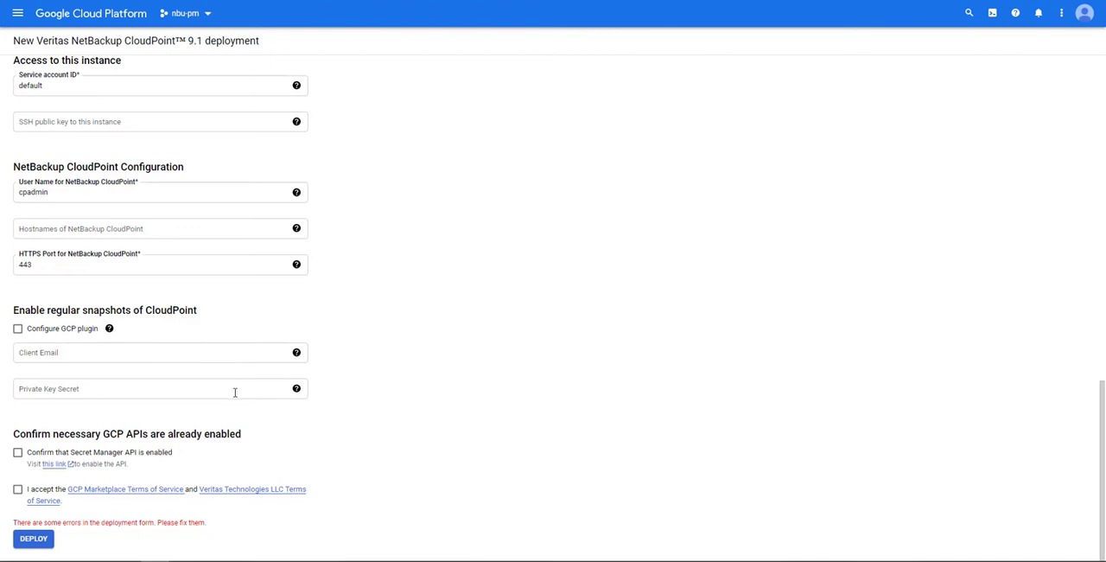
pyautogui.moveTo(353, 445)
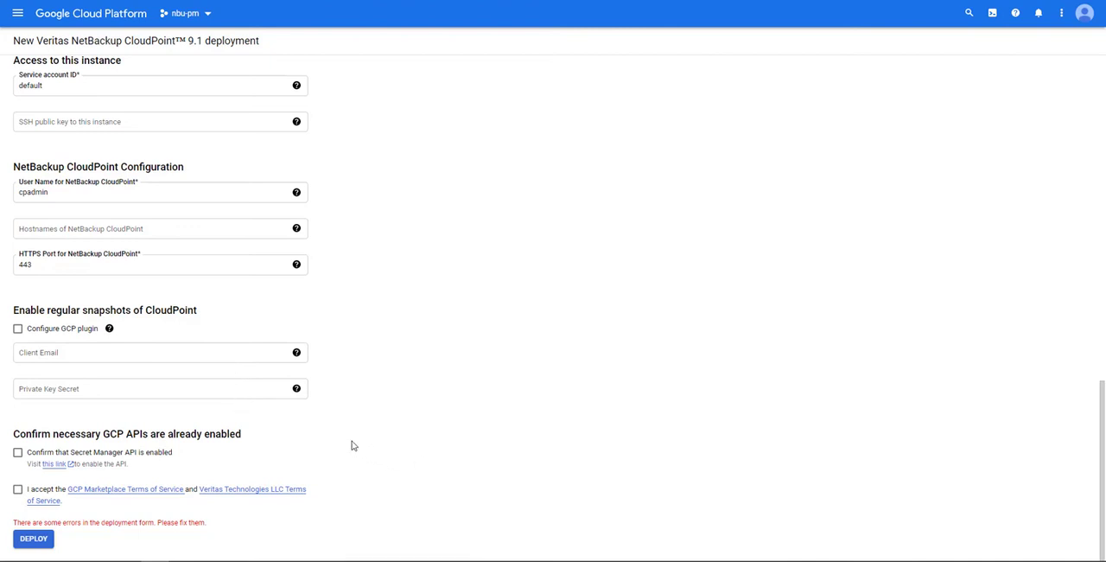
pyautogui.moveTo(325, 456)
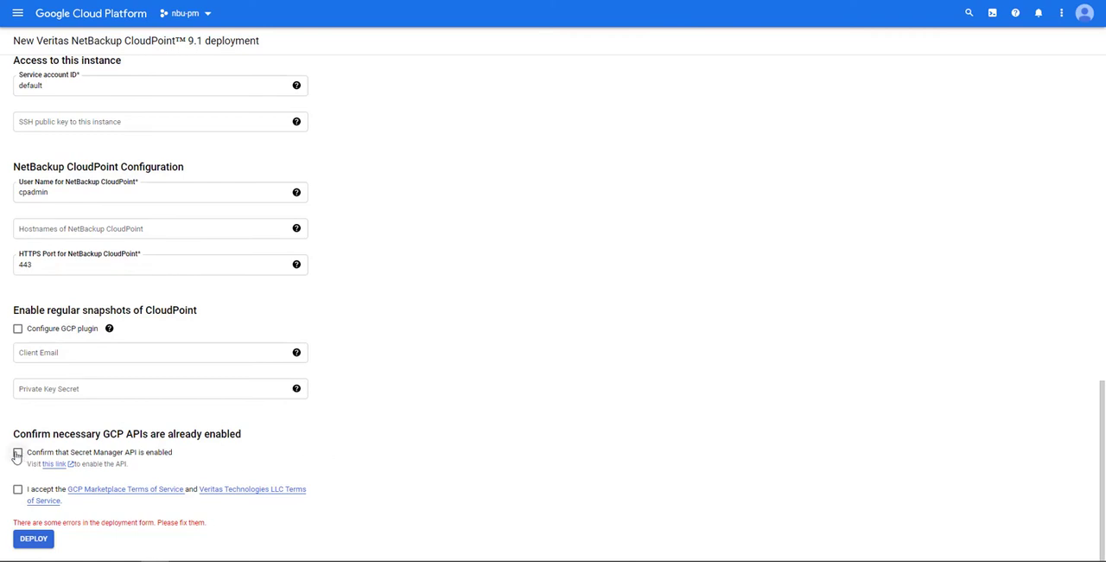
# Confirm Secret Manager API is enabled, accept the terms of service, and deploy netbackup-cloudpoint-91-2
pyautogui.click(17, 453)
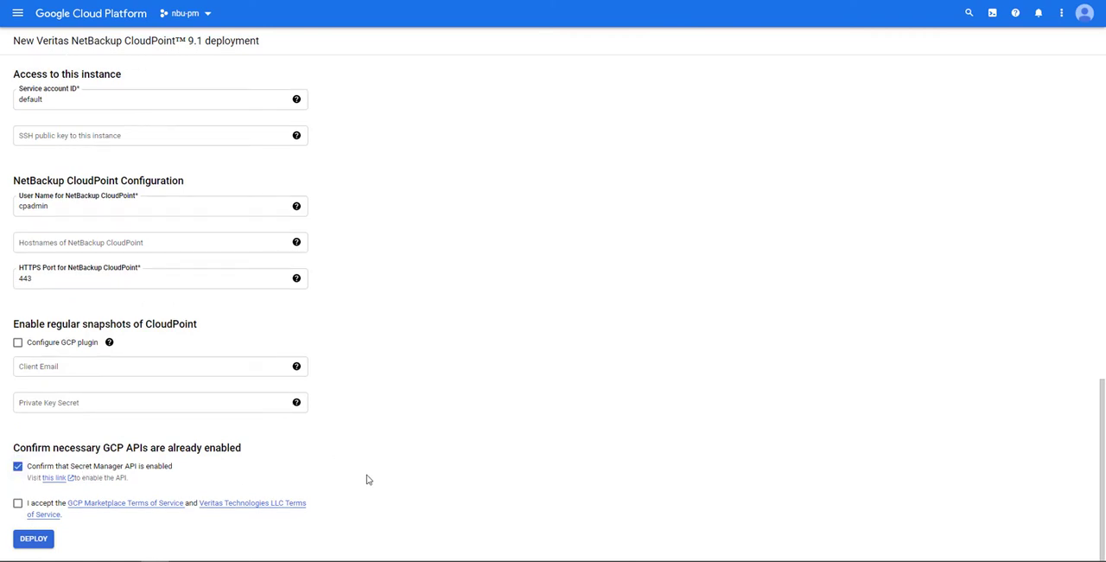
pyautogui.click(17, 503)
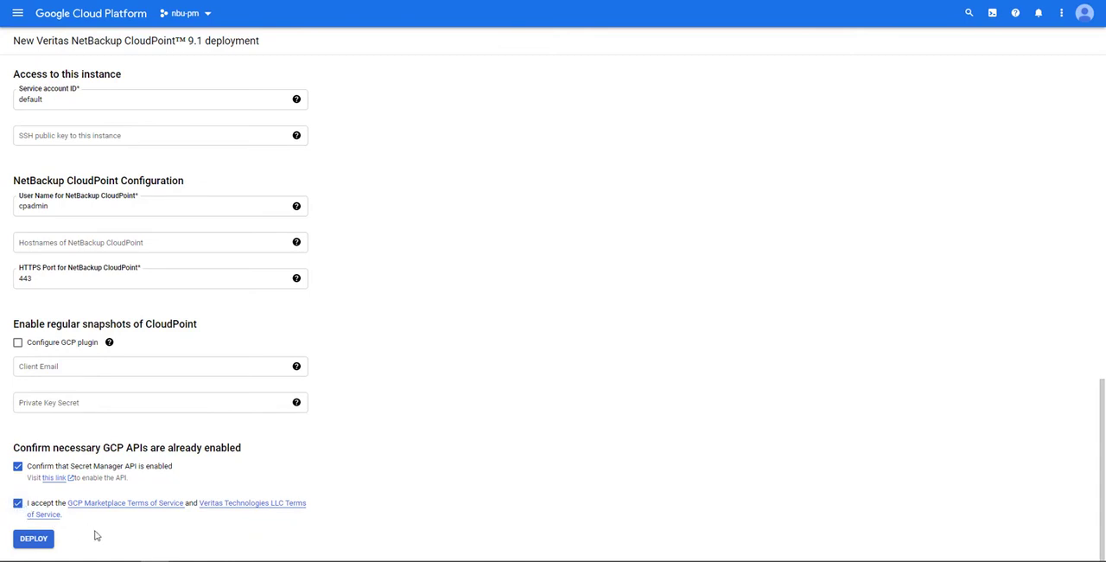
pyautogui.moveTo(116, 540)
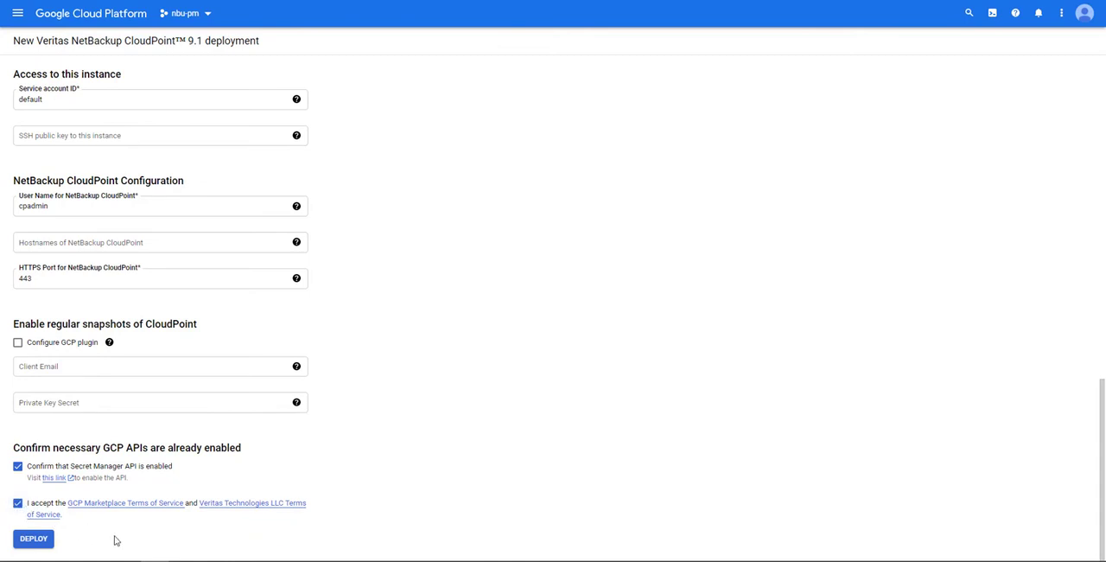
pyautogui.moveTo(73, 539)
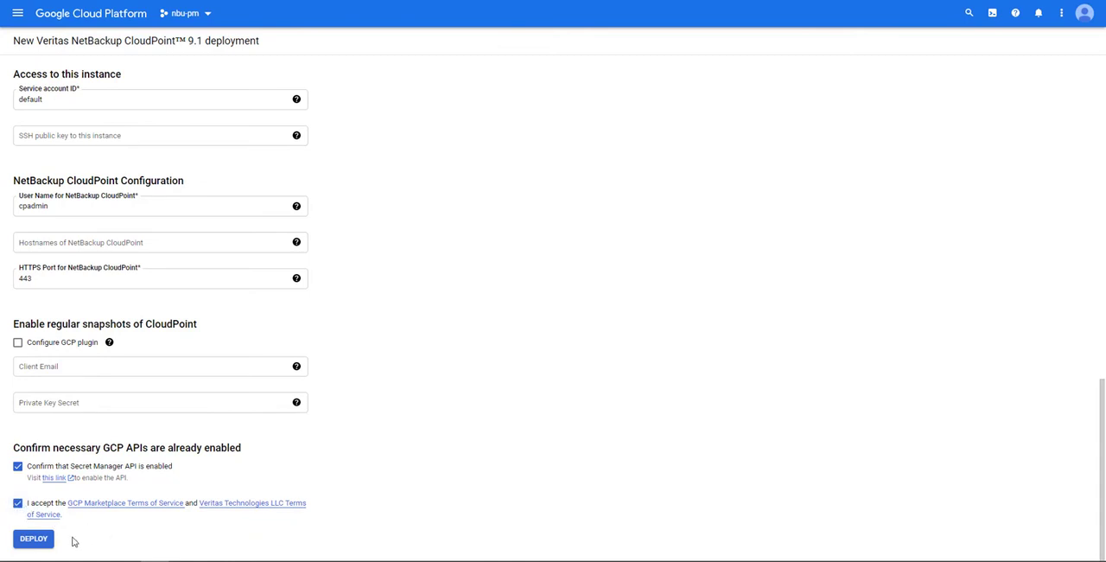
pyautogui.click(32, 539)
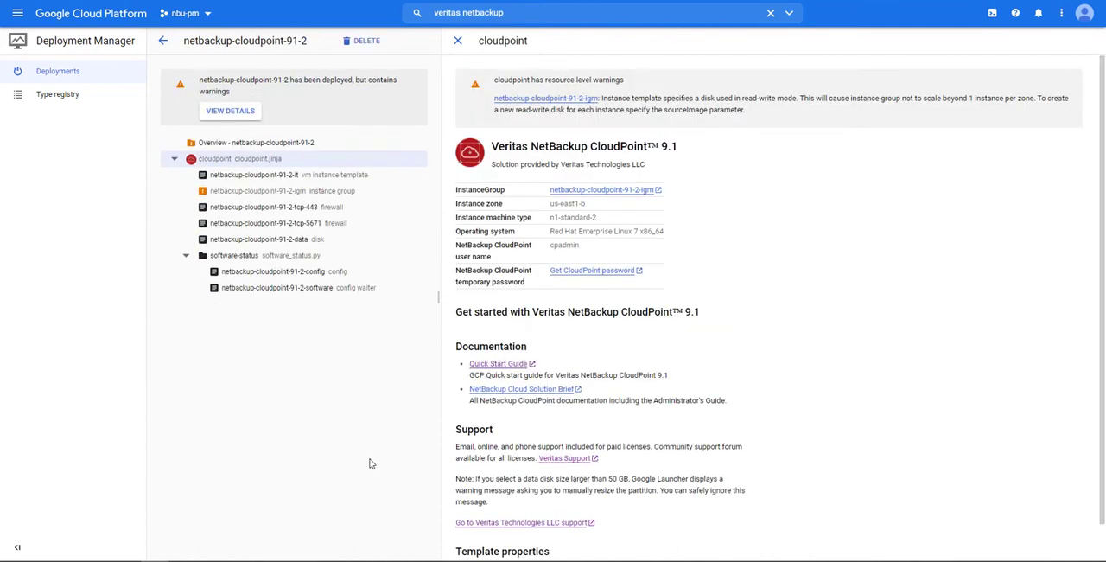
pyautogui.moveTo(847, 335)
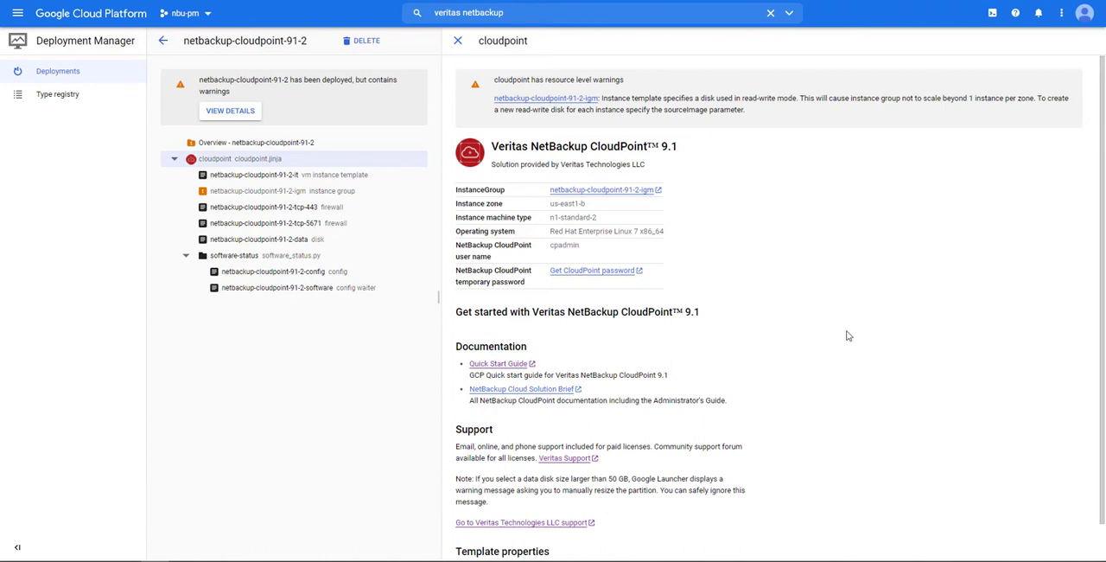
pyautogui.moveTo(735, 284)
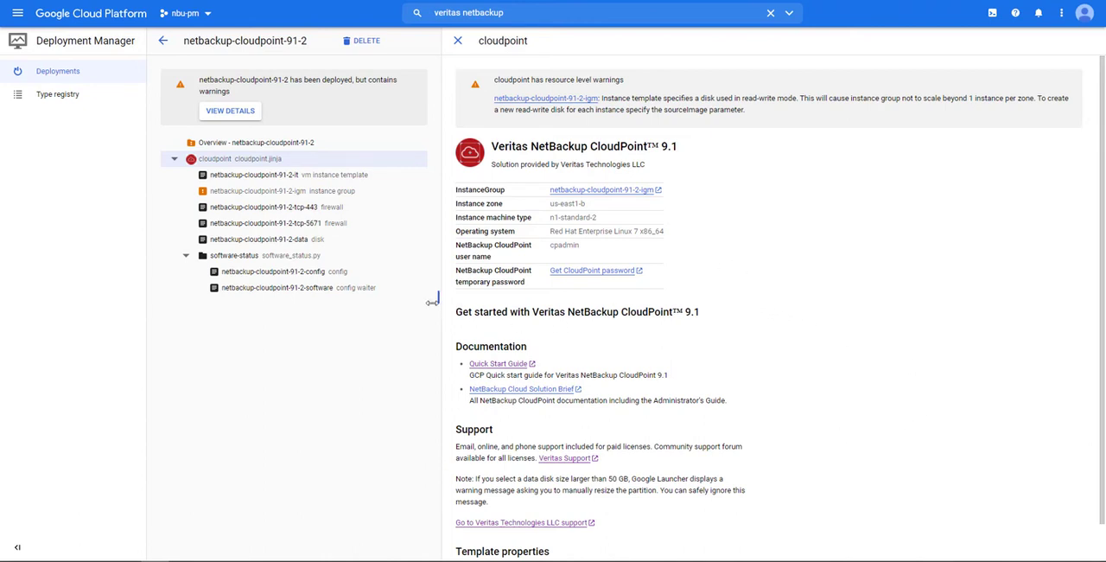
pyautogui.moveTo(449, 256)
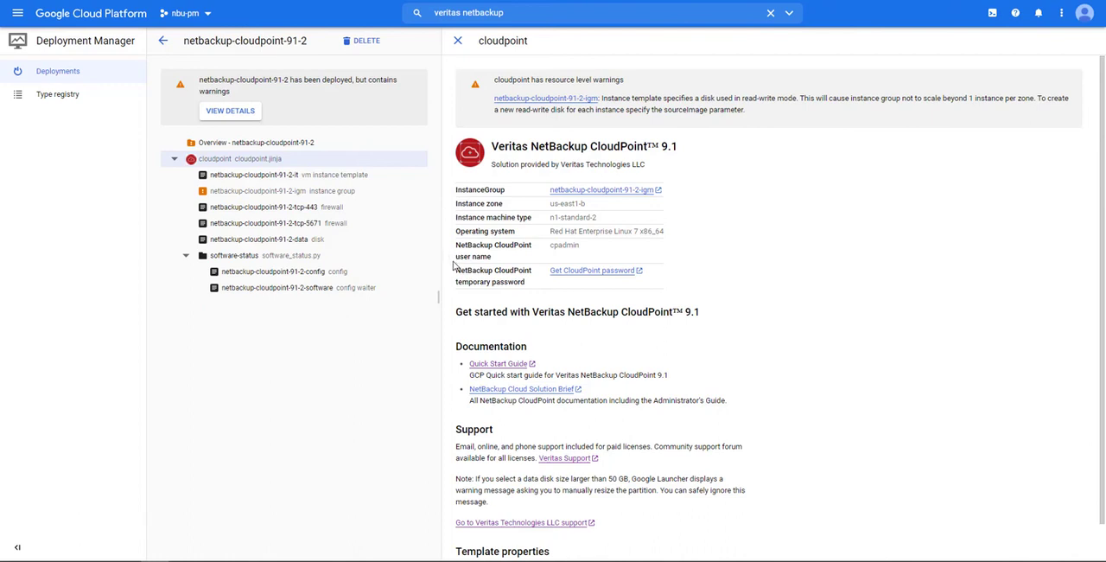
pyautogui.moveTo(594, 256)
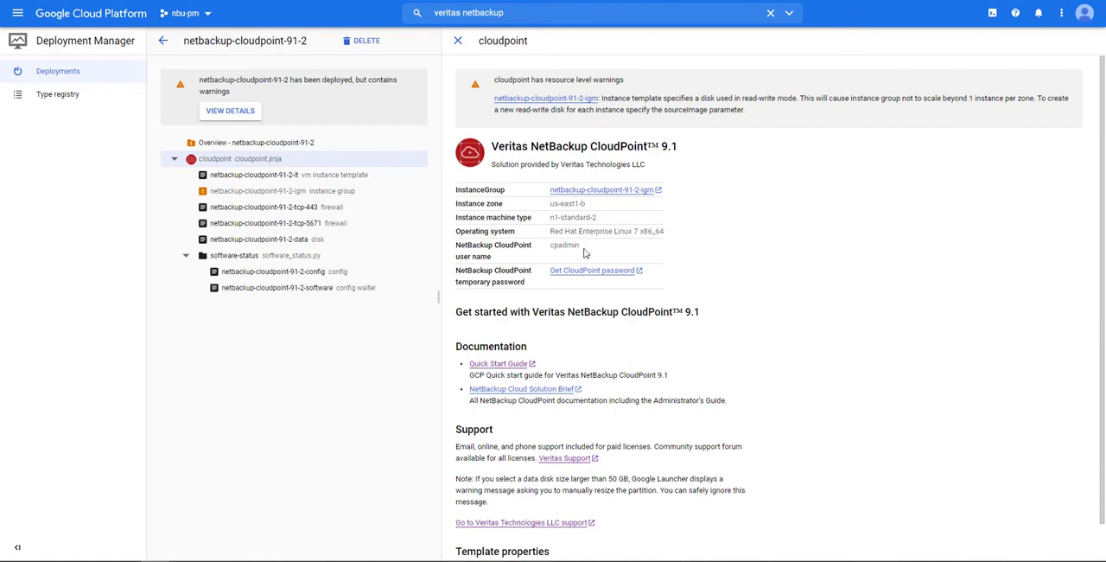
pyautogui.moveTo(684, 287)
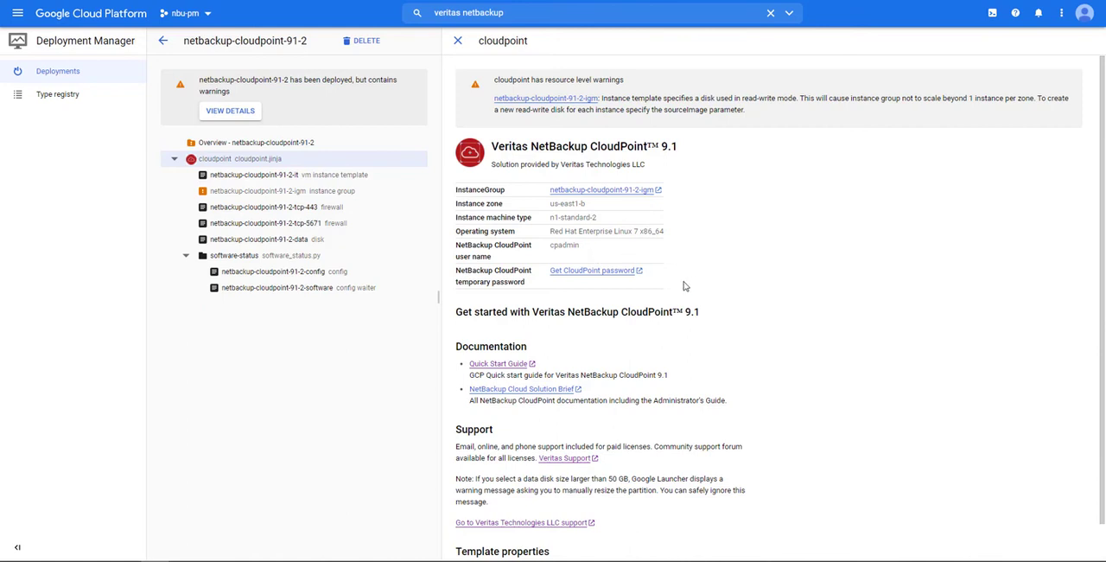
pyautogui.moveTo(532, 288)
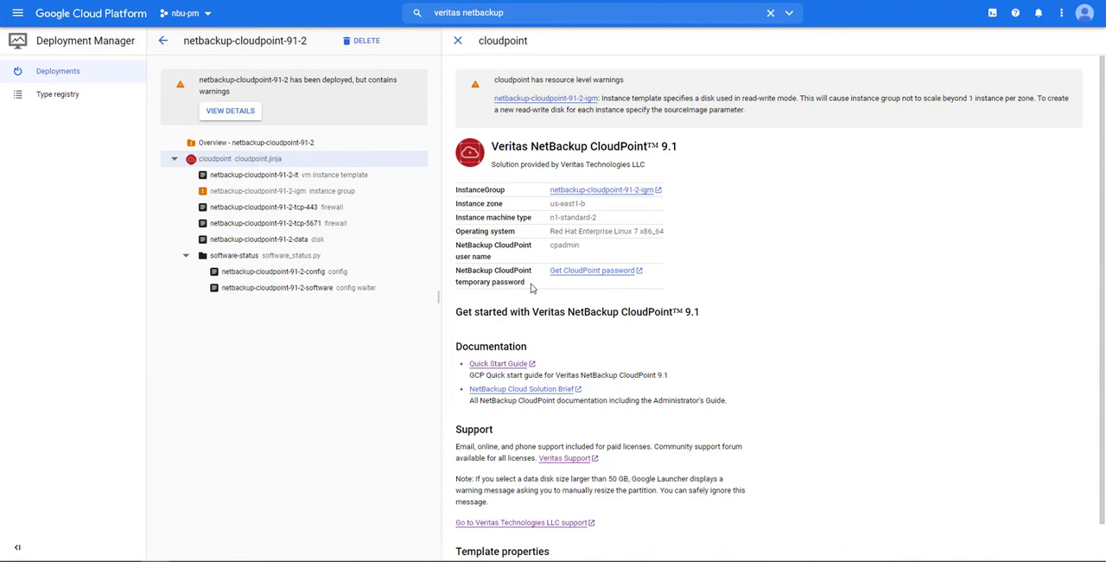
pyautogui.moveTo(588, 280)
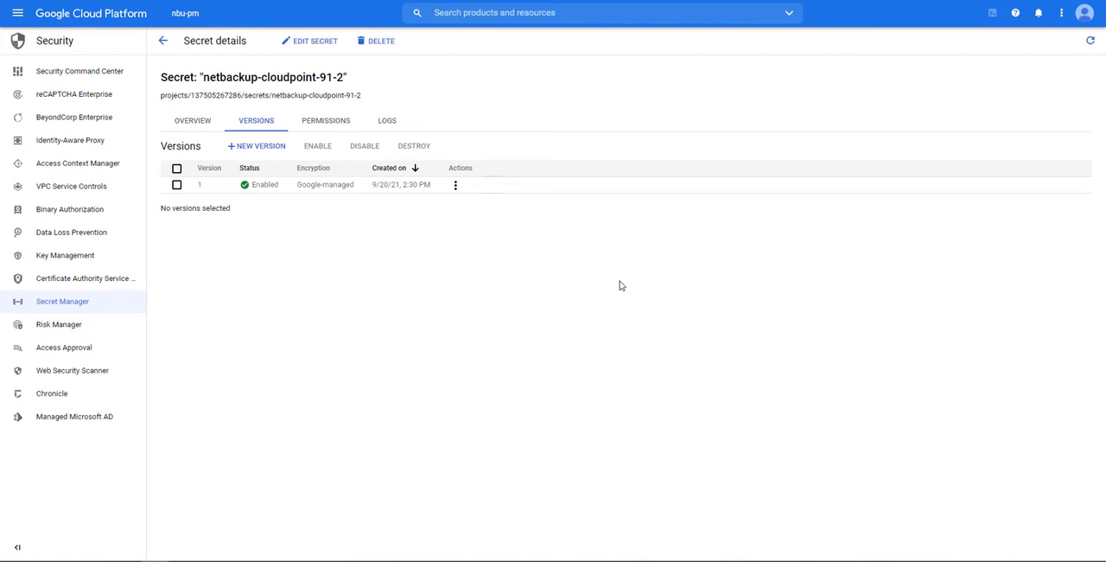
pyautogui.moveTo(473, 214)
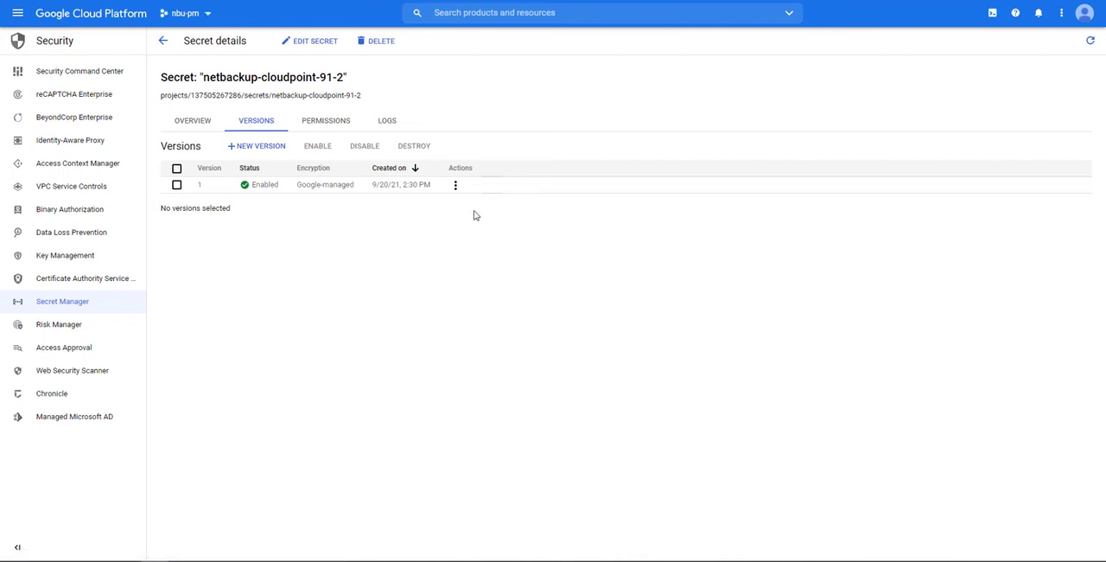
# View version 1 of the netbackup-cloudpoint-91-2 secret and copy its value
pyautogui.click(456, 184)
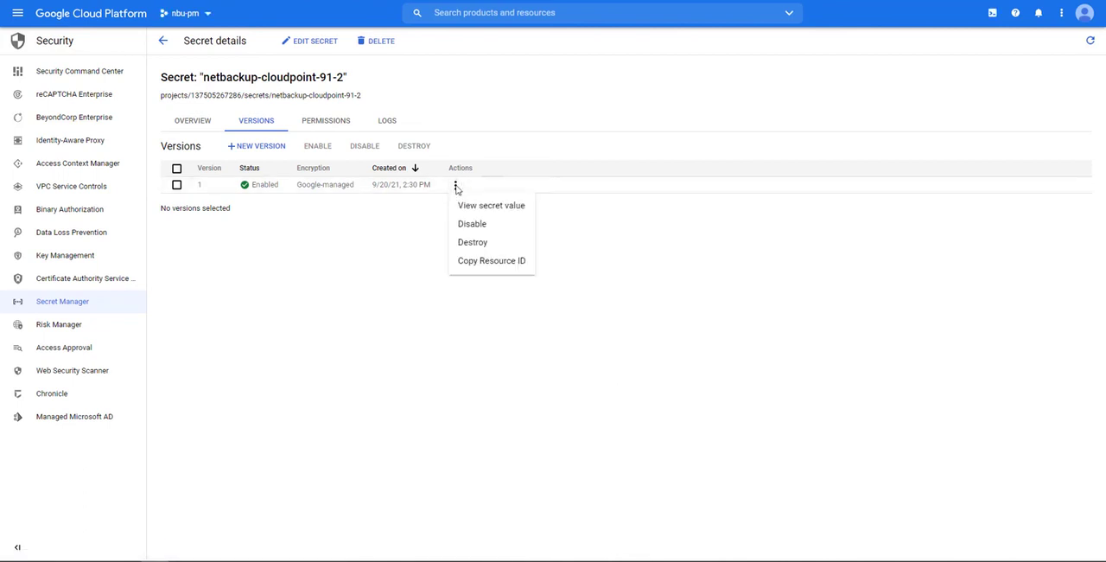
pyautogui.moveTo(480, 207)
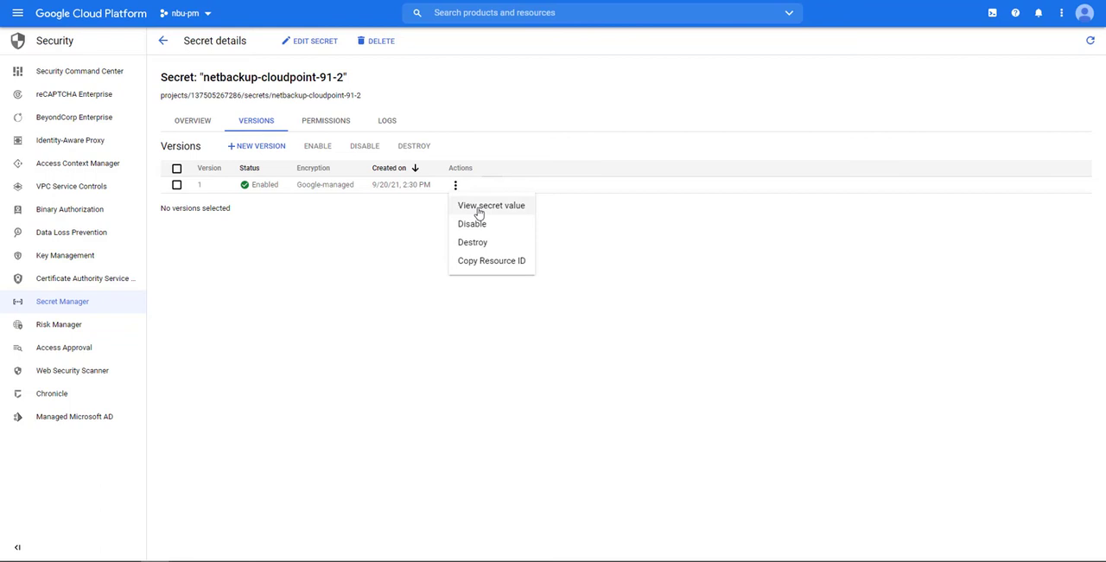
pyautogui.click(491, 206)
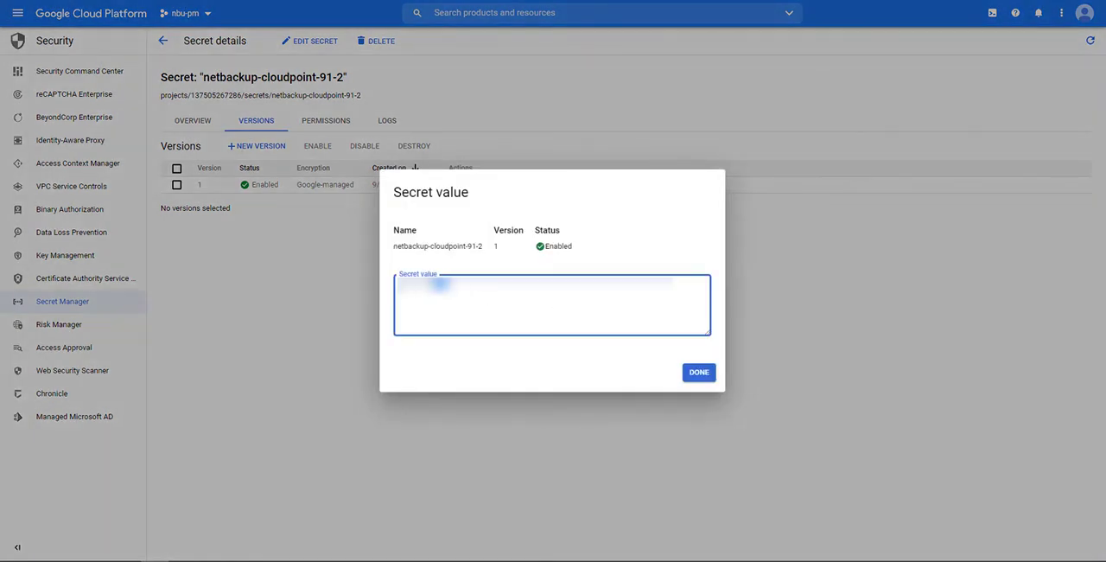
pyautogui.rightClick(440, 288)
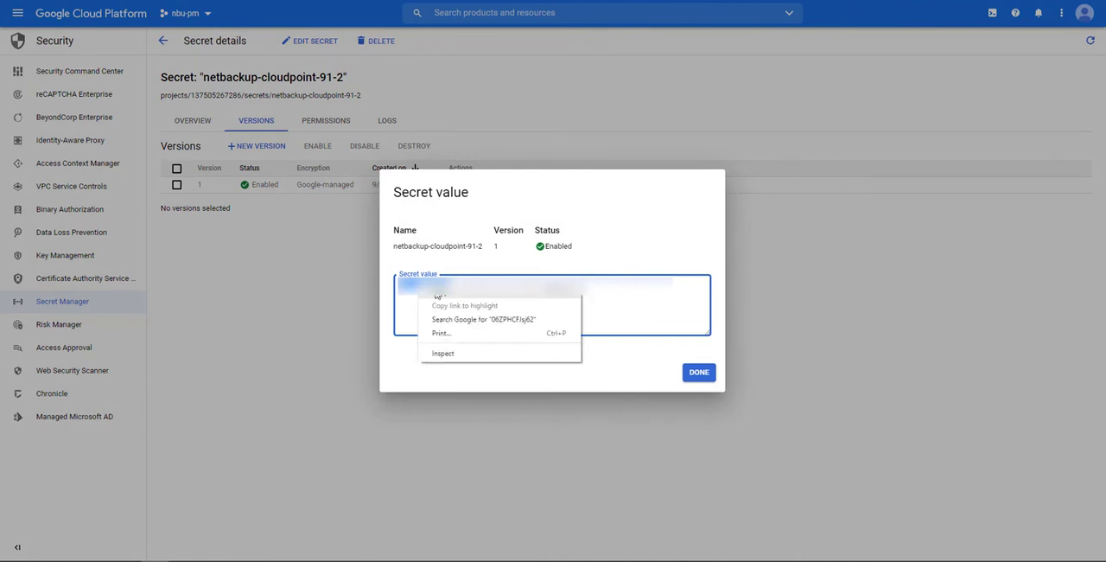
pyautogui.click(698, 377)
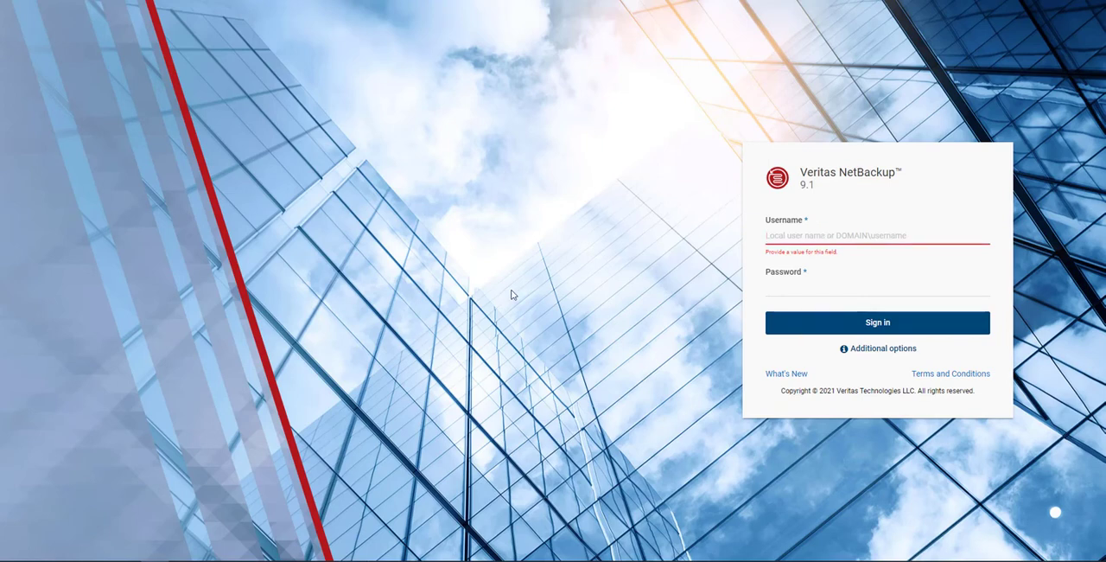
# Sign in to NetBackup 9.1 as netbkadmin with the copied secret pasted as the password
pyautogui.write('netbk')
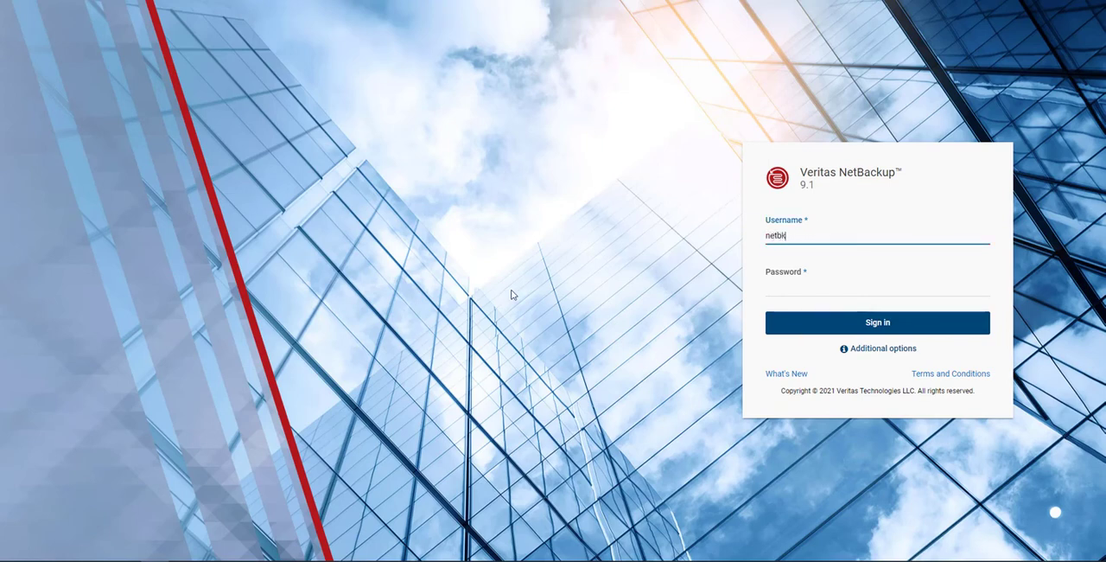
pyautogui.write('admin')
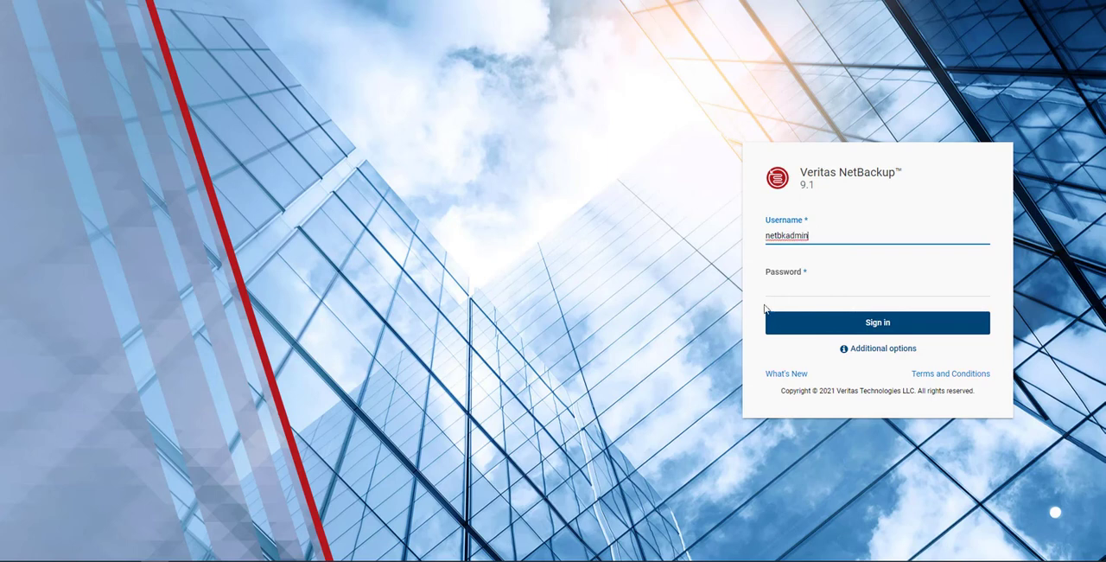
pyautogui.rightClick(877, 289)
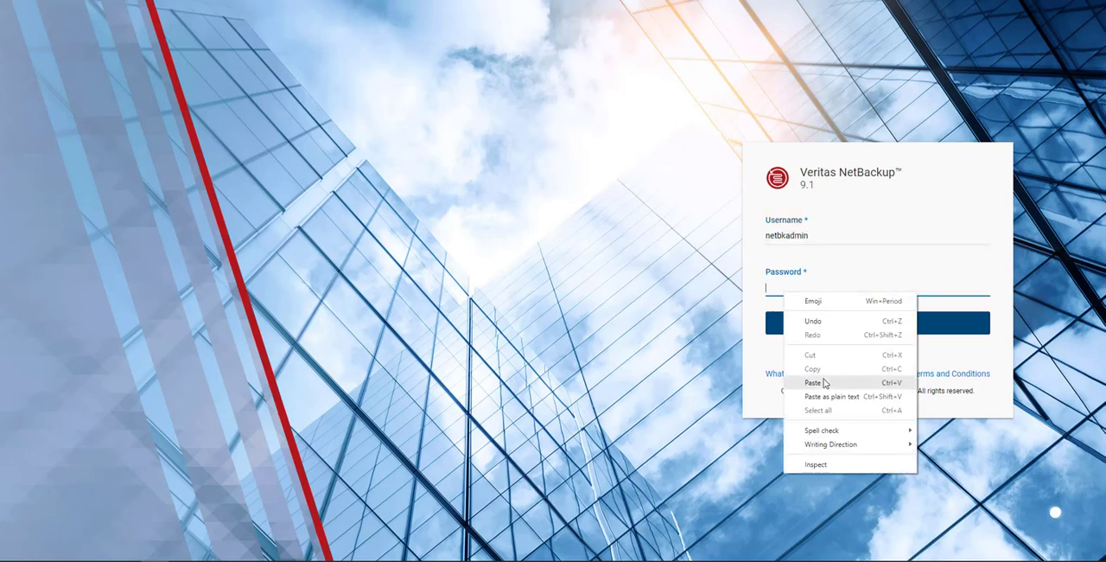
pyautogui.click(812, 381)
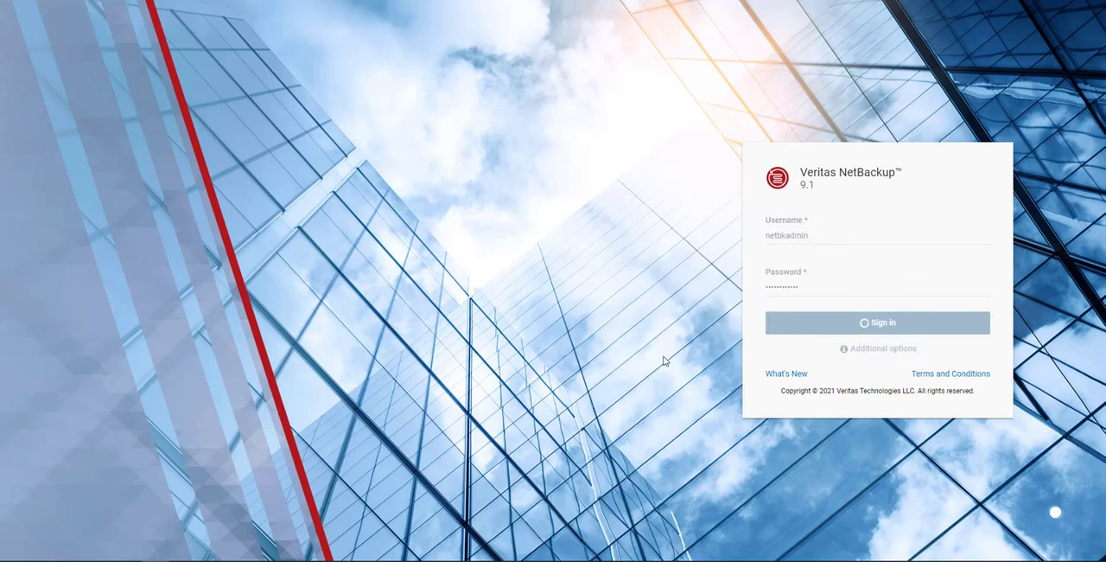
pyautogui.moveTo(595, 375)
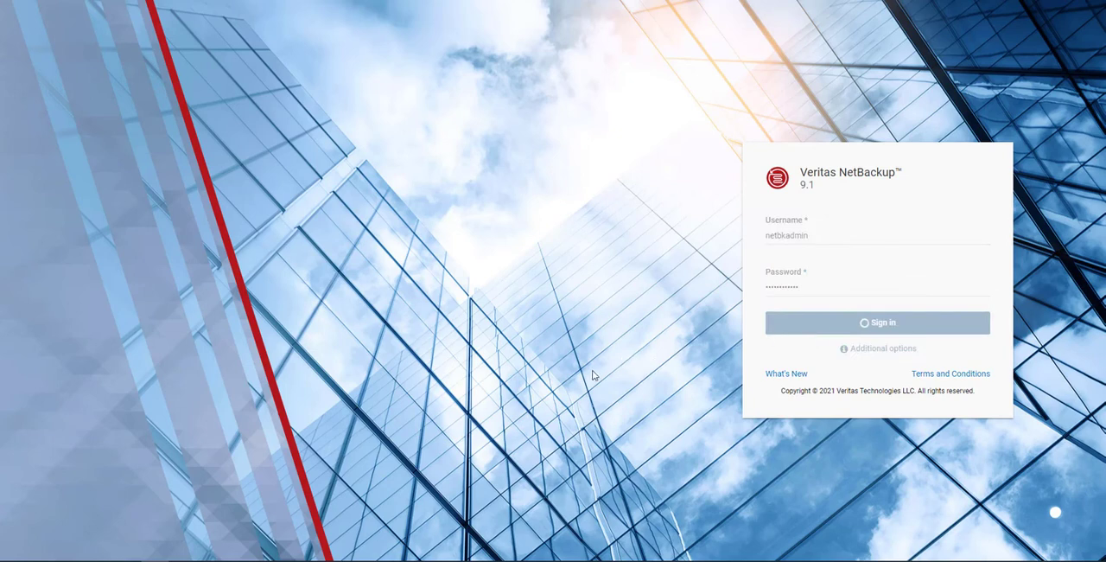
pyautogui.click(878, 323)
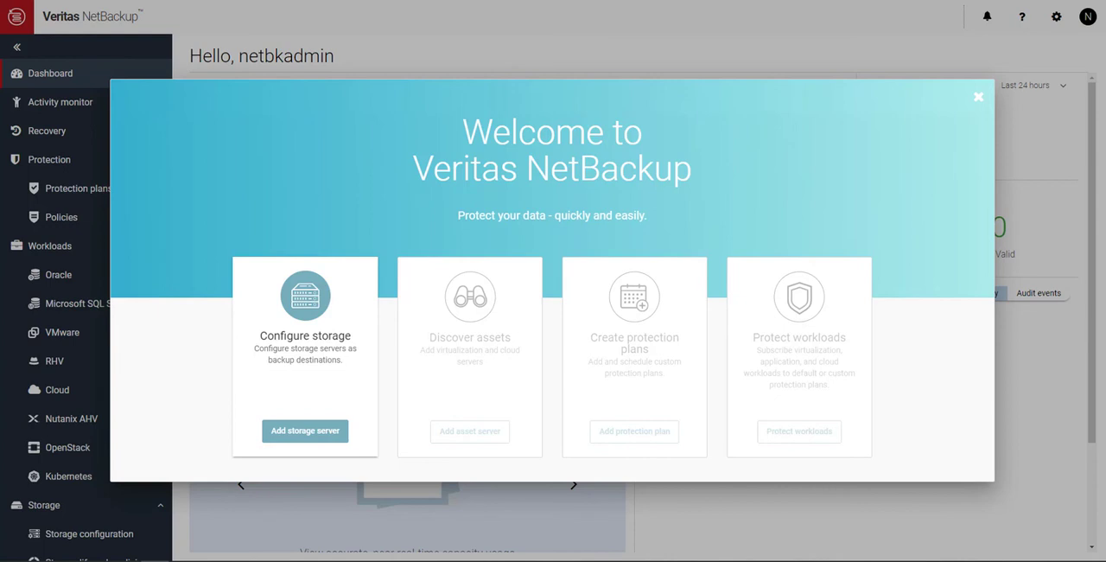
# Close the welcome dialog and show the empty CloudPoint servers list under Cloud workloads
pyautogui.click(978, 95)
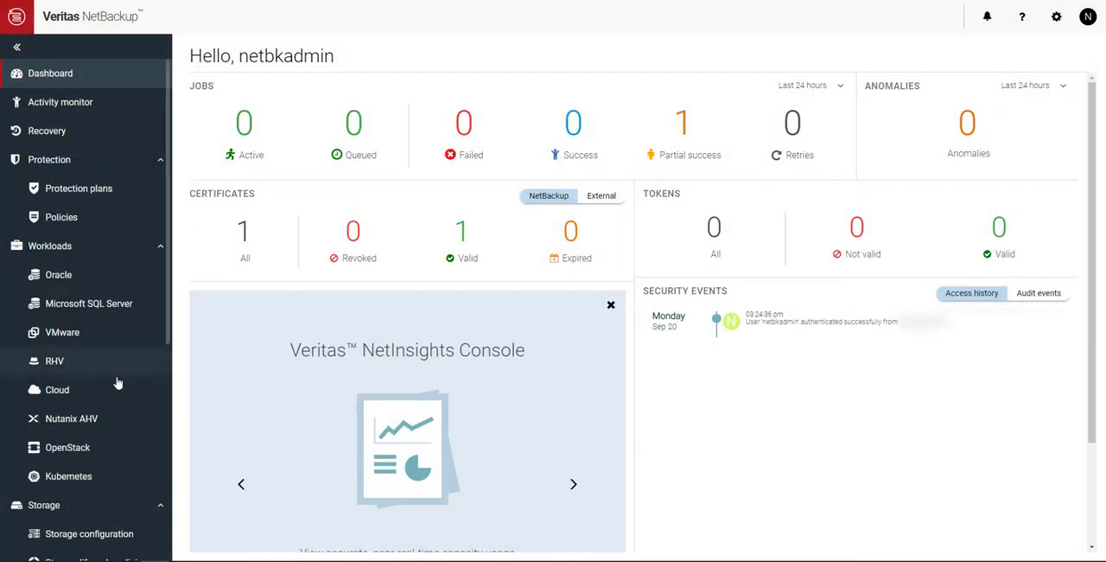
pyautogui.moveTo(57, 390)
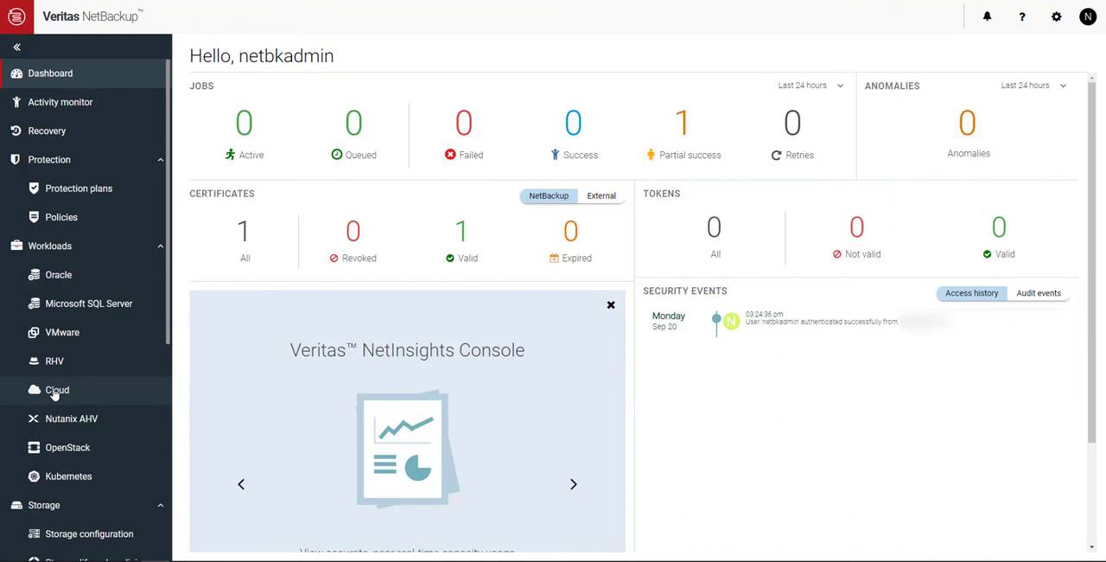
pyautogui.click(58, 391)
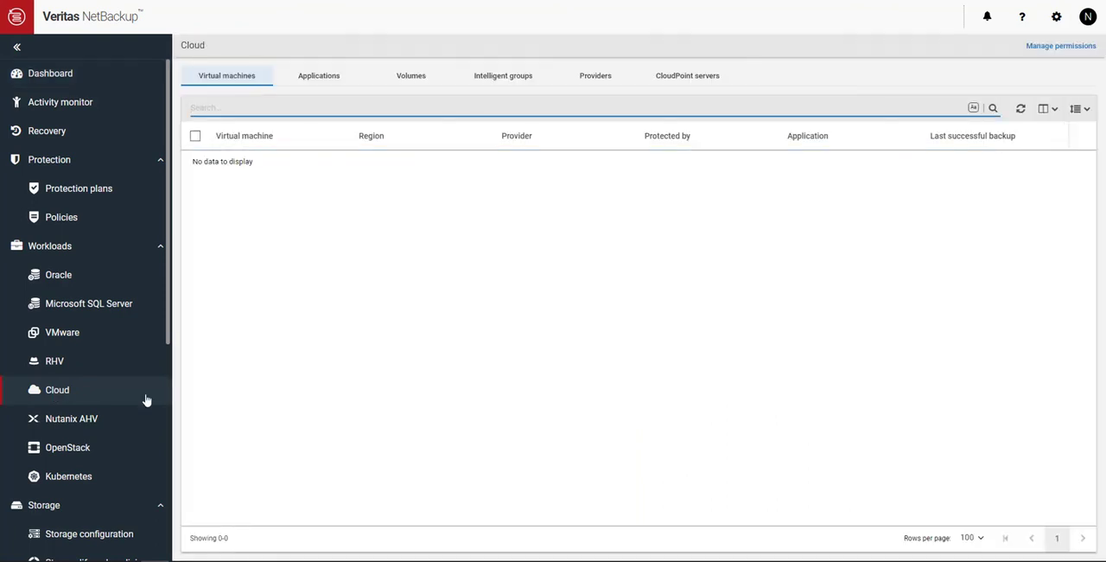
pyautogui.click(688, 76)
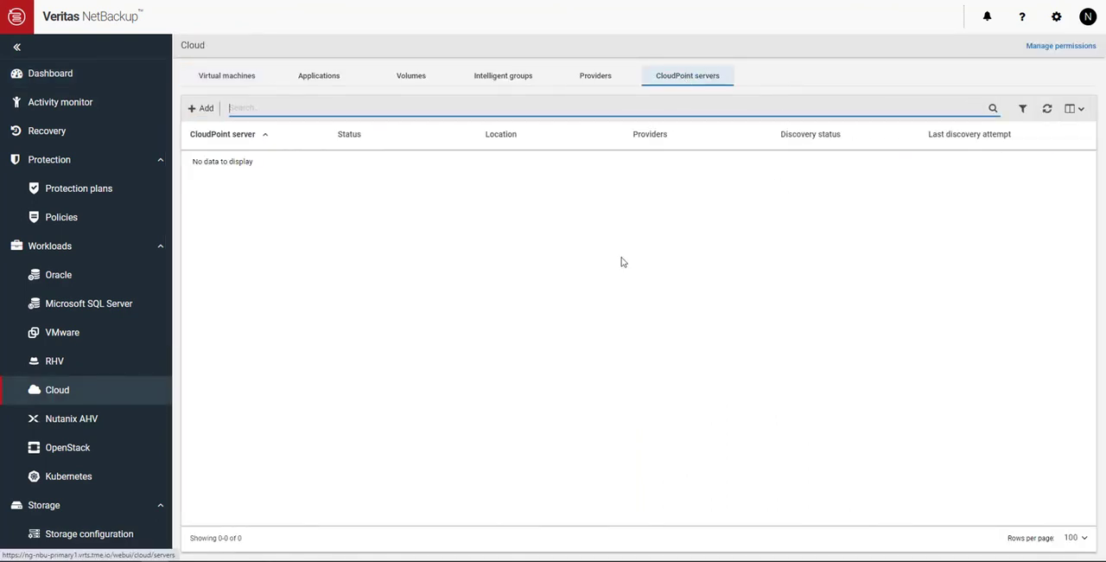
# Add CloudPoint server netbackup-cloudpoint-91-2-vm-867k, accept its certificate, and enter cpadmin with the pasted password
pyautogui.click(201, 107)
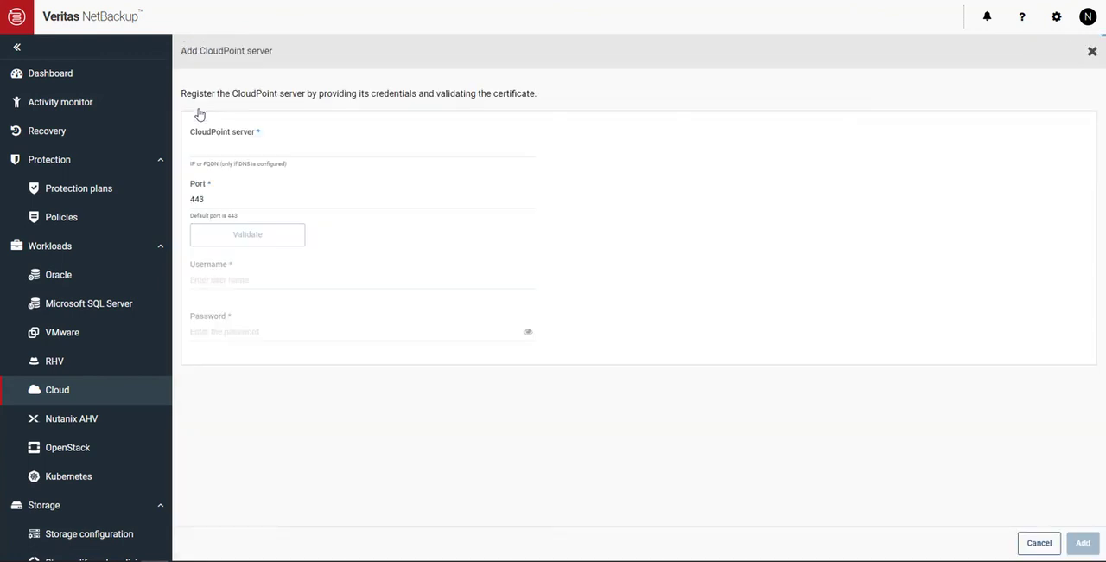
pyautogui.click(363, 145)
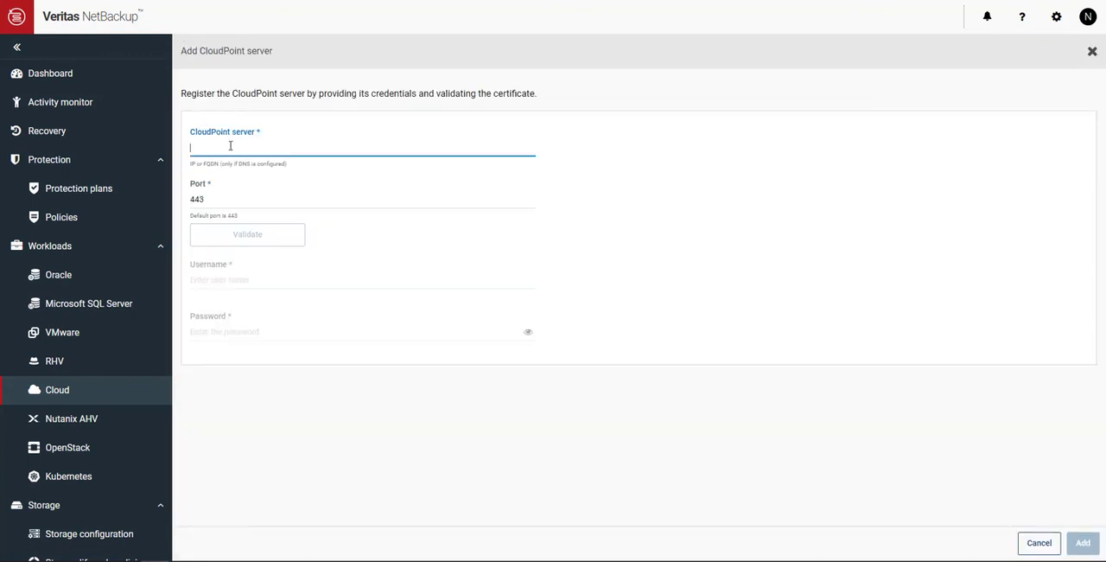
pyautogui.rightClick(228, 147)
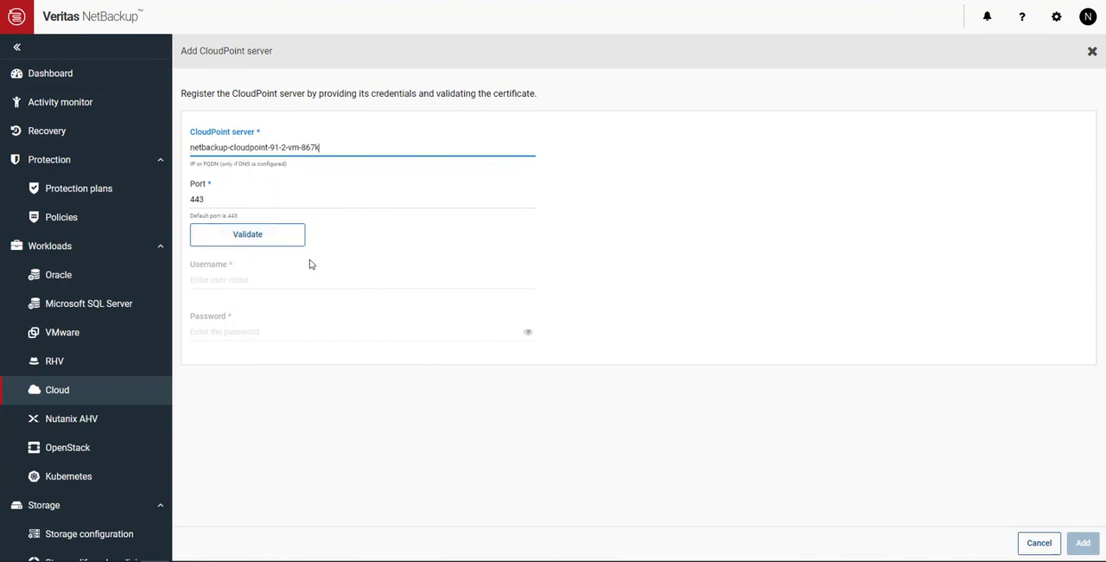
pyautogui.moveTo(247, 235)
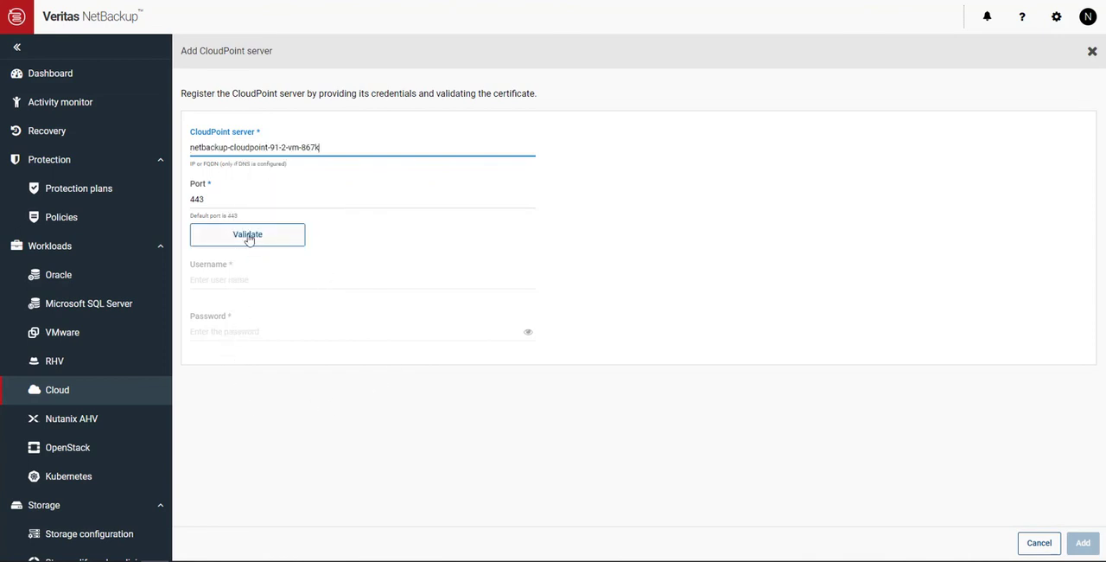
pyautogui.click(247, 235)
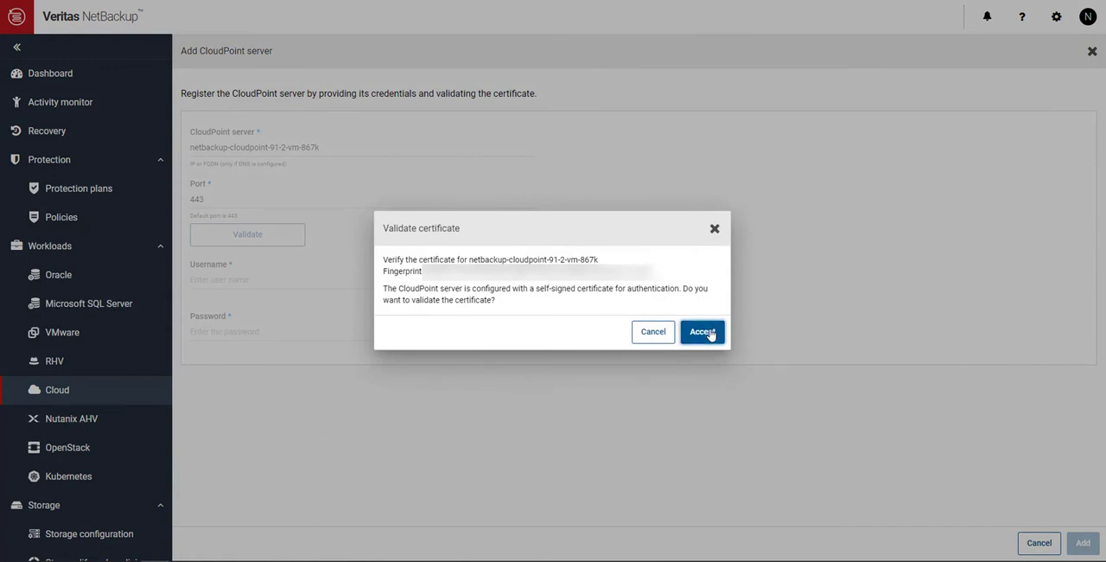
pyautogui.click(702, 332)
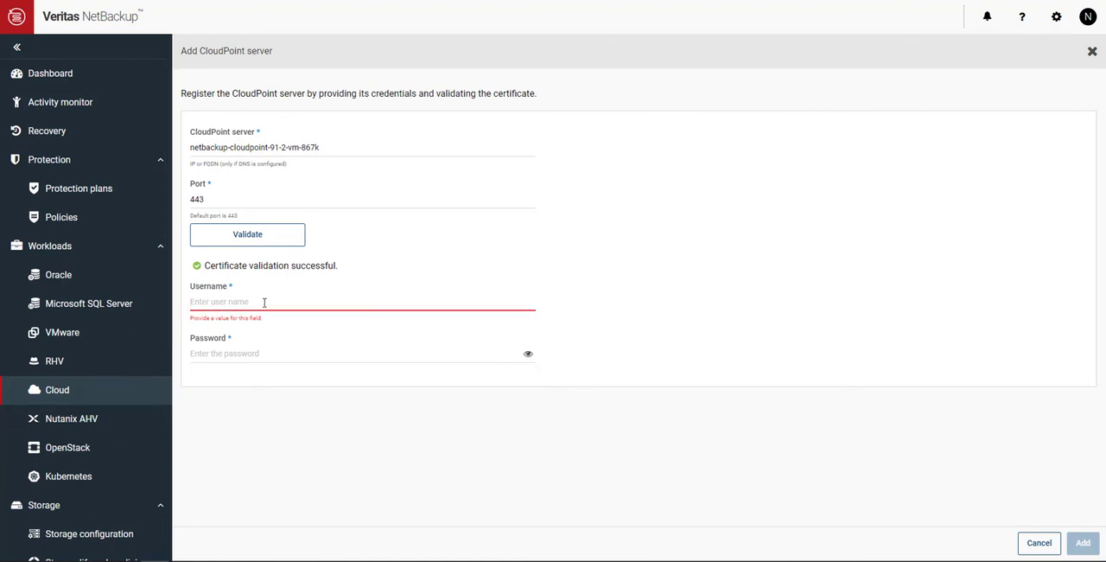
pyautogui.write('cpadmin')
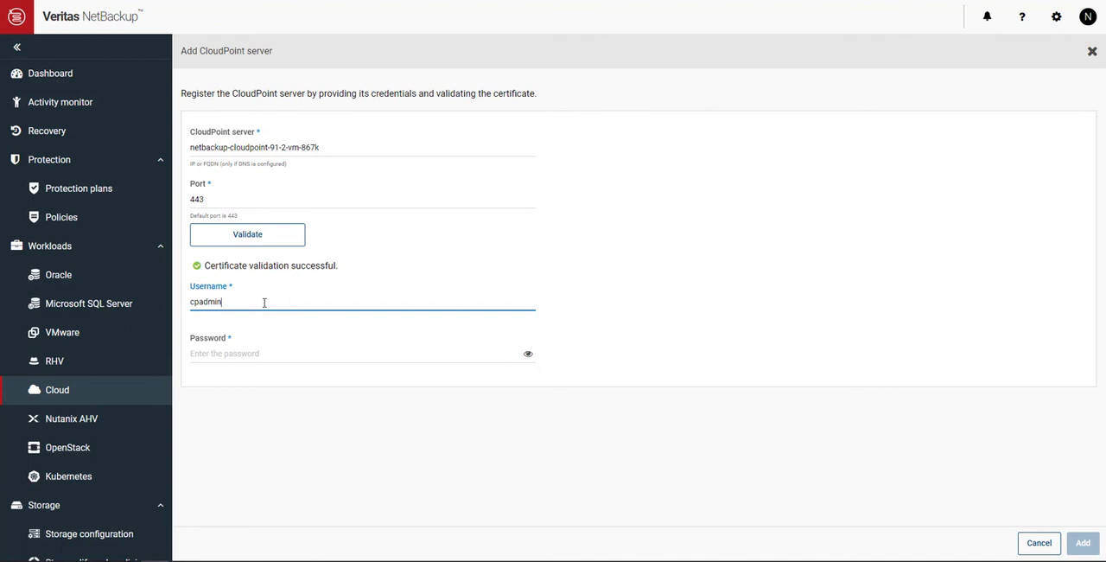
pyautogui.rightClick(242, 353)
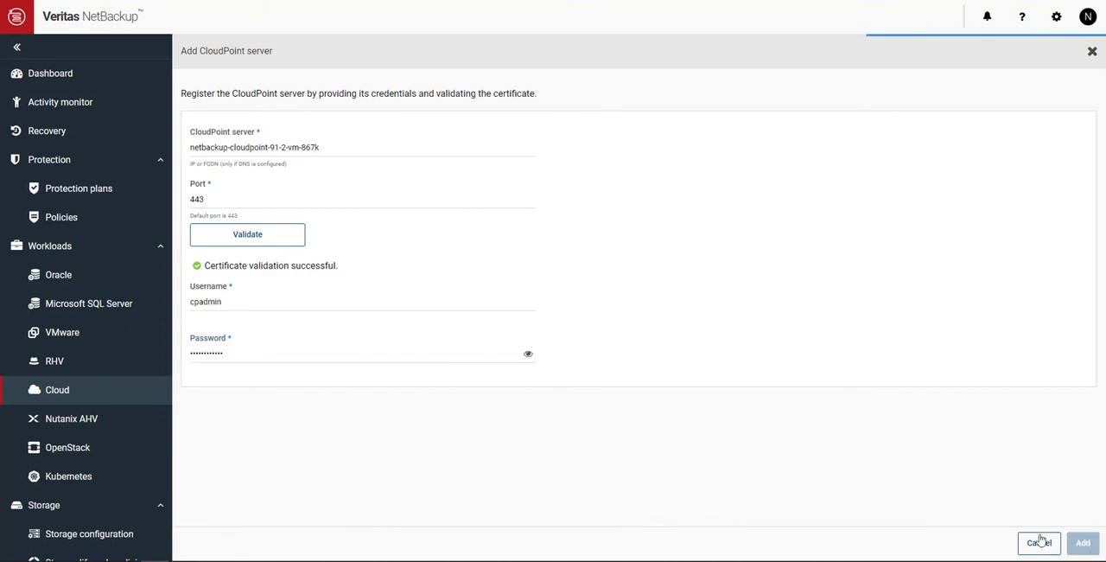
pyautogui.moveTo(897, 508)
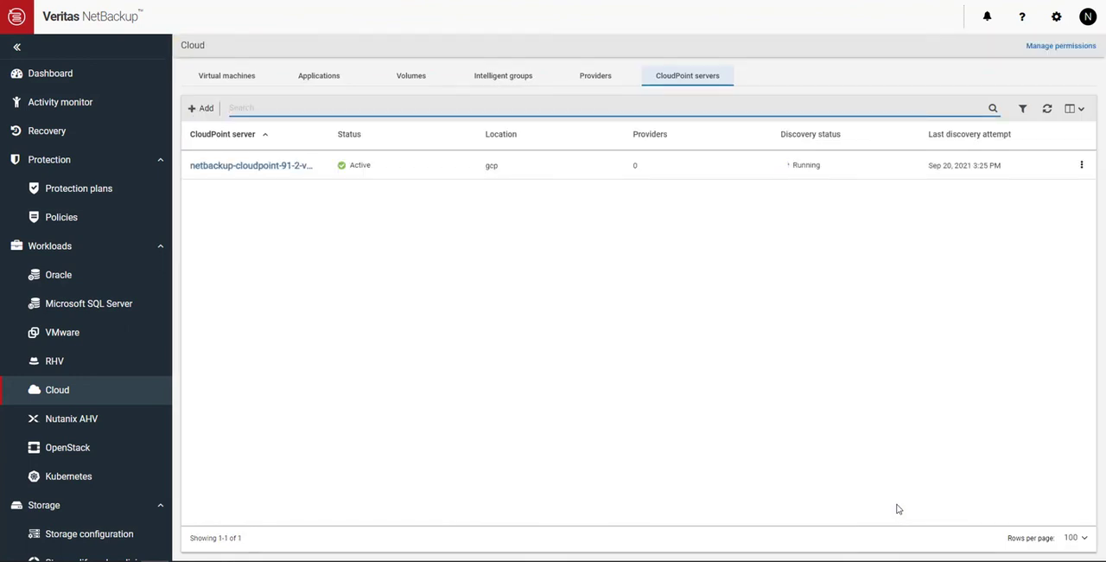
# Open Security > Hosts to see netbackup-cloudpoint-91-2-vm-867k listed as a secure CloudPoint host
pyautogui.scroll(-3)
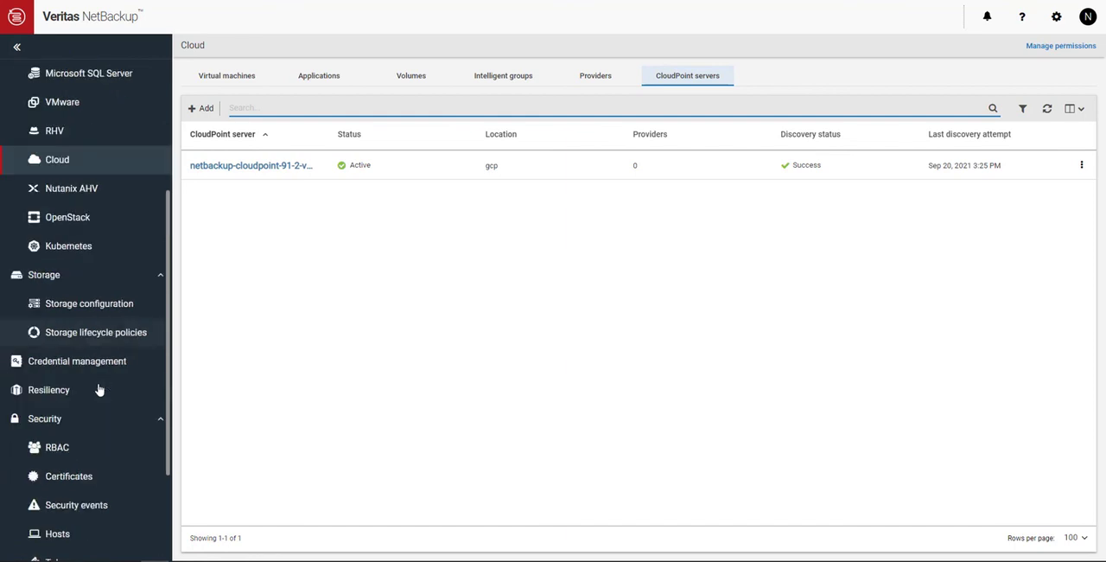
pyautogui.scroll(-3)
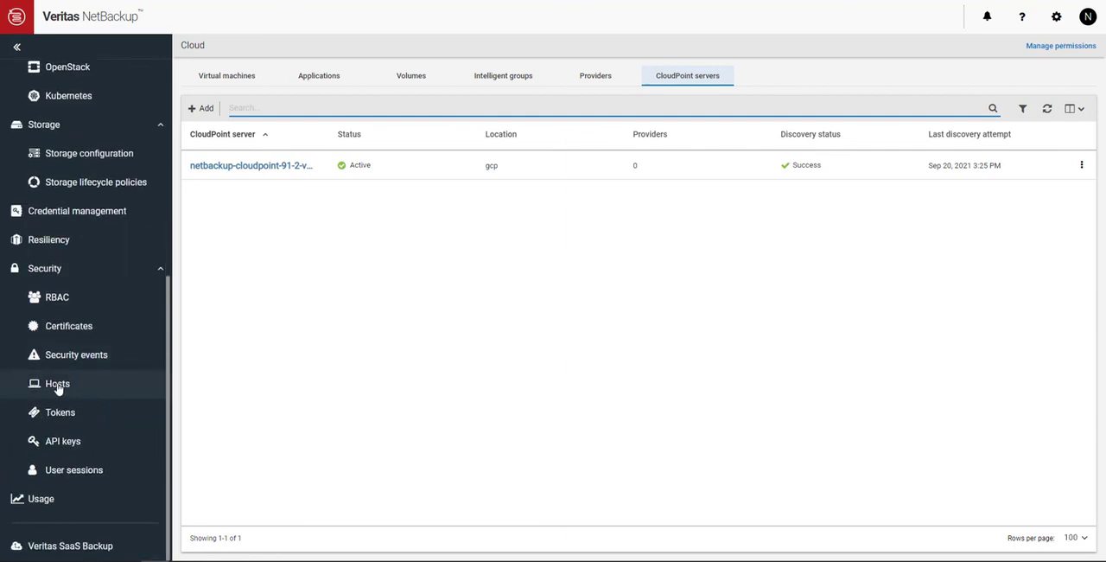
pyautogui.click(57, 384)
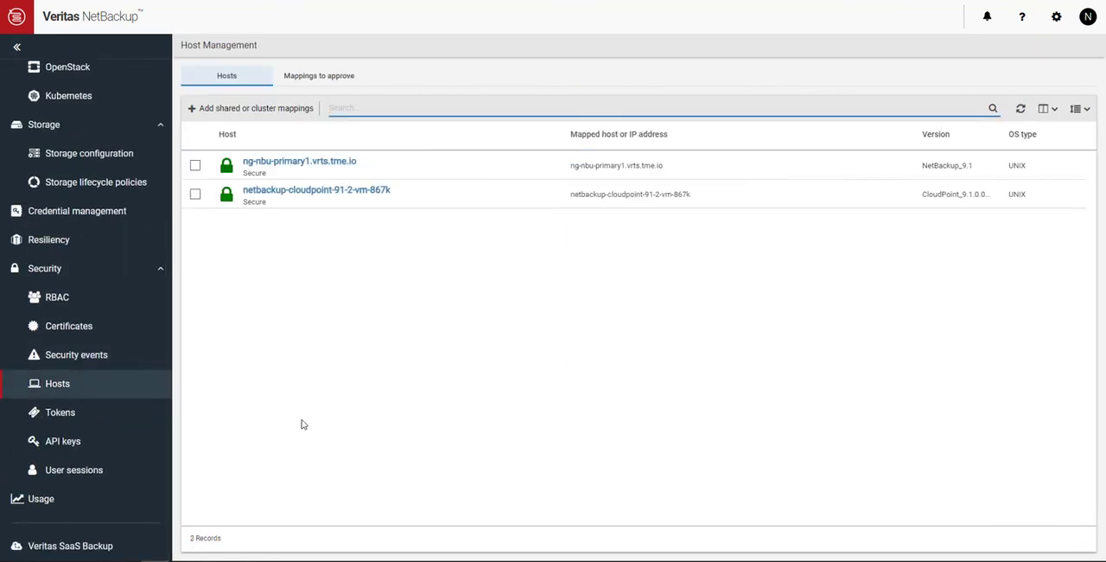